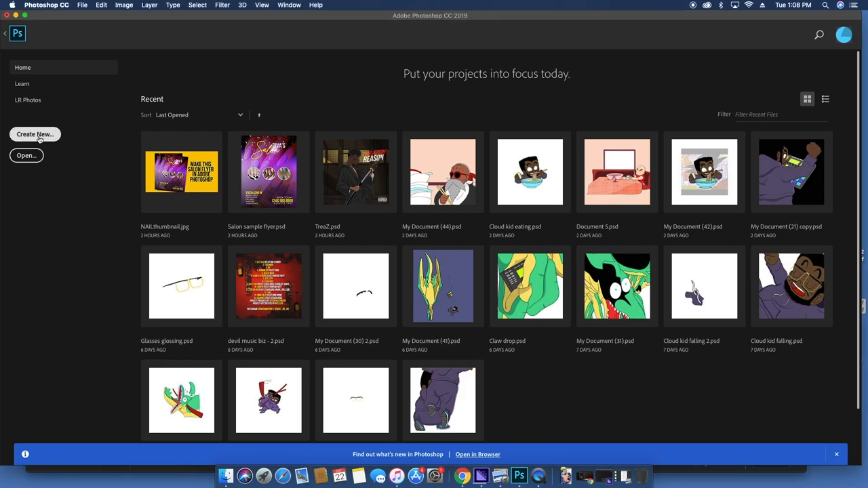
Start a new document and enter width 14.5 in, height 9.25 in, resolution 300 ppi
click(36, 135)
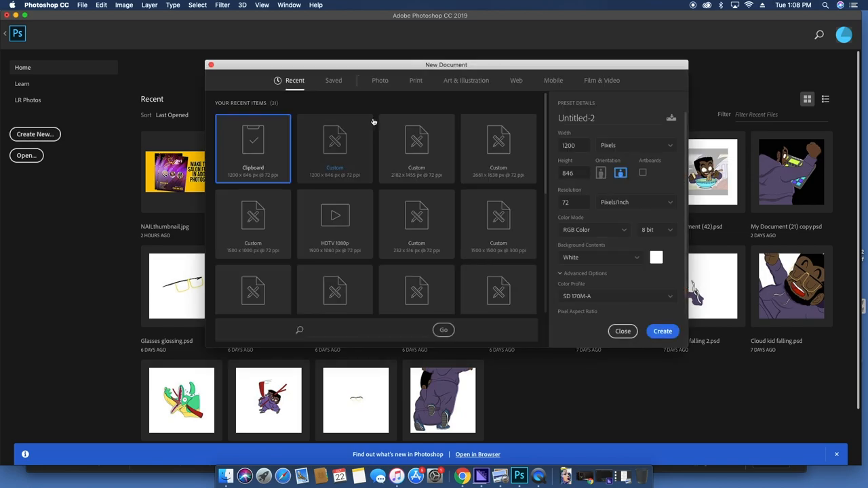
click(634, 145)
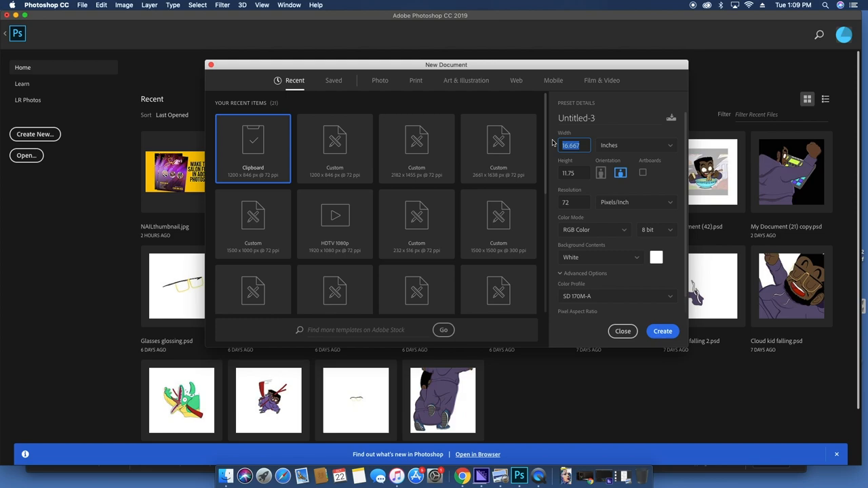
text(14.5)
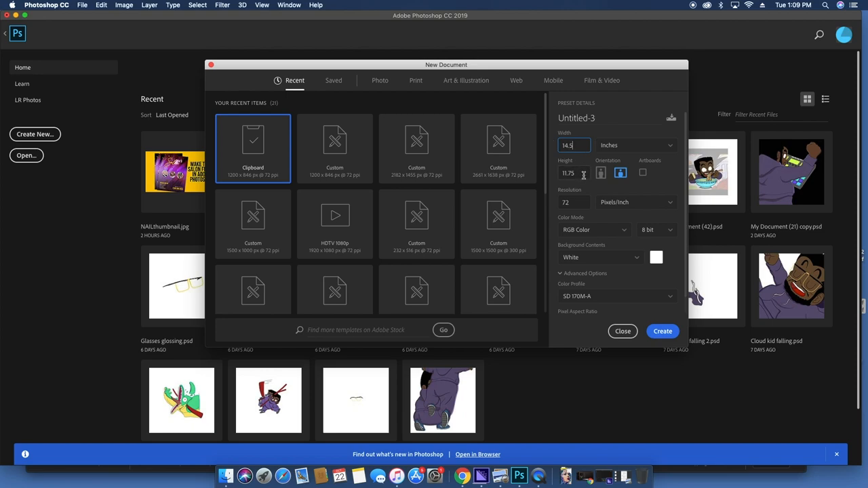
click(573, 174)
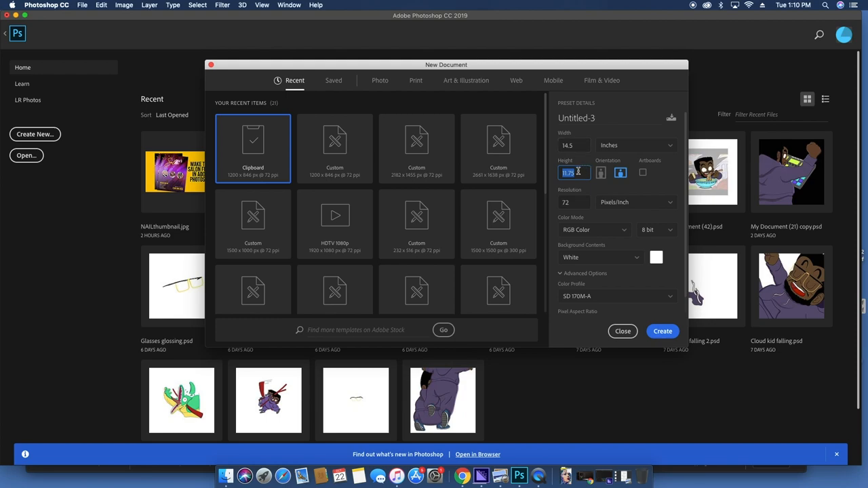
text(9.25)
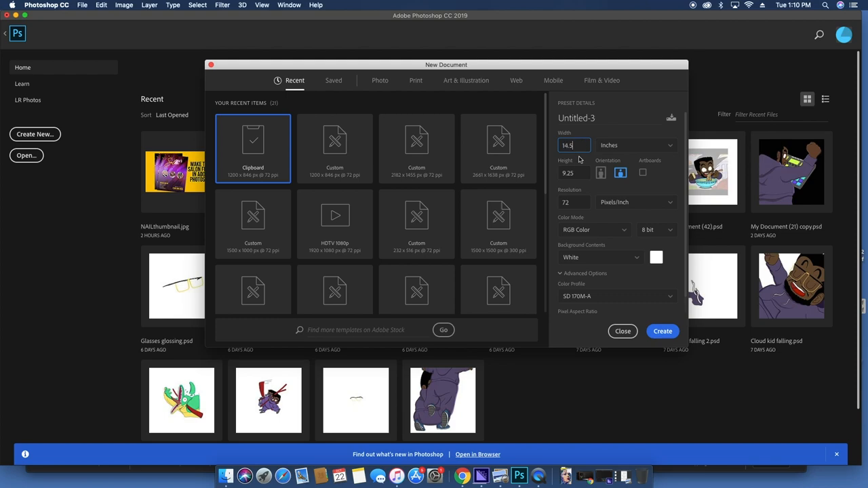
click(572, 202)
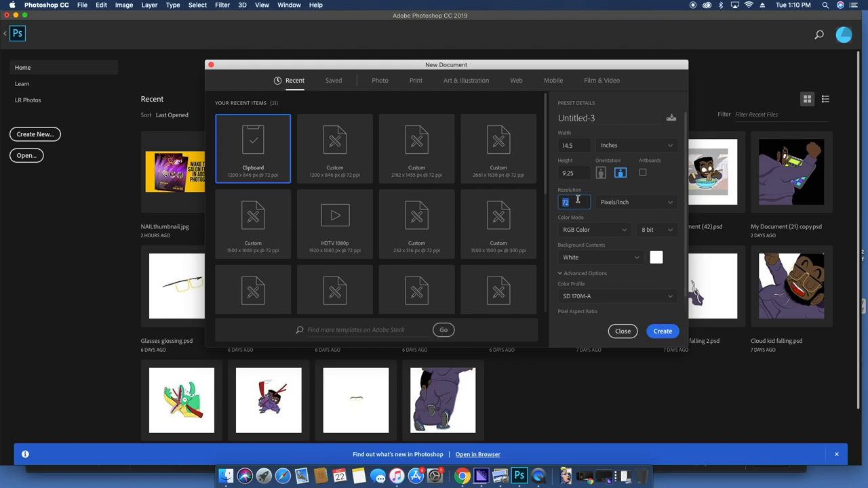
text(300)
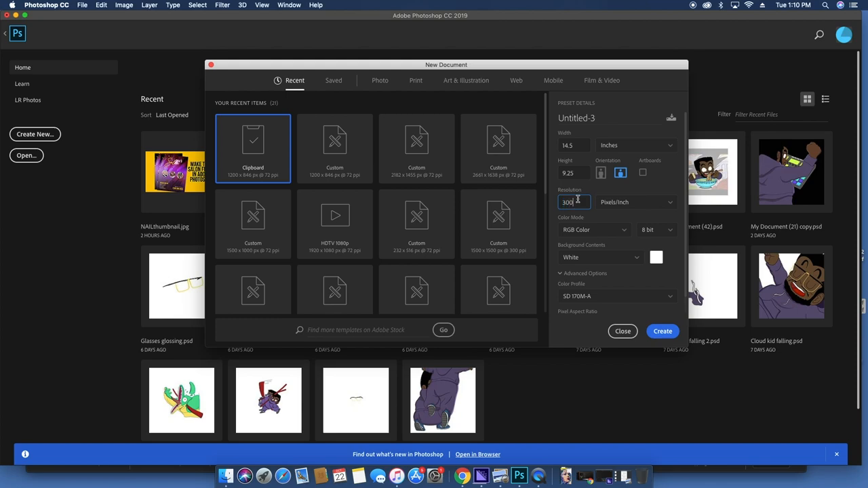
mouse_move(661, 331)
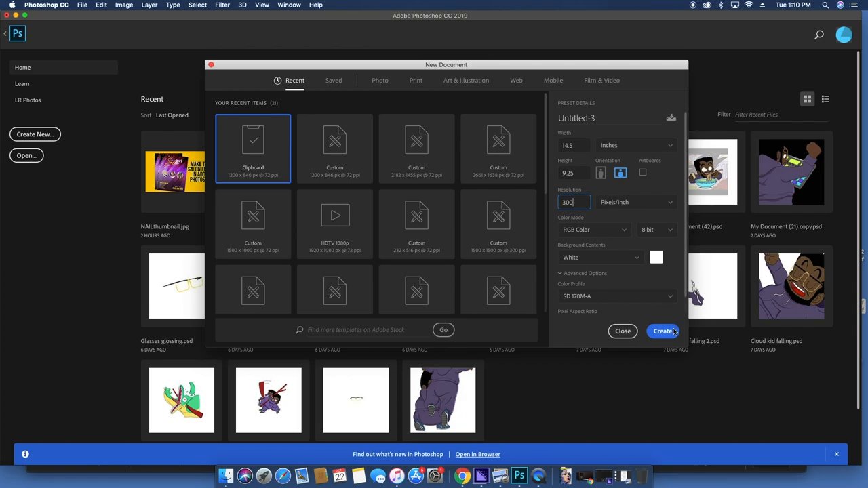
Create the document and drag vertical guides at the 7.25 in centre and spine edges
click(661, 330)
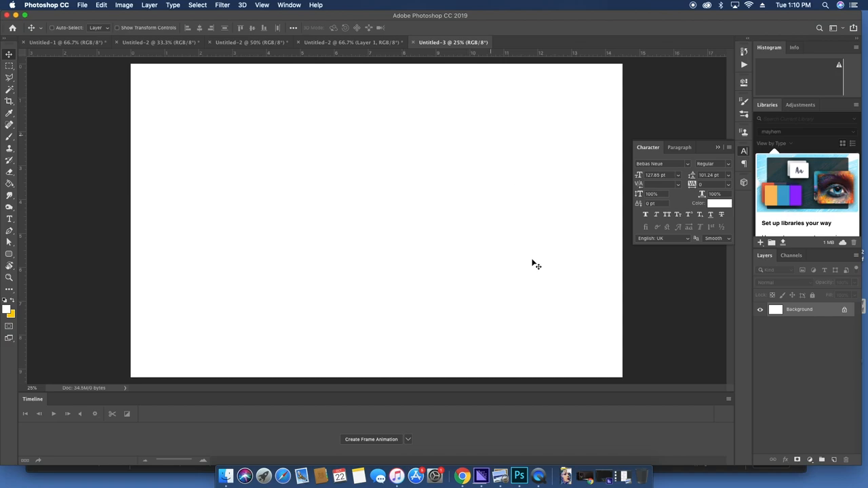
mouse_move(290, 145)
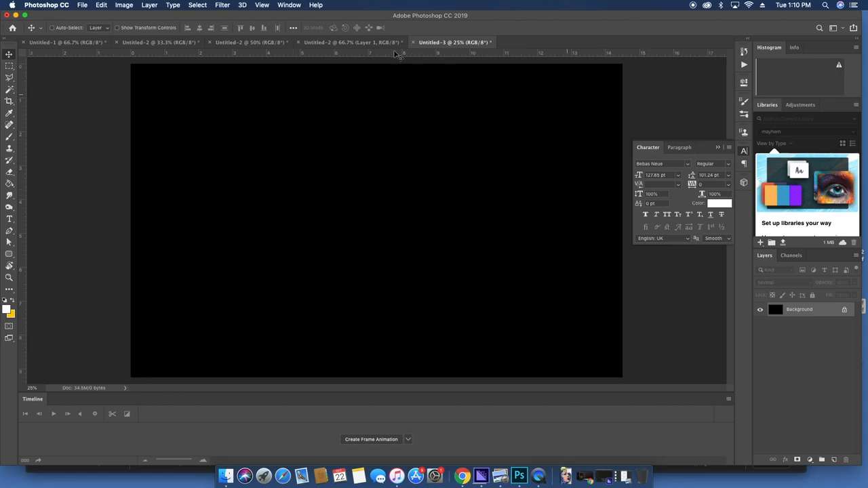
mouse_move(54, 130)
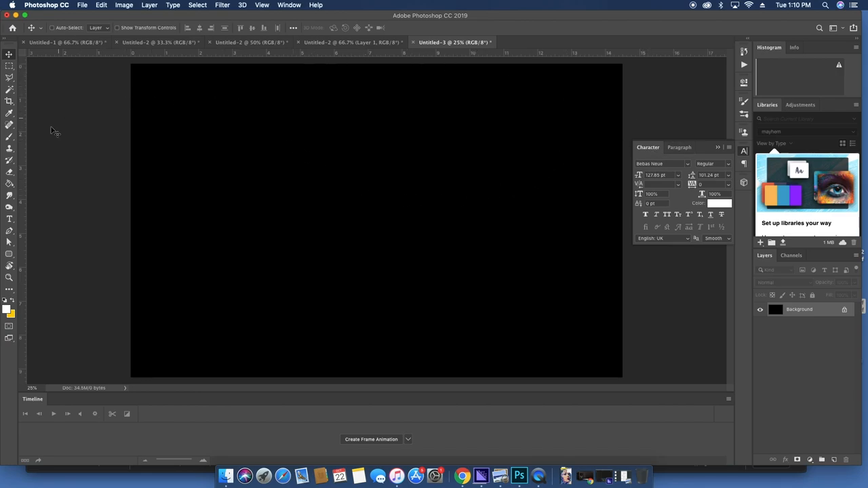
mouse_move(22, 165)
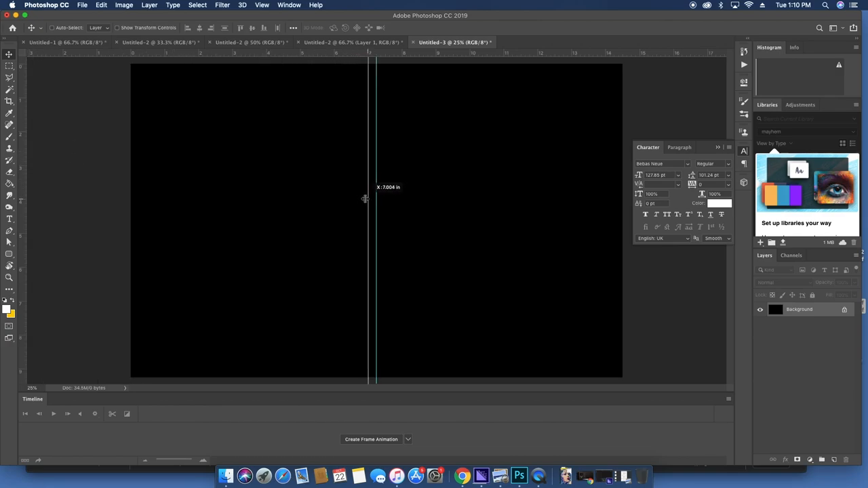
drag(369, 198, 360, 197)
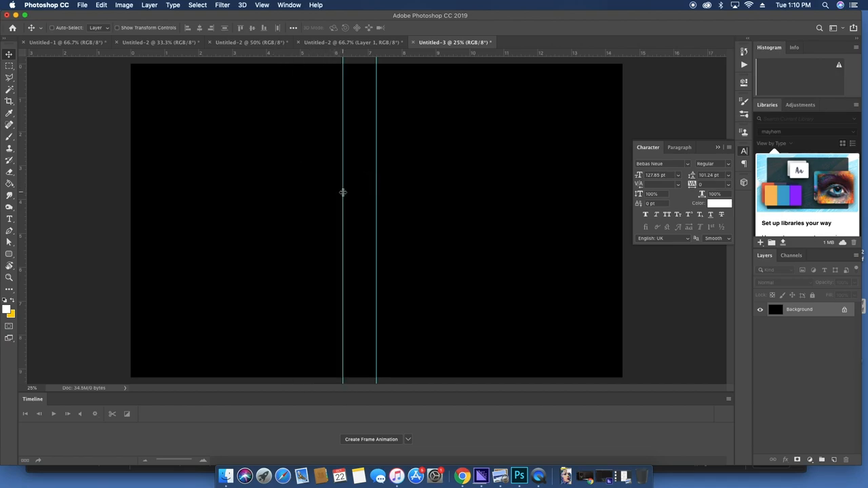
mouse_move(39, 149)
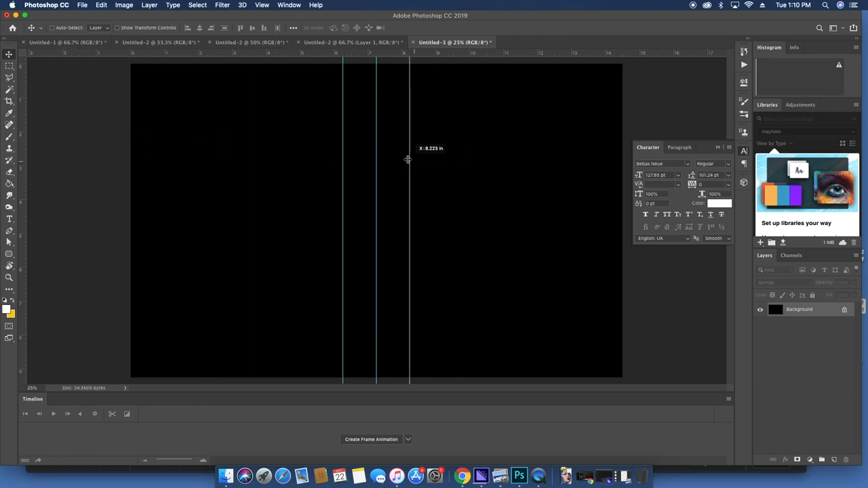
drag(408, 160, 602, 157)
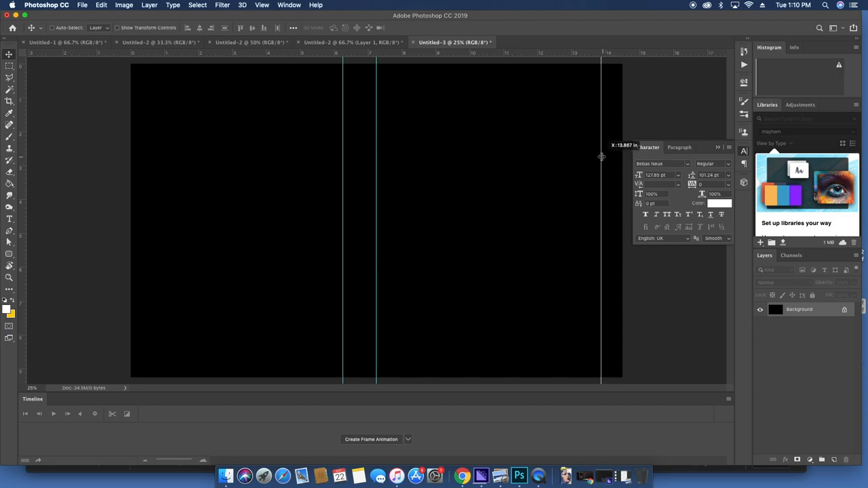
drag(601, 156, 372, 128)
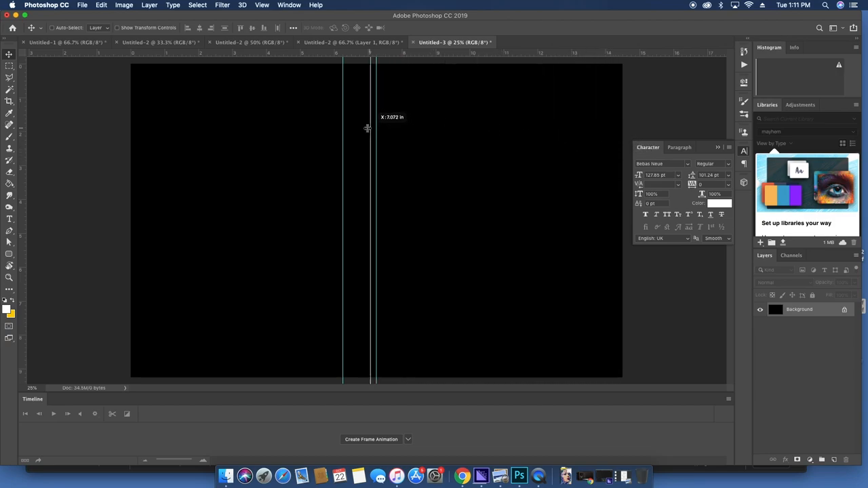
drag(369, 129, 380, 130)
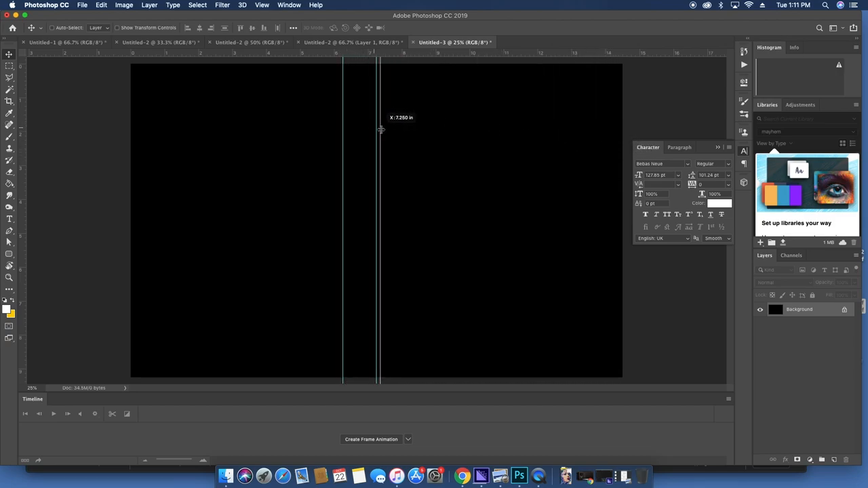
drag(380, 123, 364, 122)
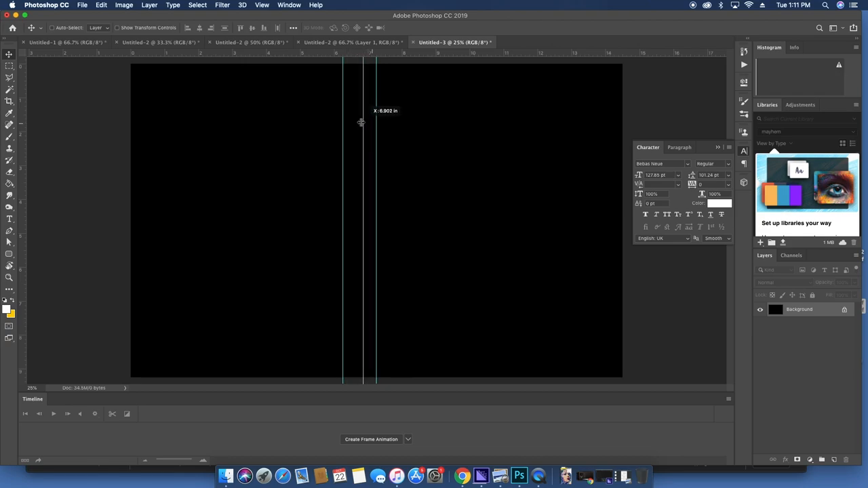
drag(361, 122, 412, 122)
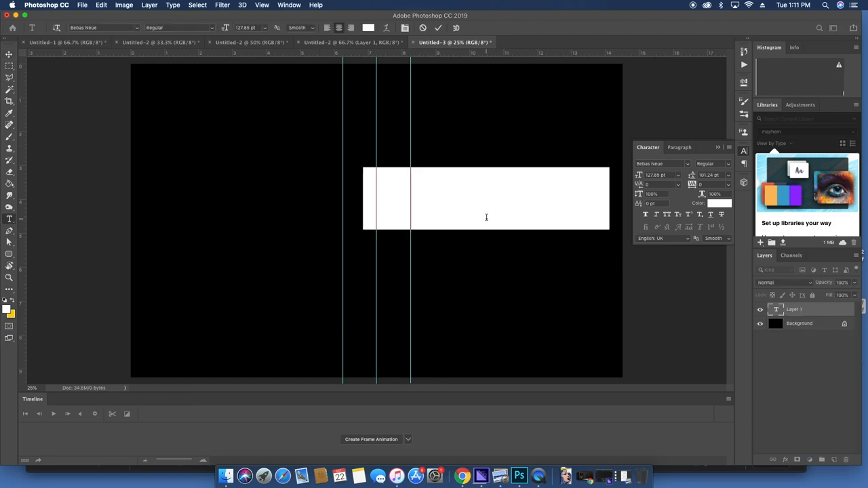
Add a FRONT placeholder text layer in large white type on the cover
text(FRONT)
text(SPINE)
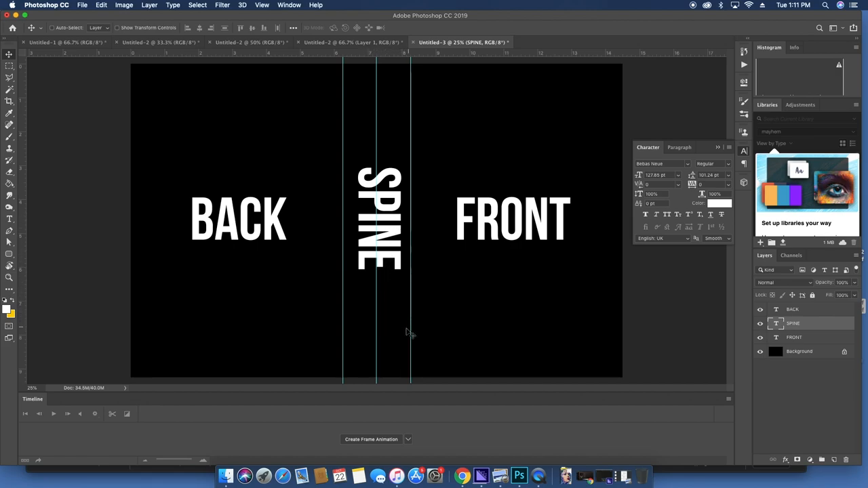
mouse_move(391, 202)
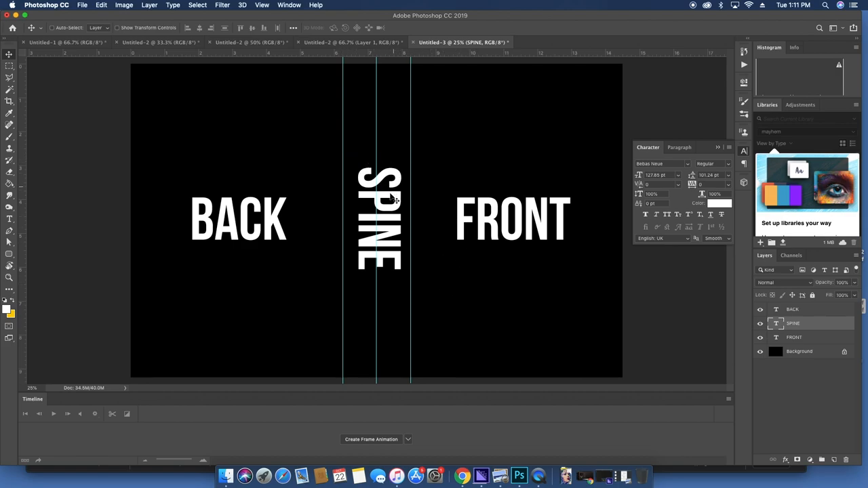
mouse_move(365, 120)
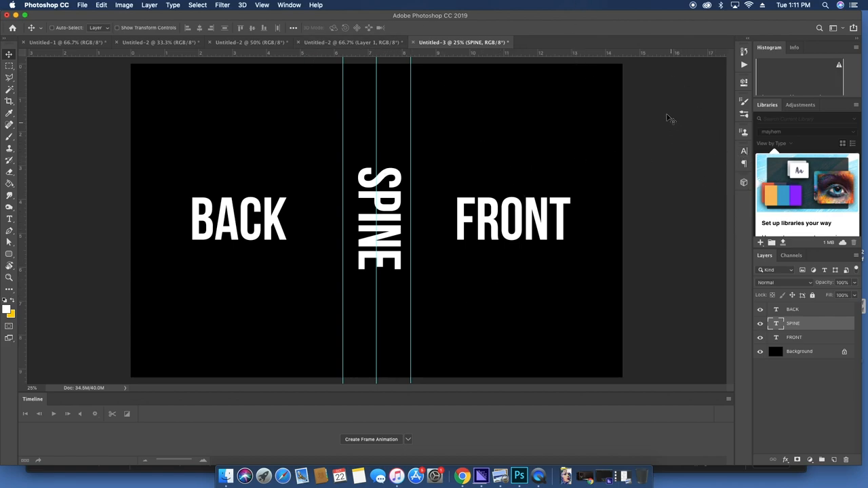
mouse_move(453, 191)
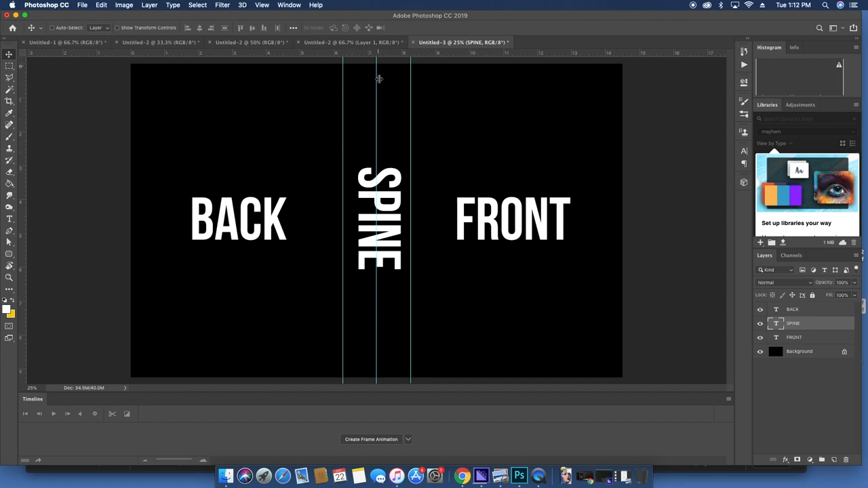
mouse_move(382, 70)
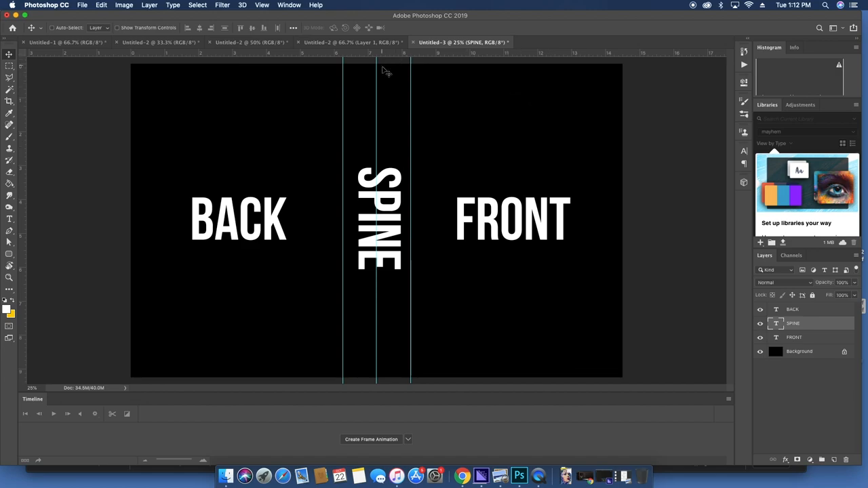
mouse_move(577, 259)
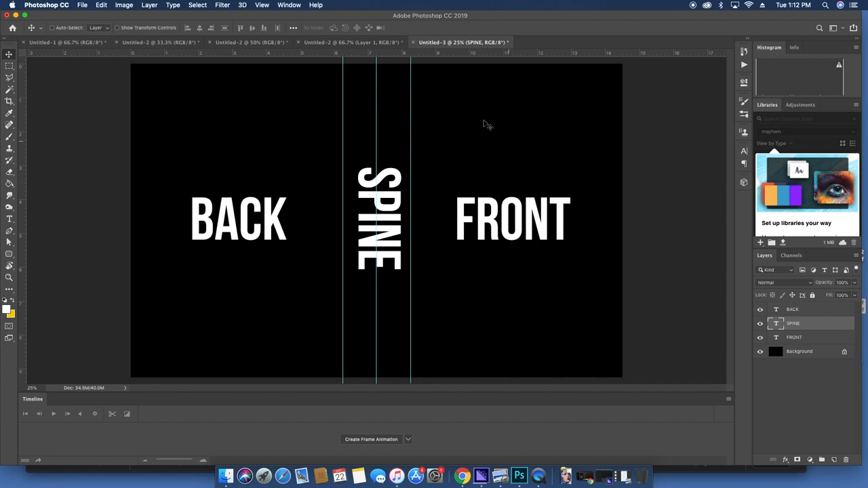
mouse_move(450, 104)
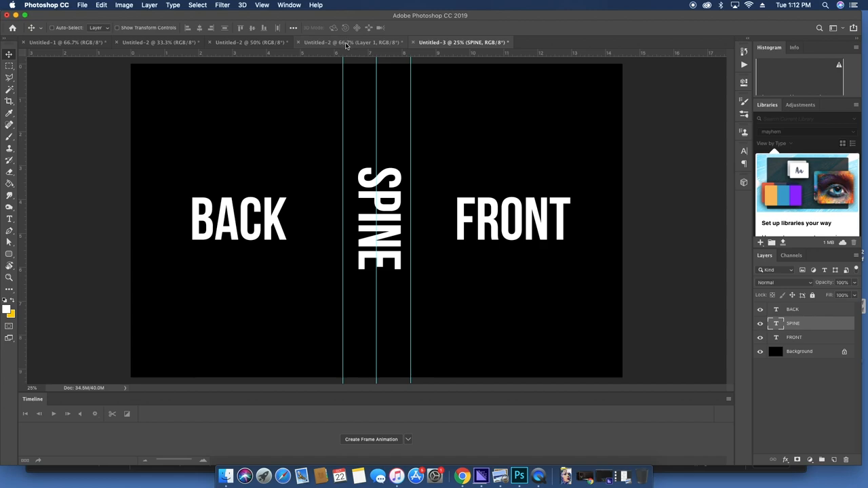
Review the IT title, cracked-glass texture and Pennywise photo documents, then return to the cover layout
click(347, 42)
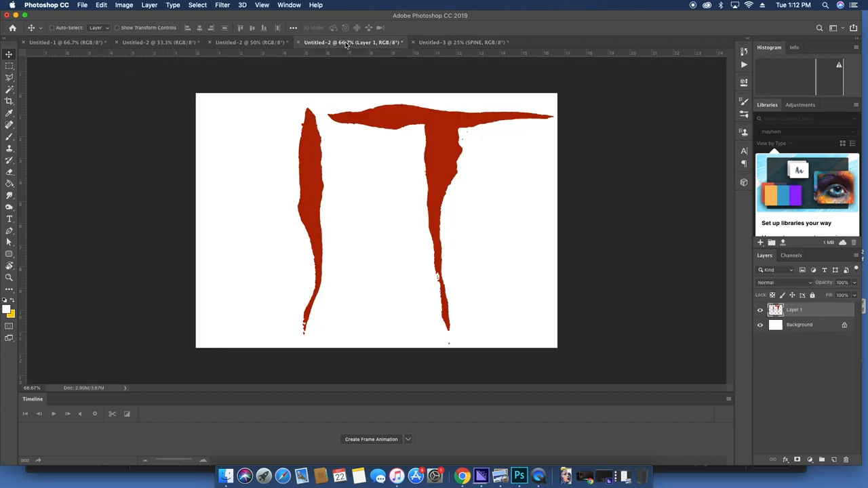
click(152, 45)
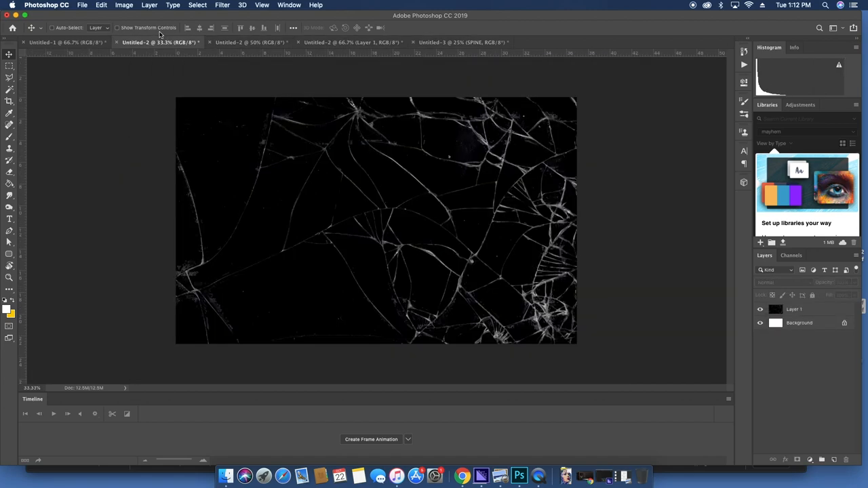
click(51, 45)
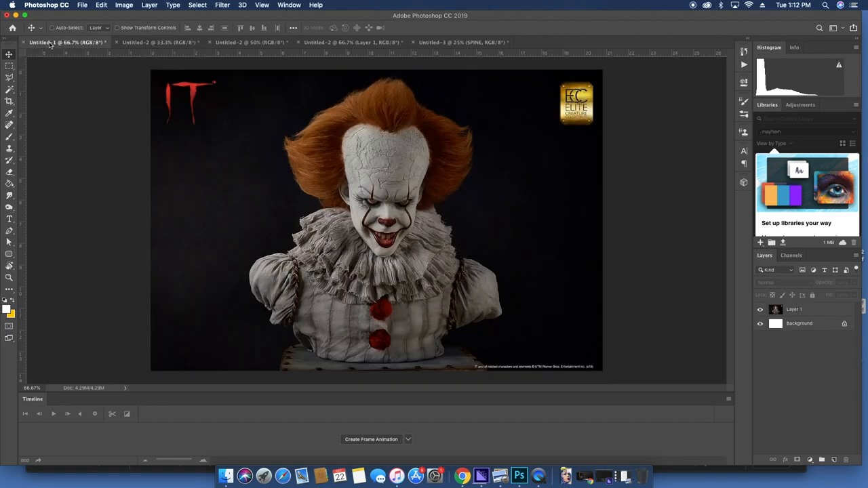
click(160, 46)
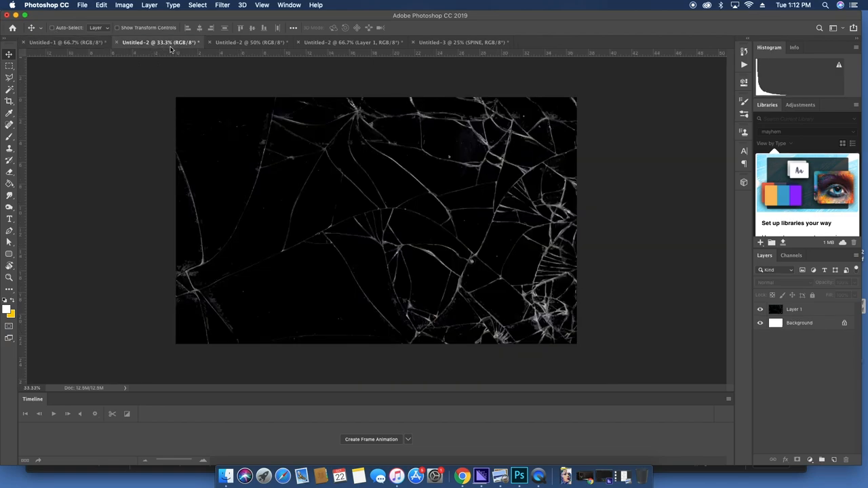
click(355, 42)
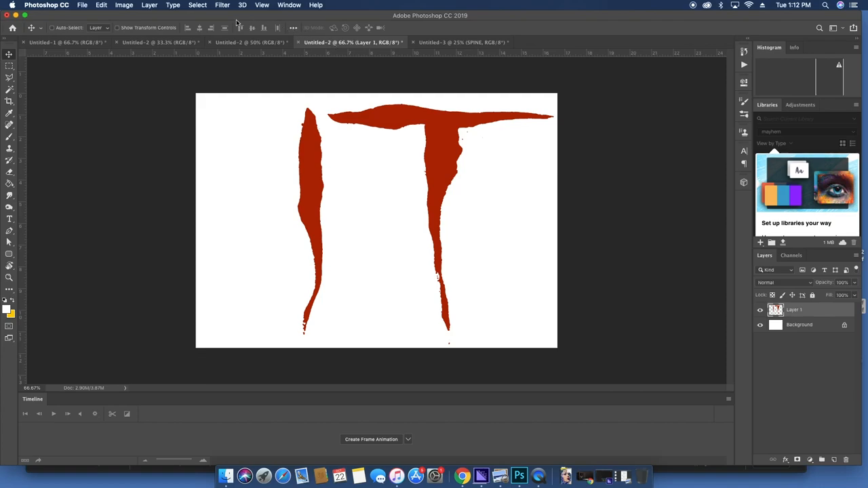
click(68, 42)
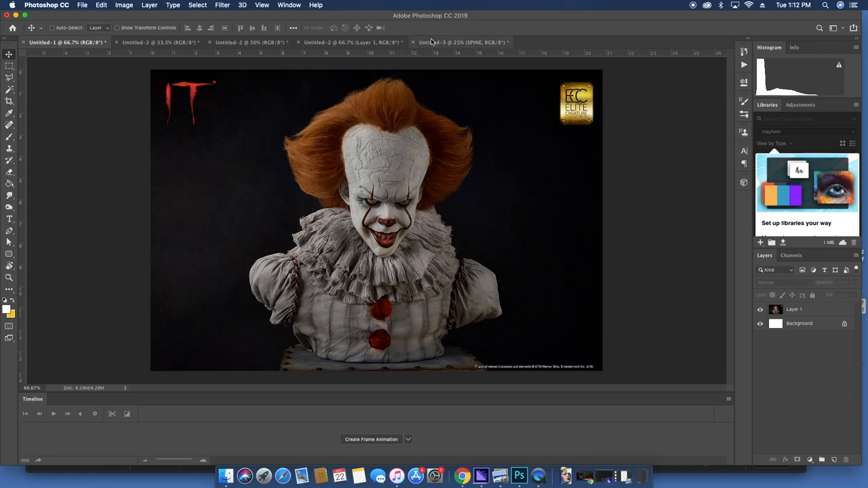
click(468, 42)
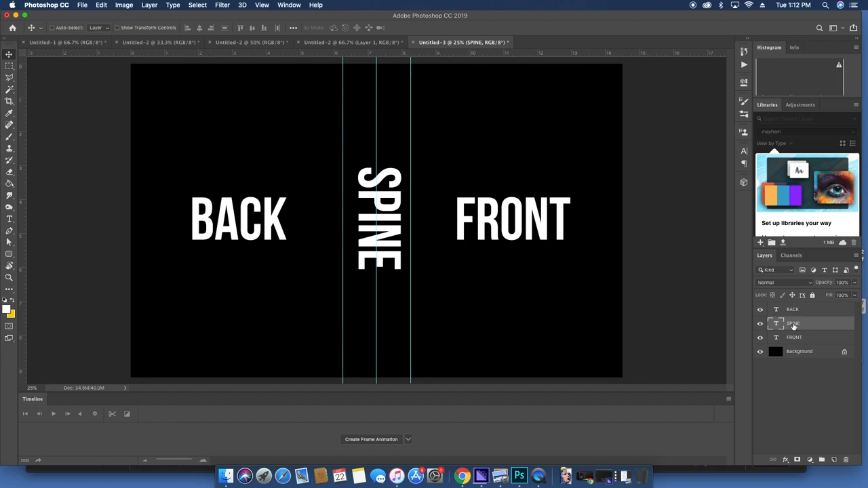
Retype the FRONT layer as STEPHEN KING and set it in Baskerville serif
click(794, 336)
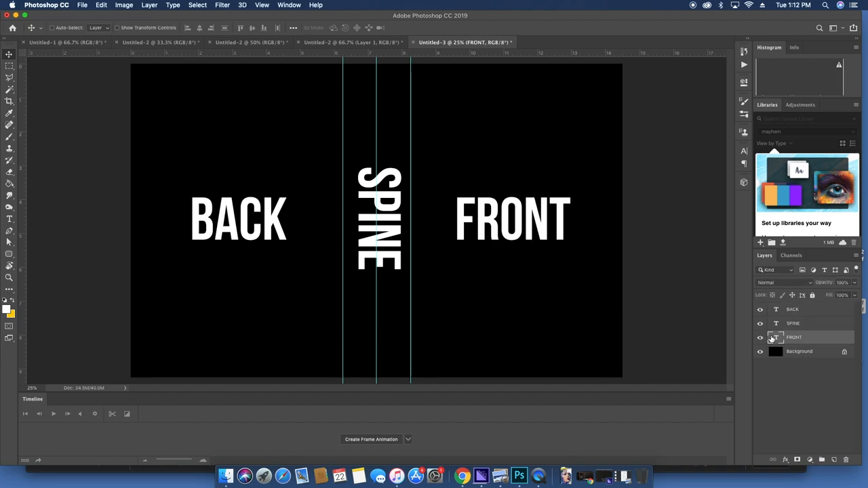
mouse_move(773, 337)
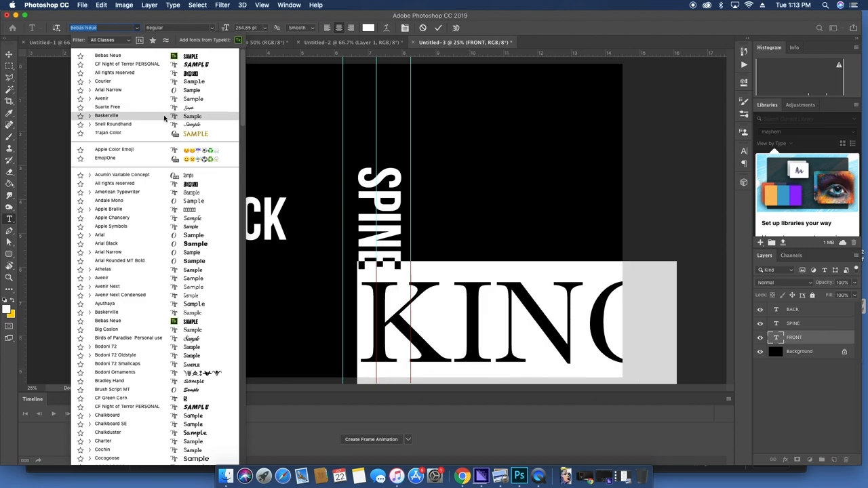
click(106, 115)
text(STEPHEN)
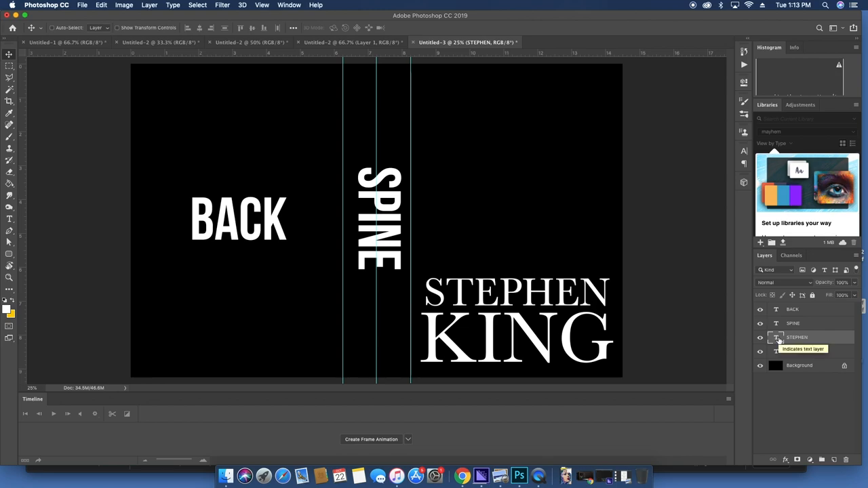
mouse_move(725, 309)
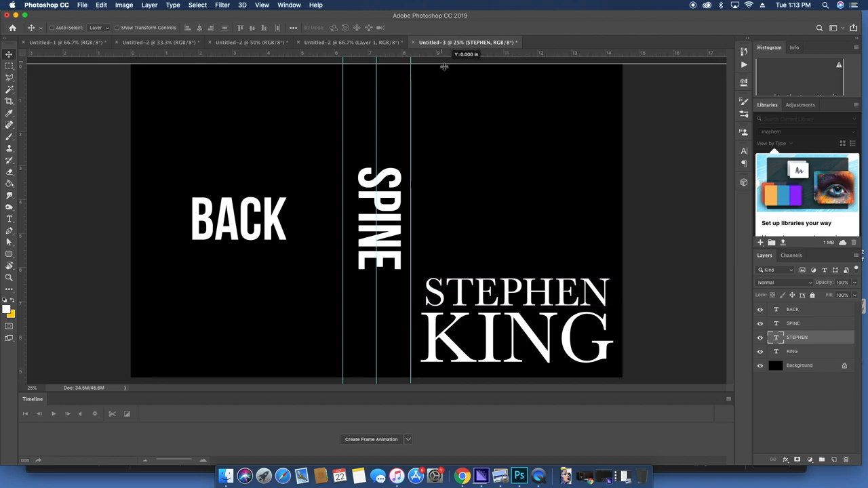
Add top and edge margin guides and enlarge the author name toward the margin
drag(445, 65, 445, 71)
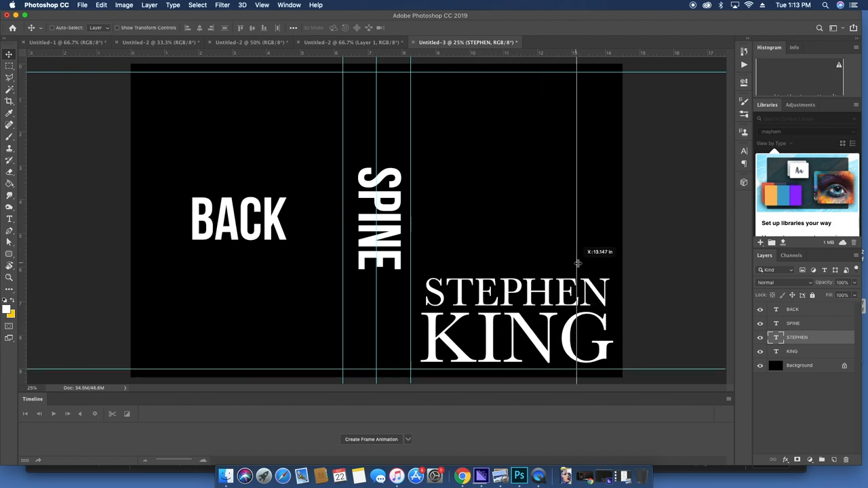
drag(574, 265, 613, 272)
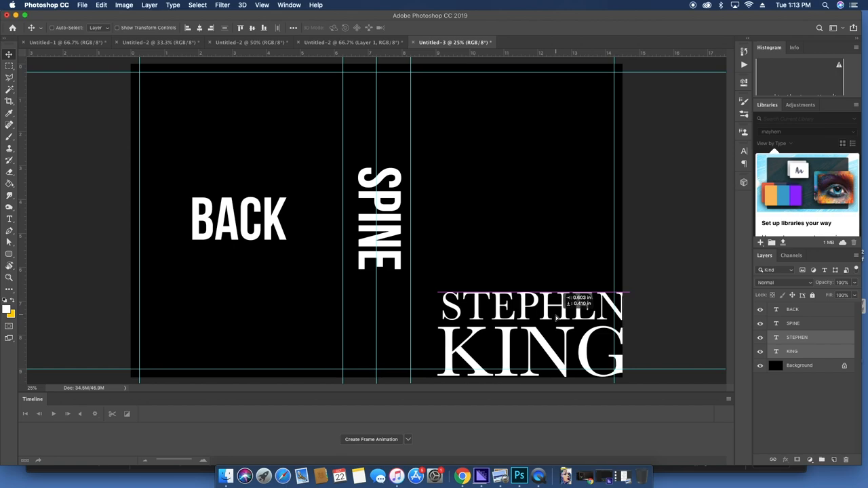
drag(556, 315, 644, 368)
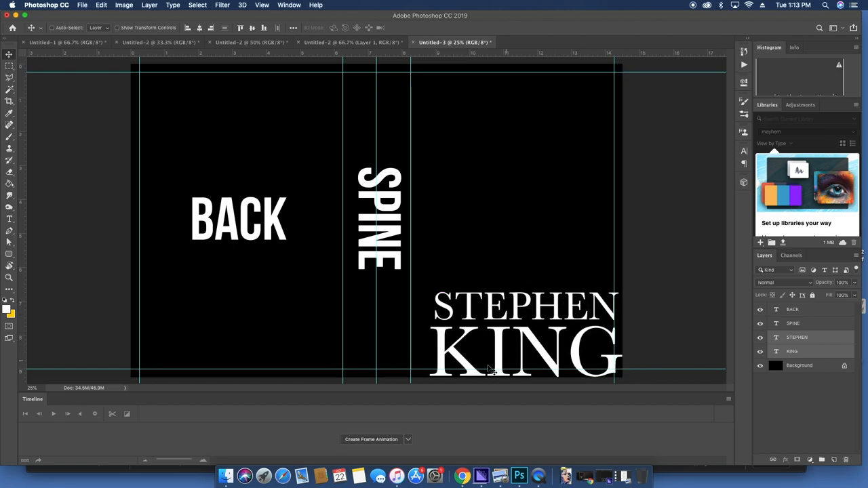
mouse_move(578, 330)
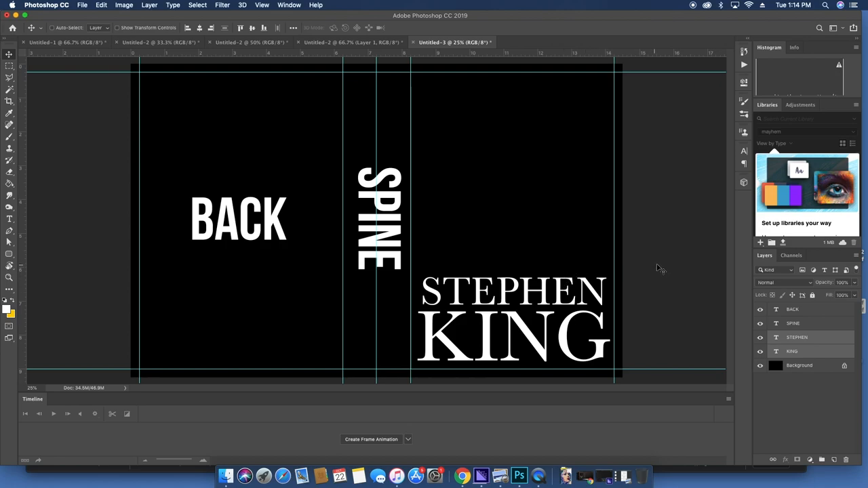
mouse_move(593, 223)
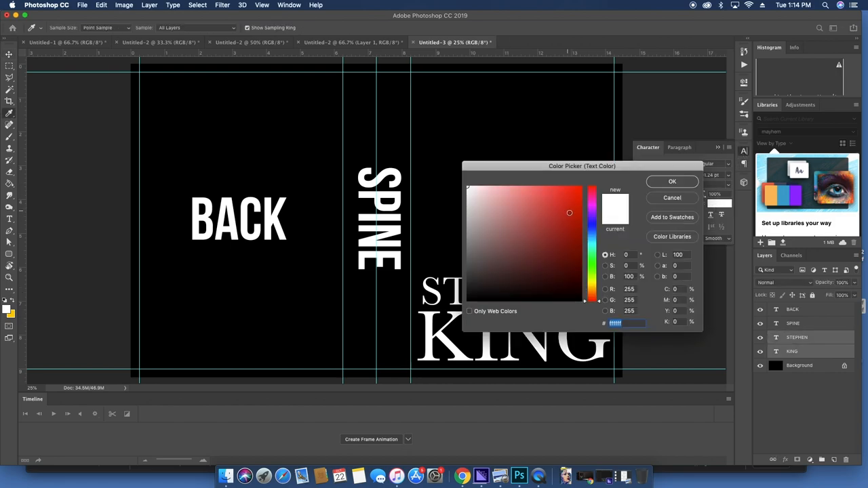
Colour the STEPHEN KING author name dark red via the Color Picker
click(580, 219)
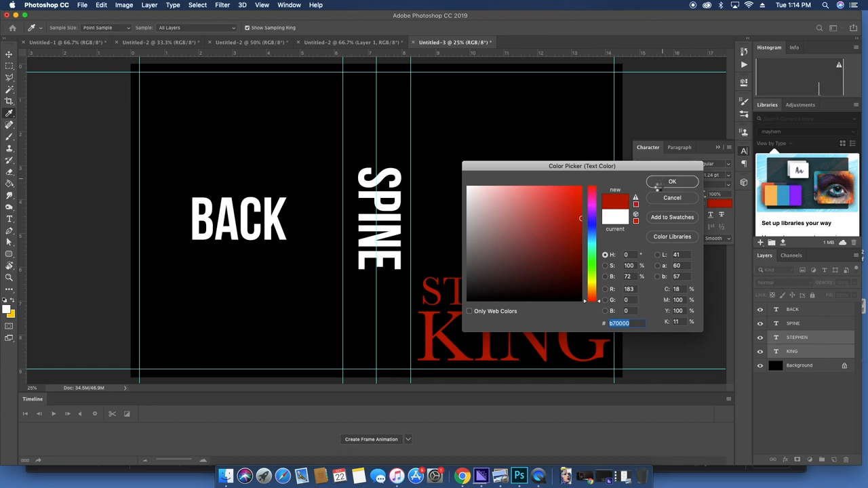
click(672, 182)
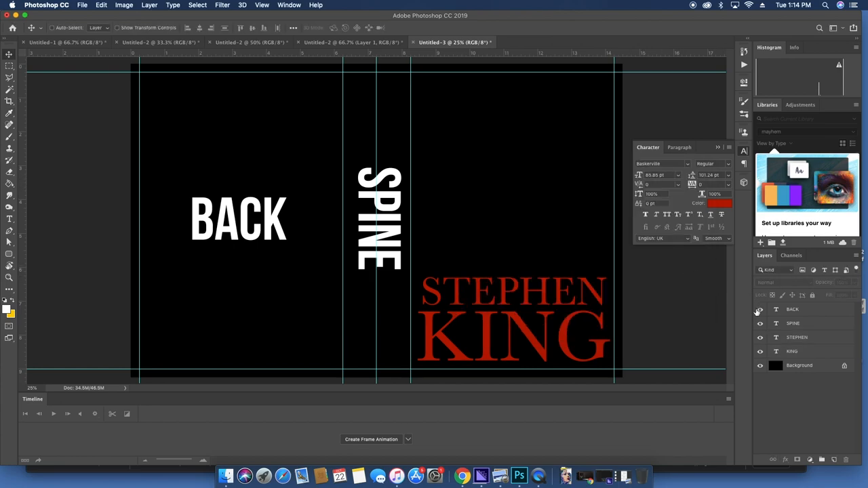
click(792, 351)
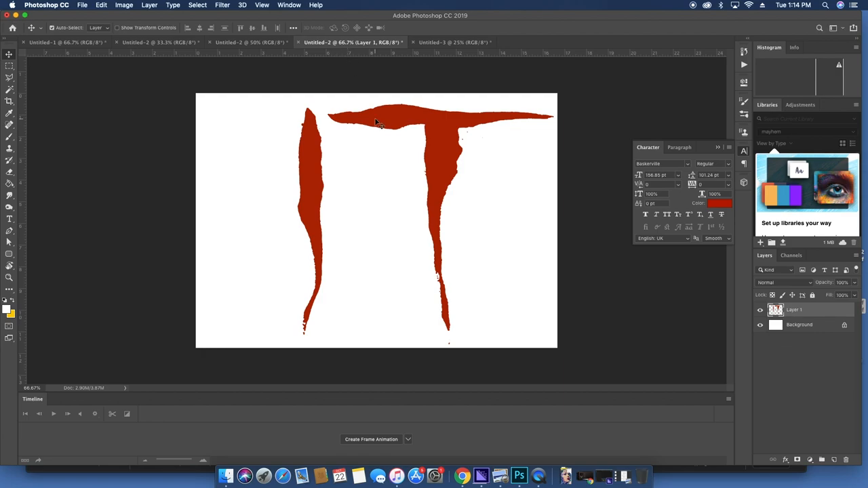
Move the IT title artwork onto the cover and defringe its edges by 1 pixel
click(453, 42)
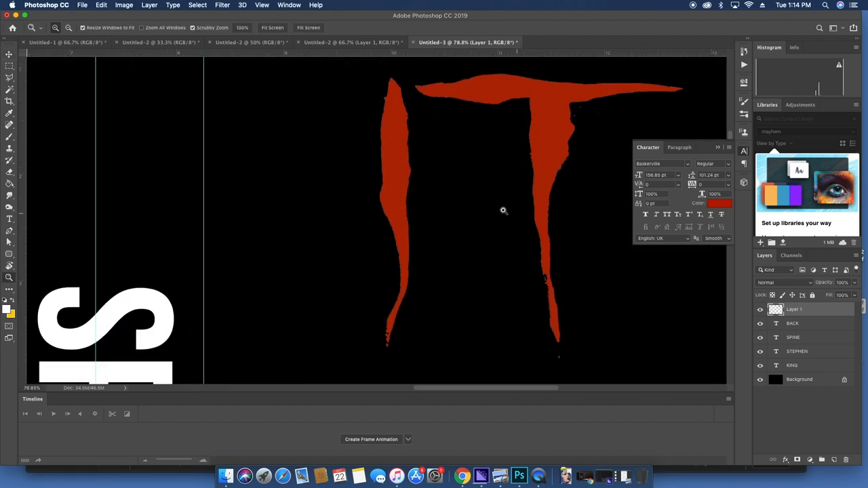
click(115, 5)
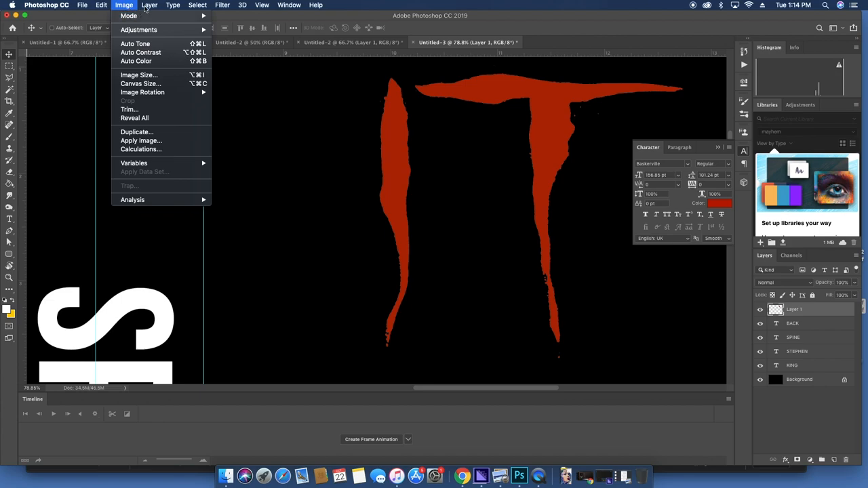
click(144, 6)
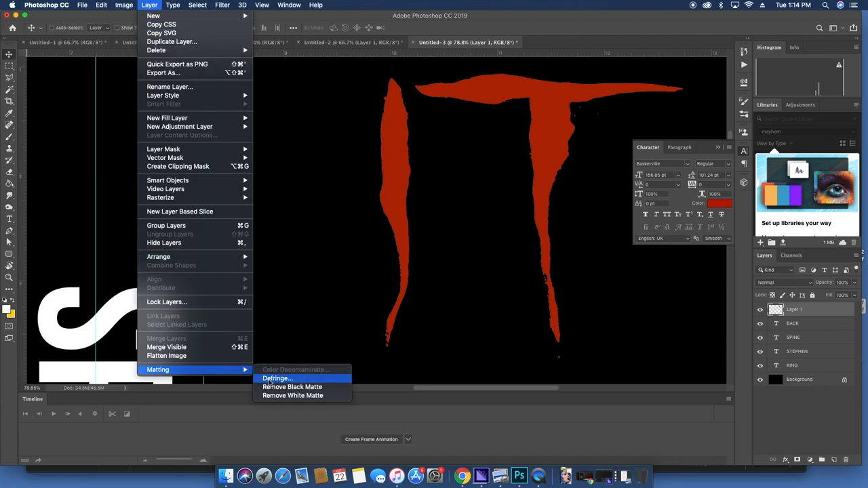
click(276, 379)
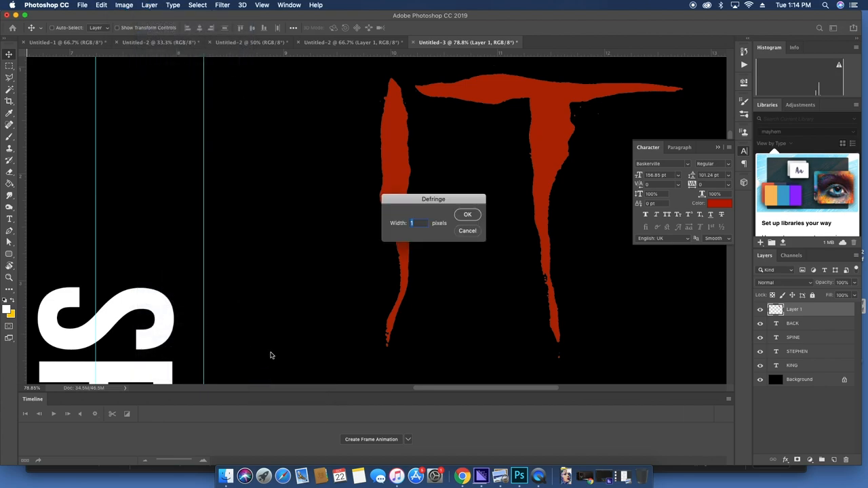
click(466, 214)
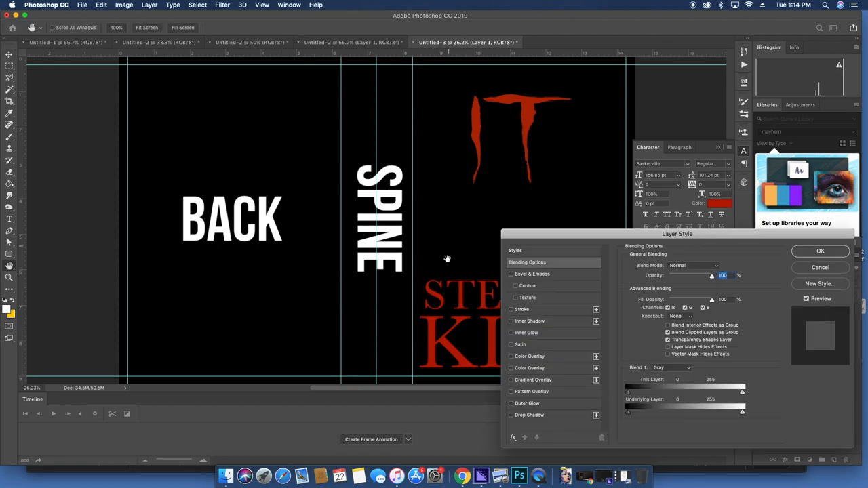
Give the IT title a deep red Color Overlay in the Layer Style dialog
click(512, 355)
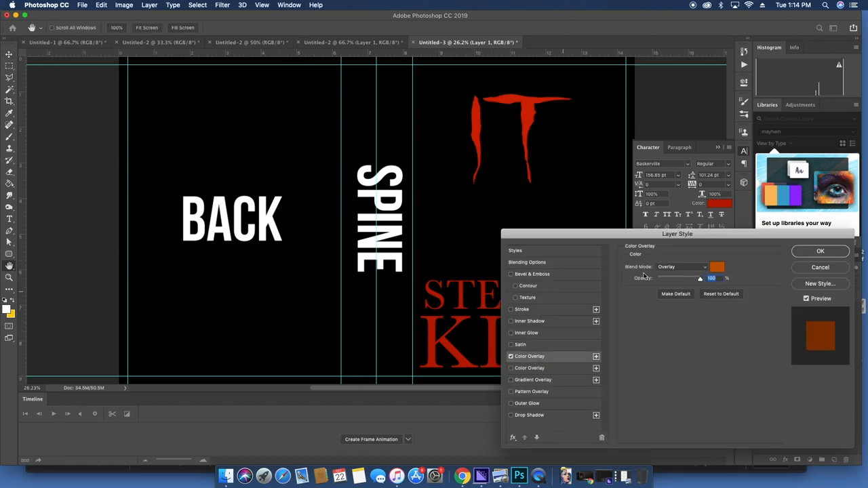
click(705, 266)
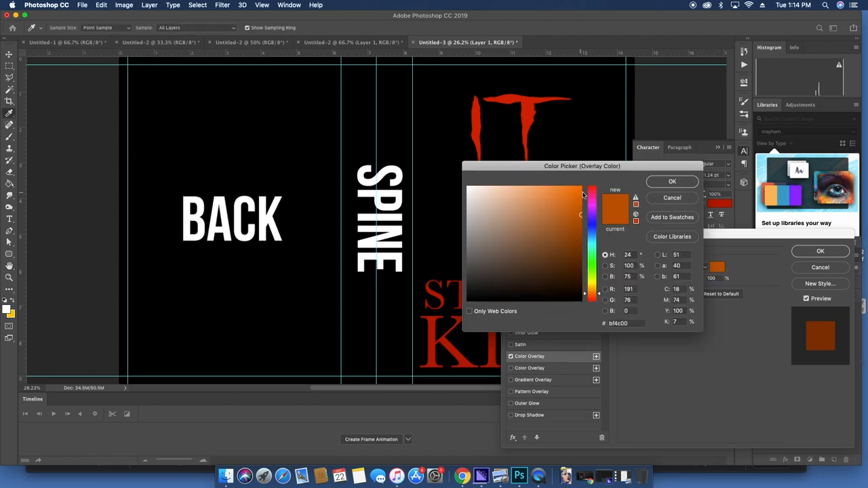
click(592, 192)
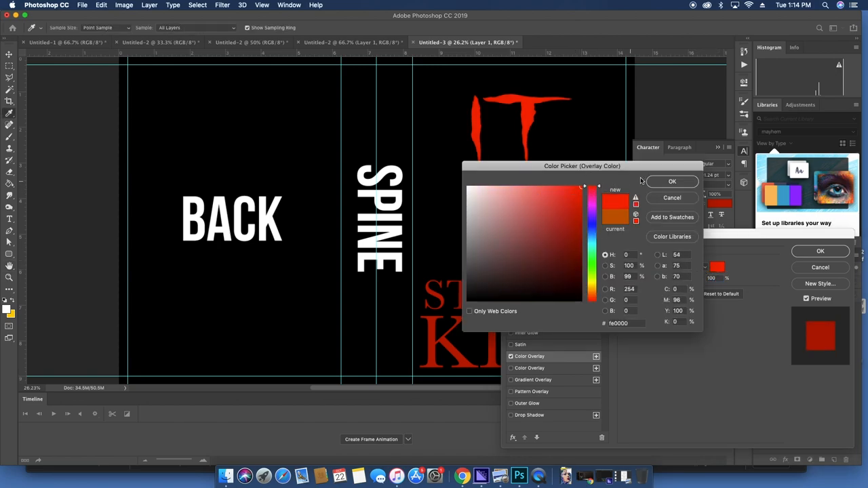
click(671, 182)
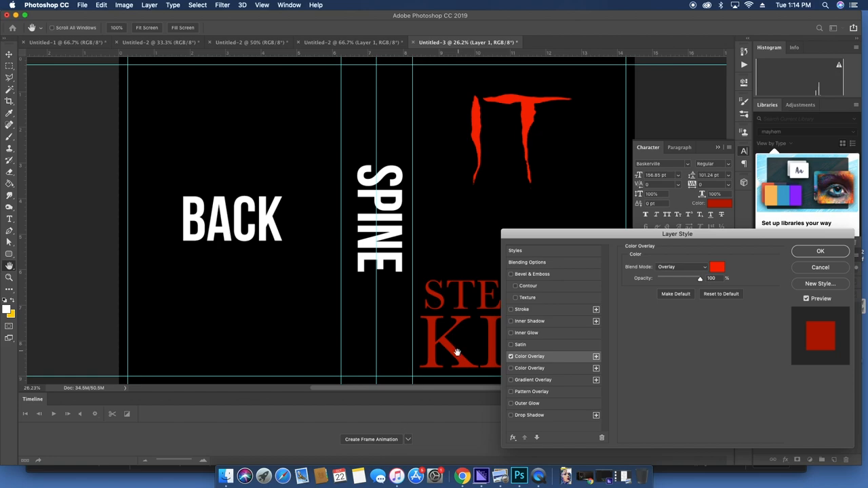
click(738, 266)
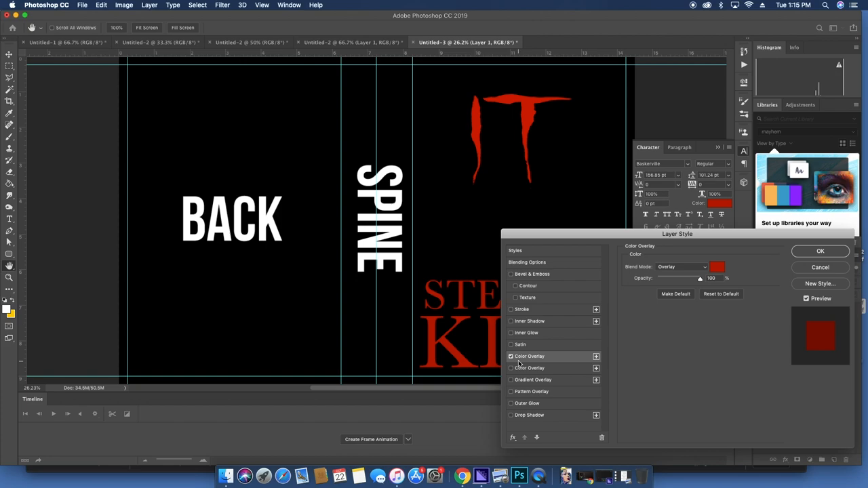
click(532, 380)
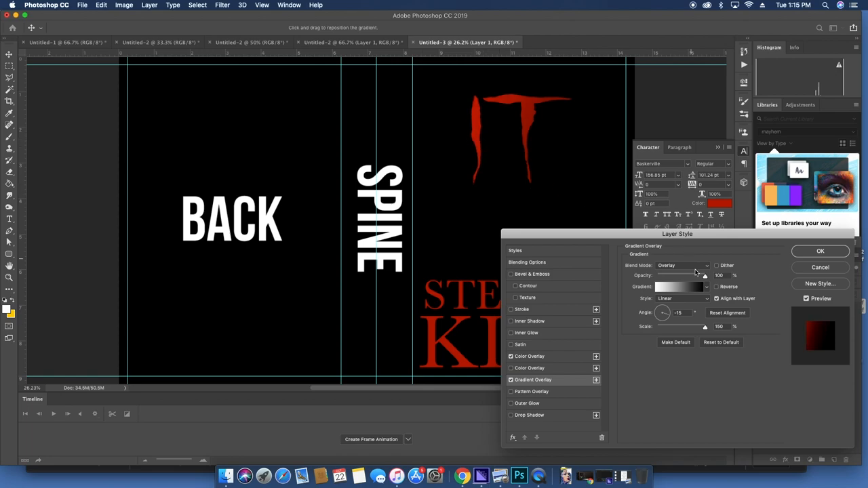
Add a radial Gradient Overlay blended in Multiply and apply the layer style
click(718, 274)
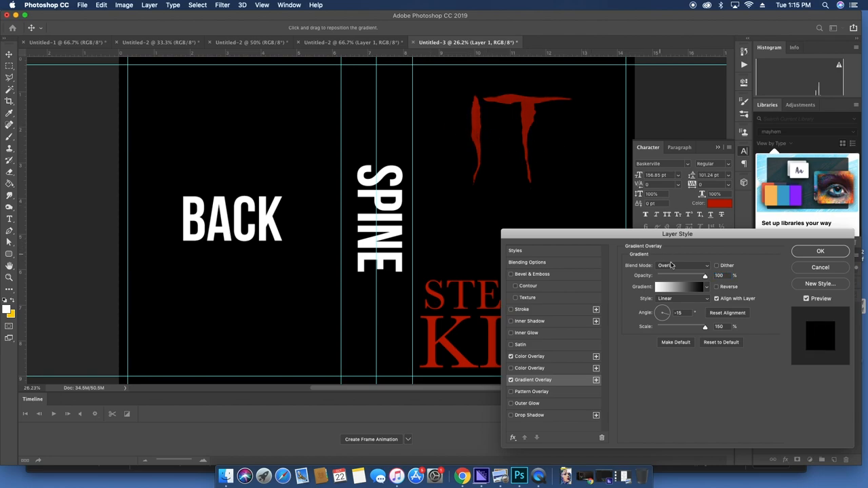
click(683, 265)
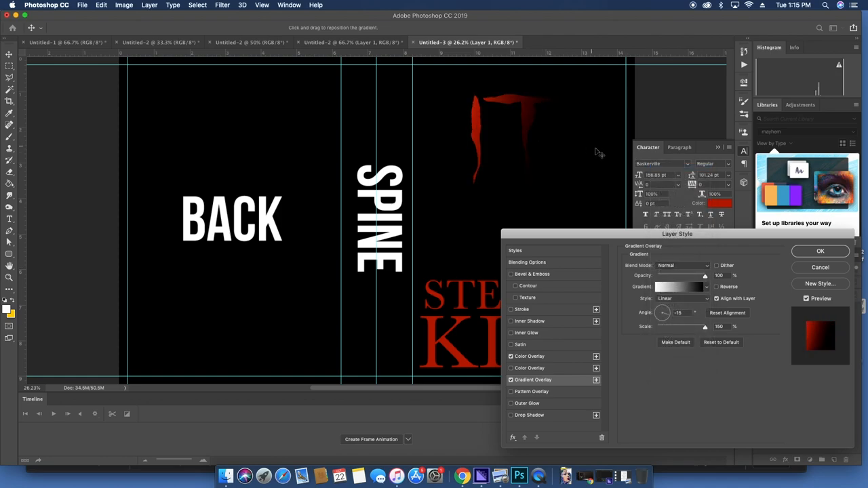
click(681, 265)
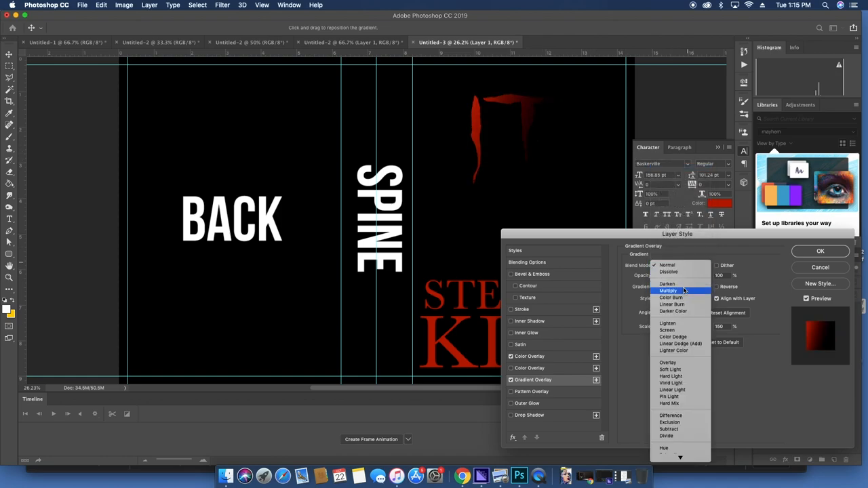
click(667, 291)
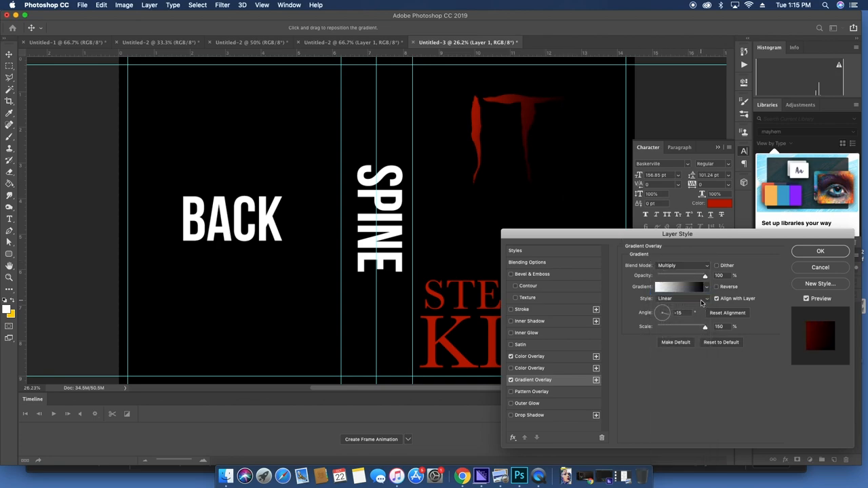
click(684, 298)
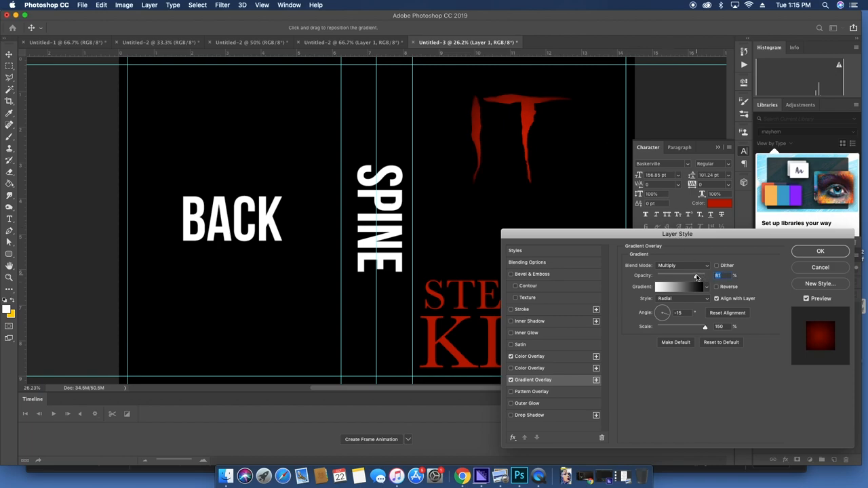
click(819, 250)
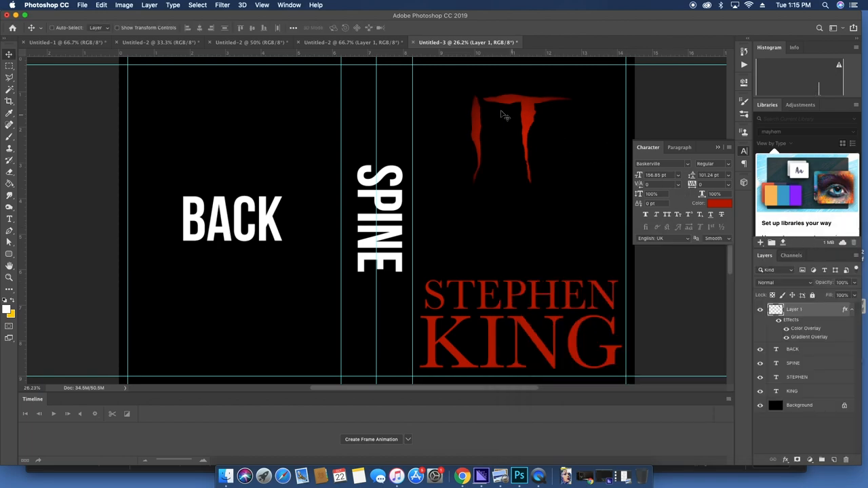
Bring the Pennywise photo layer onto the front cover, dismissing the warning message
drag(504, 114, 512, 101)
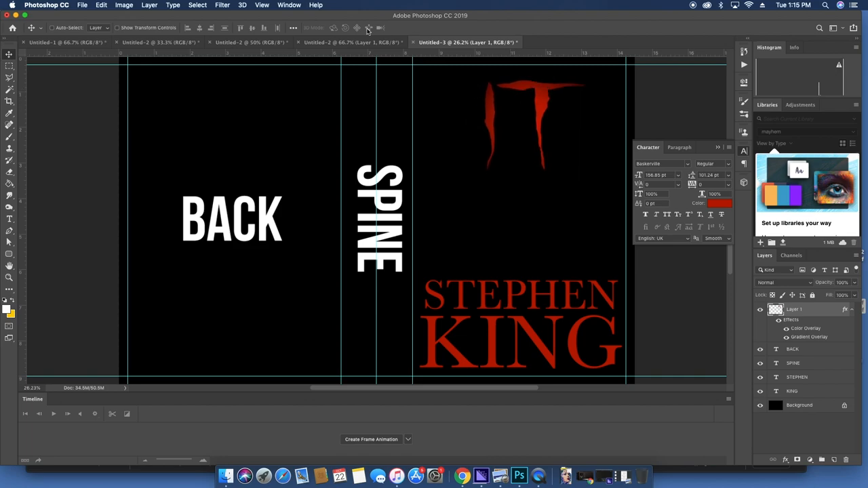
click(244, 44)
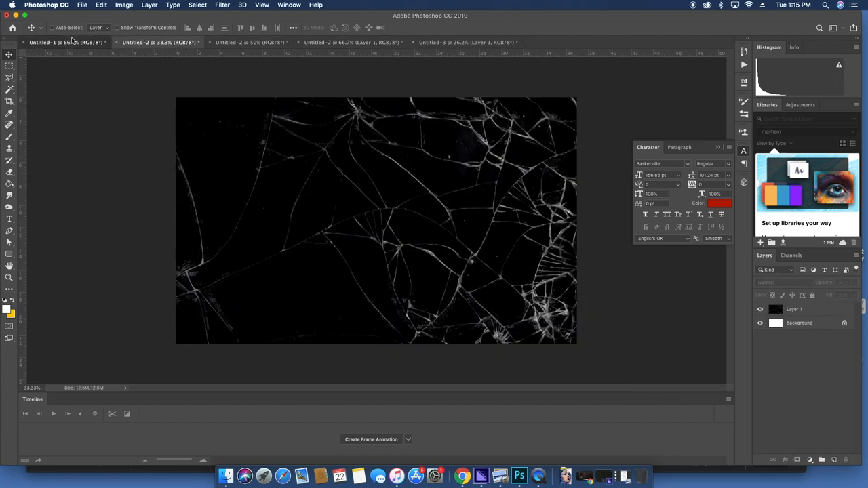
click(65, 43)
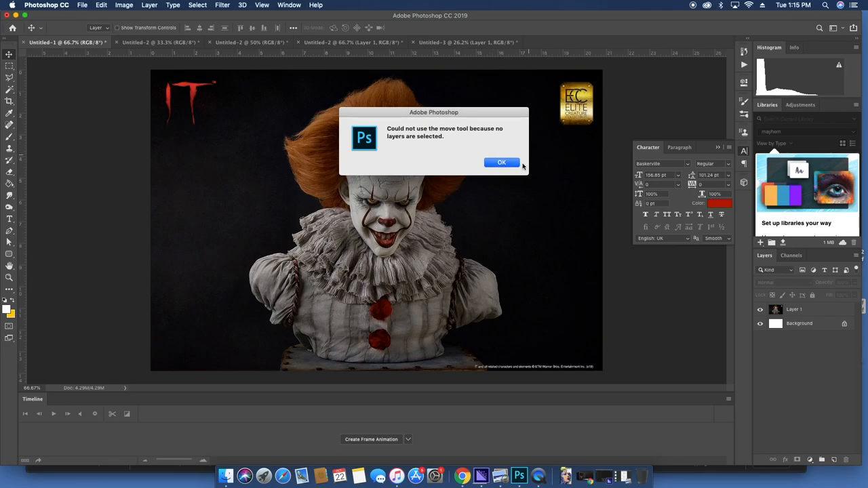
click(502, 163)
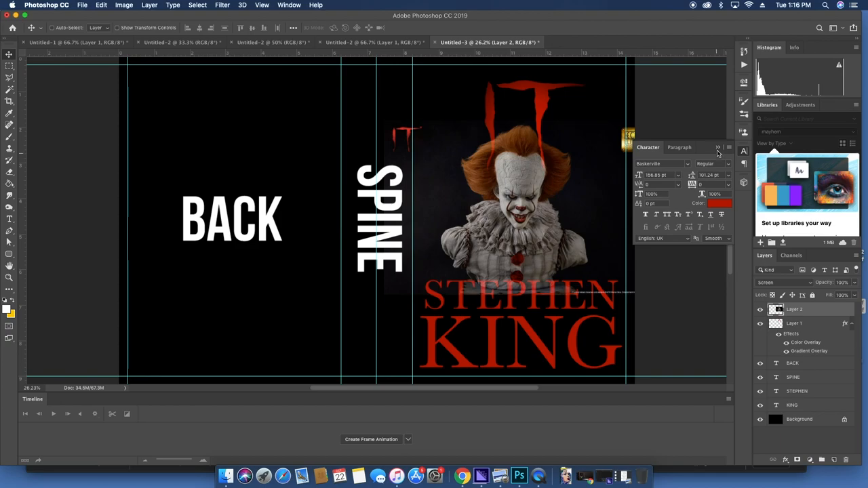
click(718, 146)
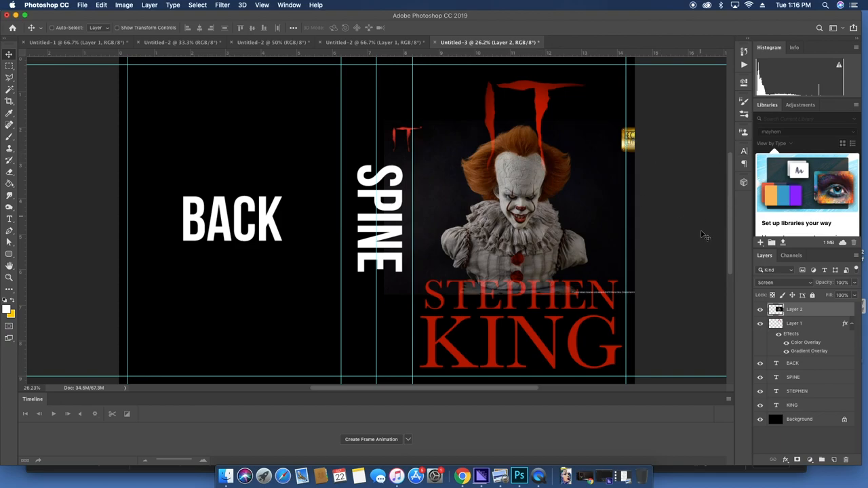
mouse_move(698, 285)
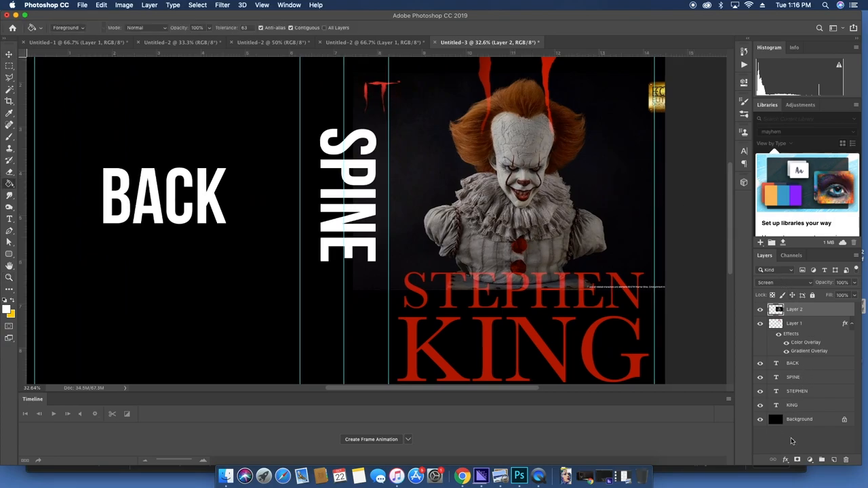
Add a layer mask to Pennywise, fade its edges with a gradient and tighten the mask with Levels
click(802, 458)
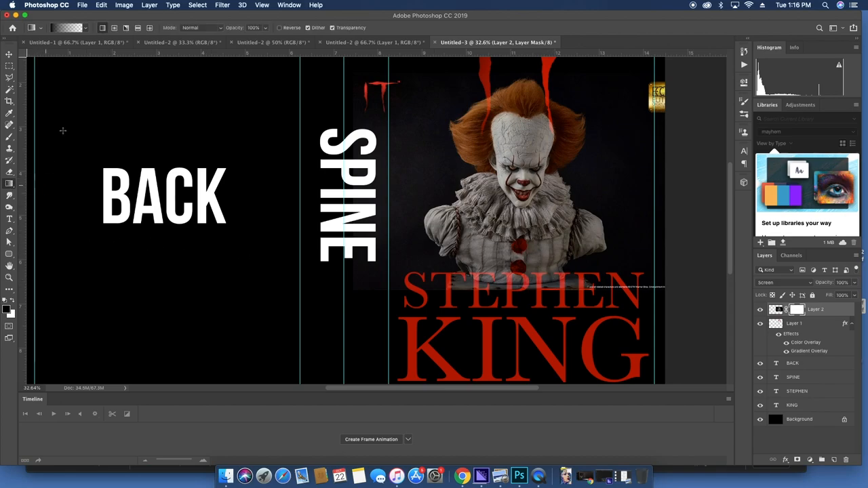
click(87, 27)
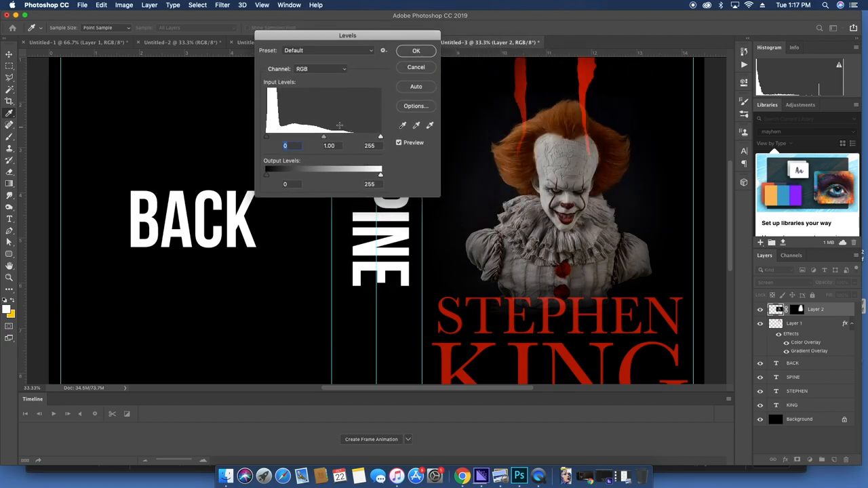
drag(323, 136, 333, 135)
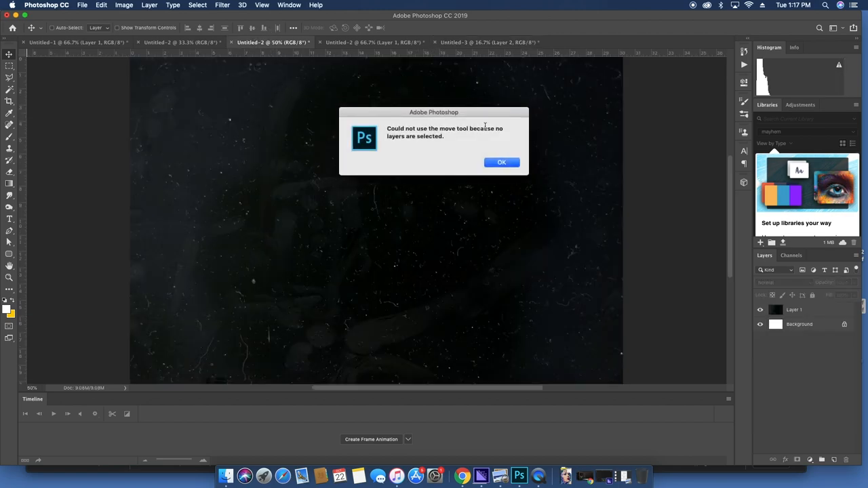
Move the grain texture layer into the cover document and blend it in Screen mode
click(502, 163)
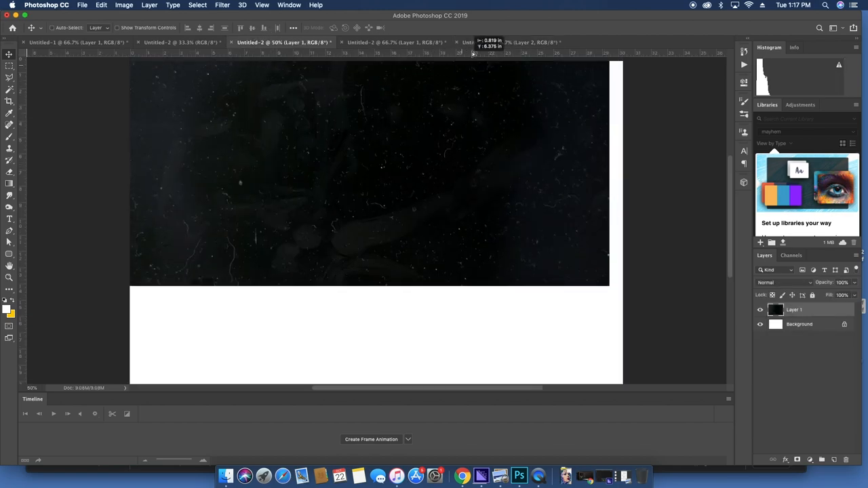
click(487, 42)
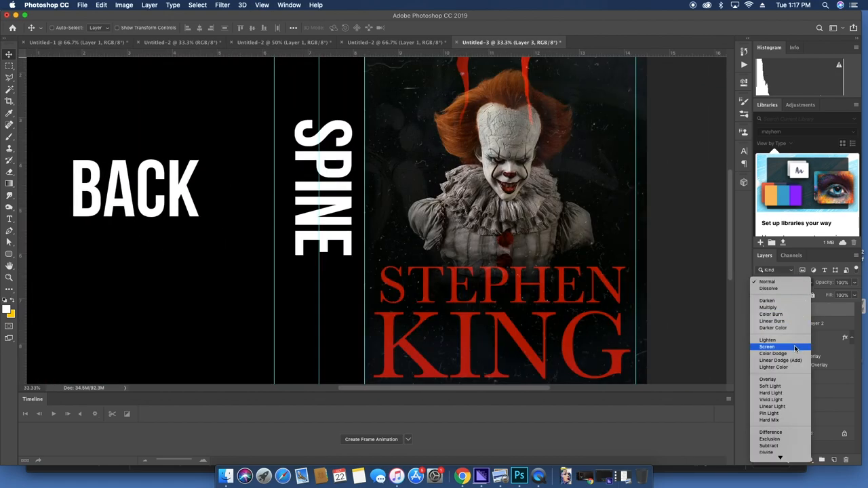
click(768, 347)
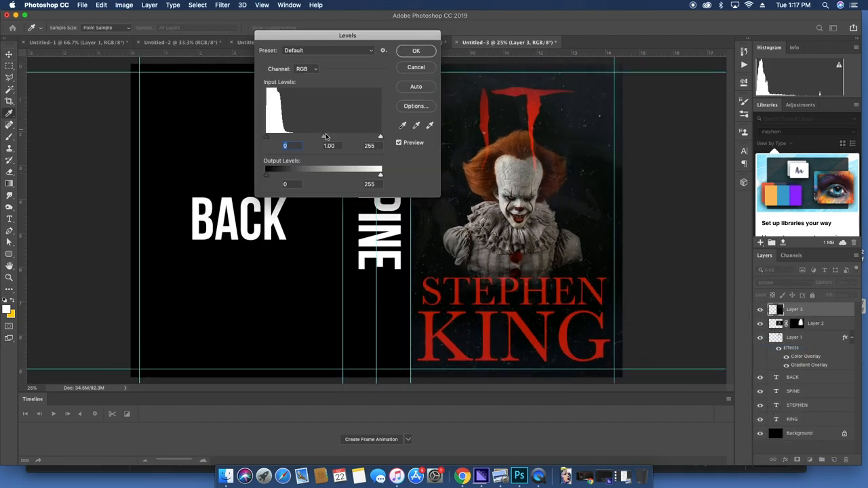
Brighten the grain specks with a Levels adjustment and add a new empty layer
drag(336, 135, 328, 135)
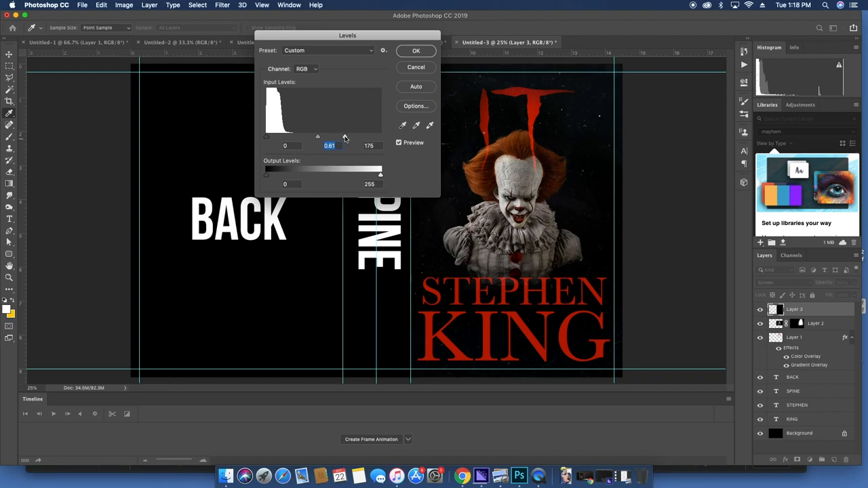
click(415, 52)
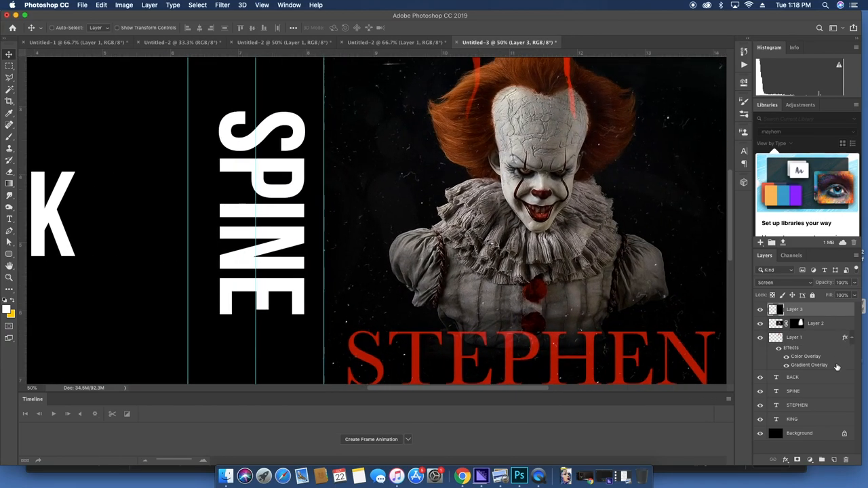
click(773, 282)
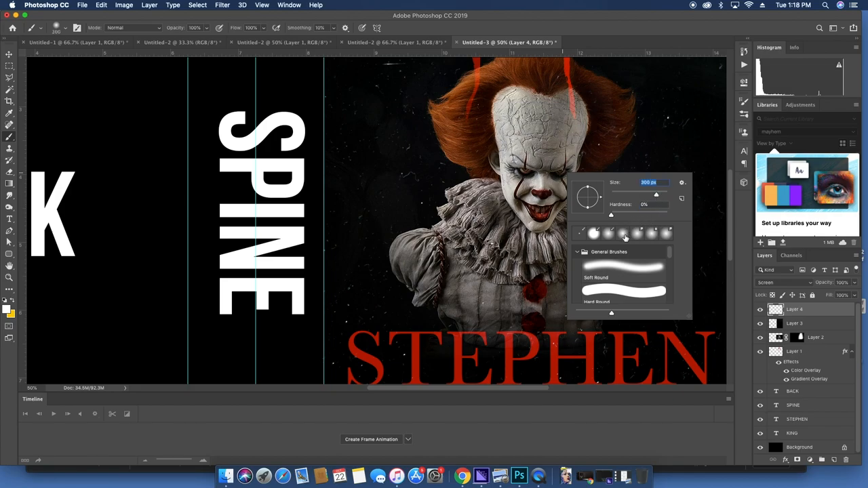
Choose a soft round brush and a red foreground colour for painting the eye glow
click(622, 233)
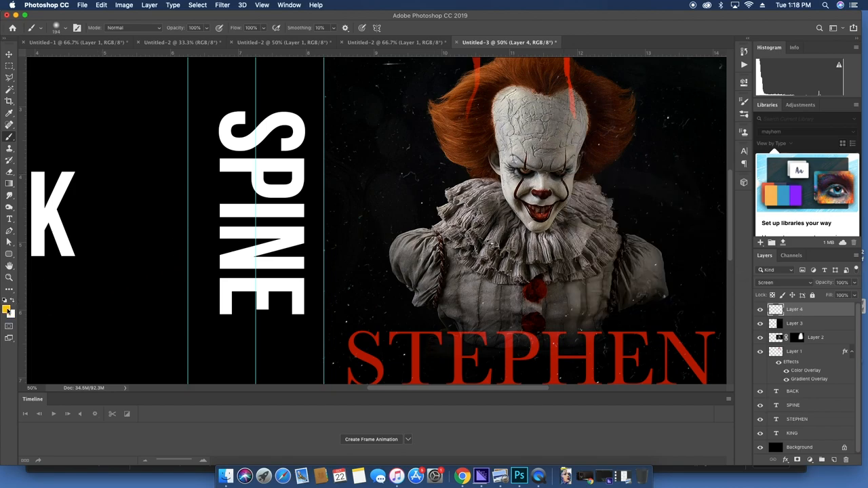
click(7, 309)
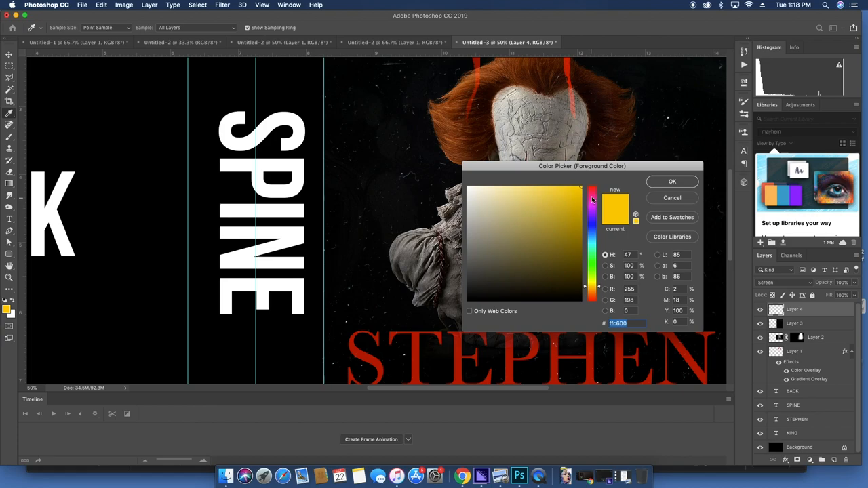
click(672, 182)
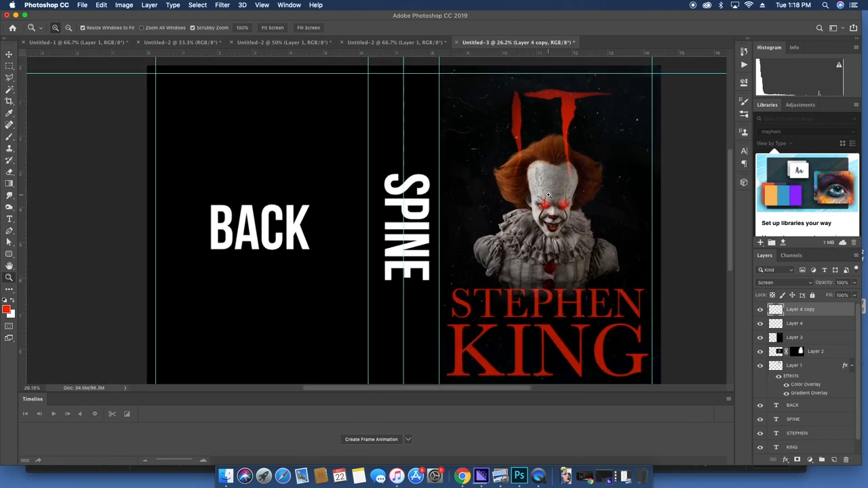
Retype the spine text as STEPHEN KING'S and move the rotated IT copy onto the spine
click(10, 56)
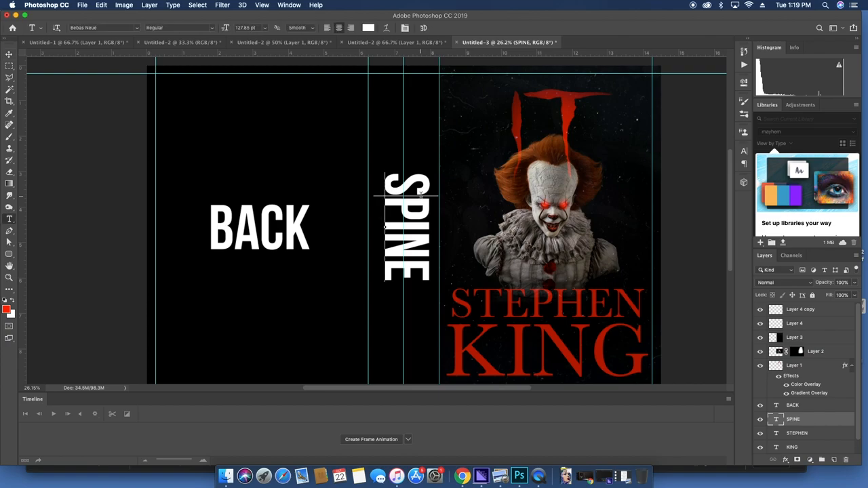
text(STEPHEN KING'S)
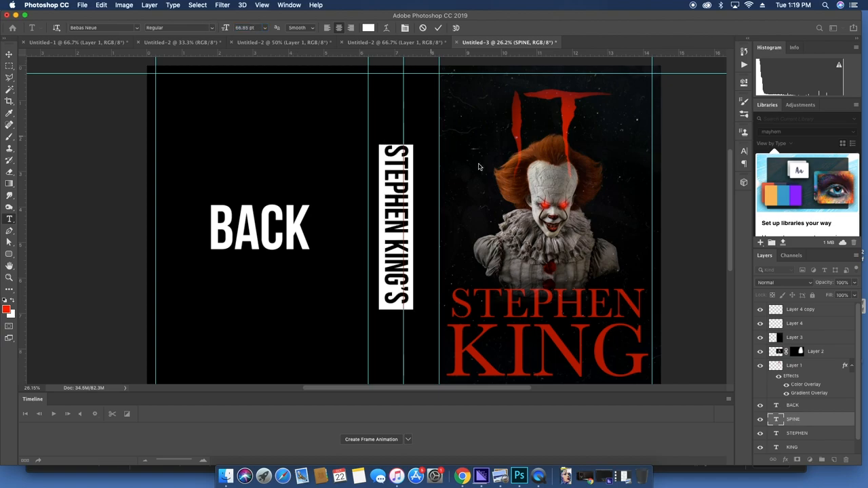
drag(395, 228, 395, 169)
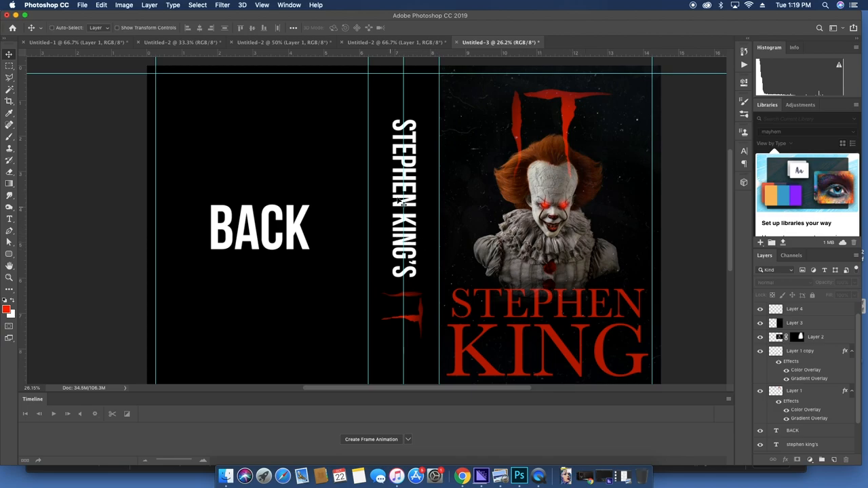
mouse_move(371, 386)
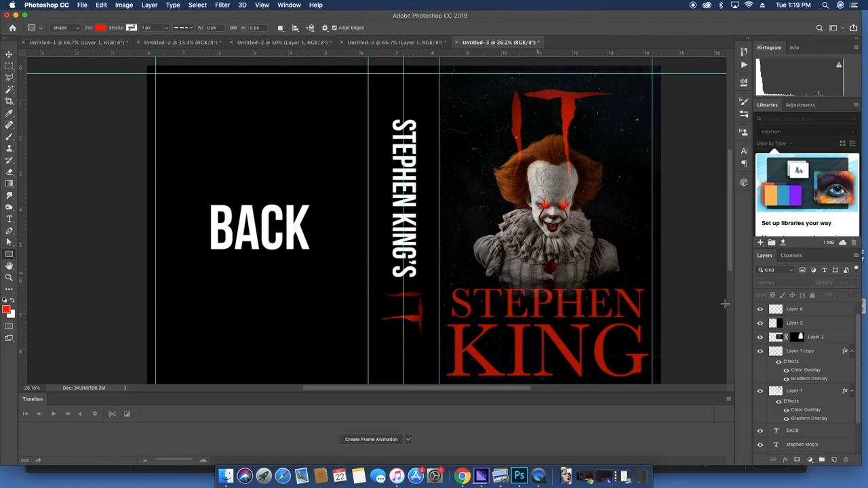
Draw thin rectangle bars as a barcode on the back cover with the number 1230000 beneath
click(797, 309)
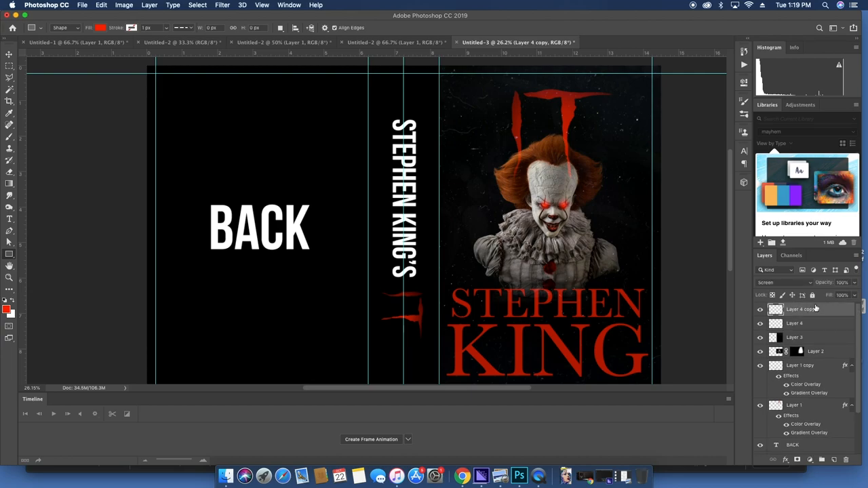
drag(309, 348, 367, 377)
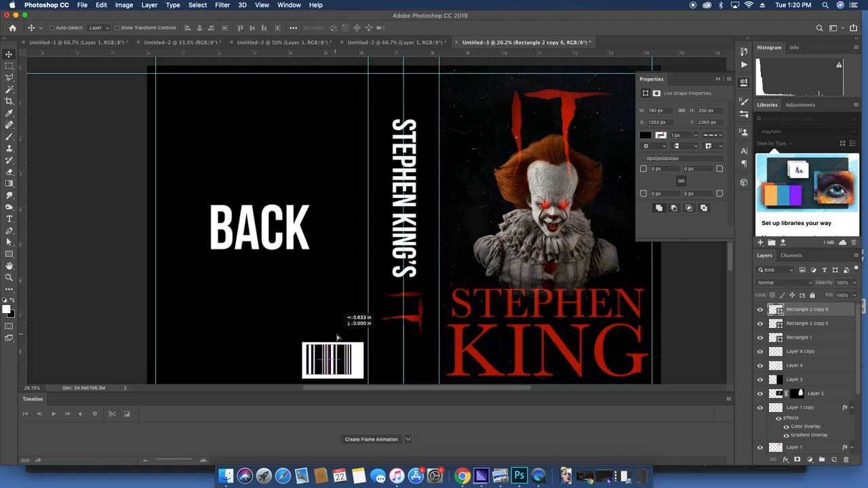
drag(332, 359, 353, 359)
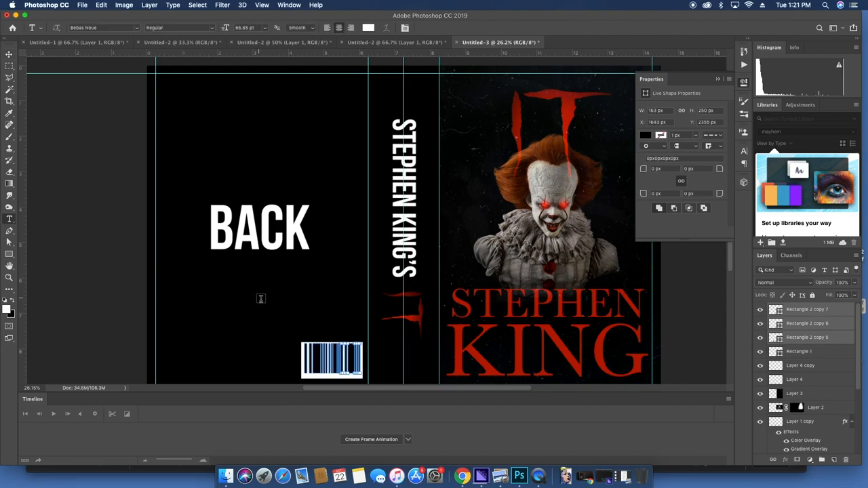
text(123000000)
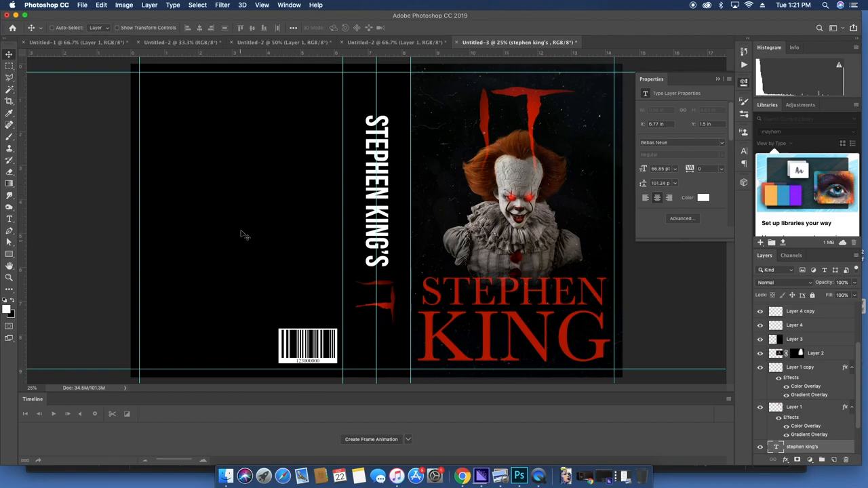
mouse_move(463, 471)
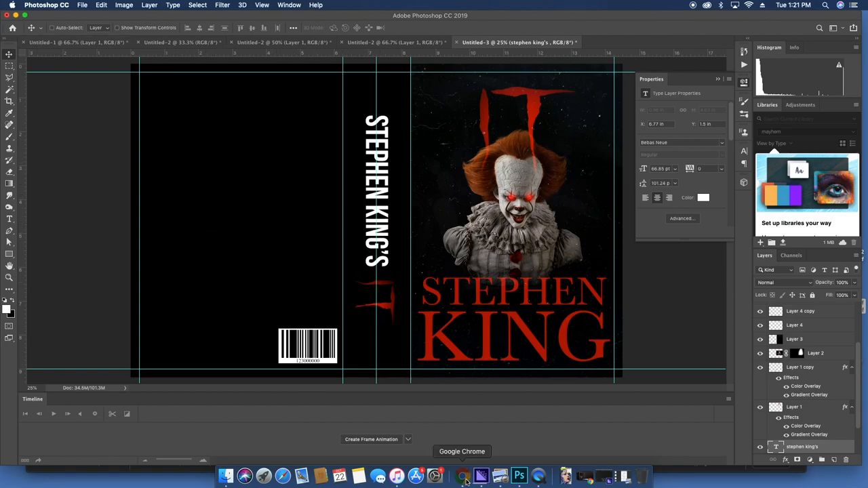
Search Stephen King's It in Chrome, select the Wikipedia plot's first paragraph, return to Photoshop
click(465, 471)
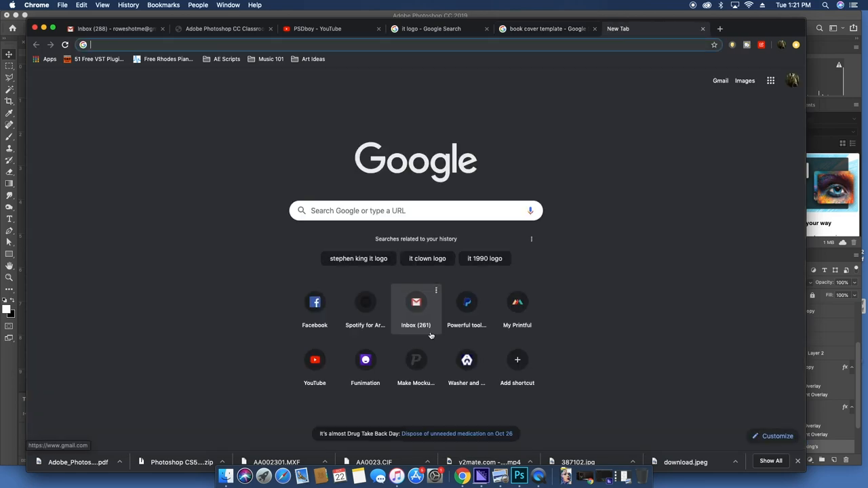
text(Stephen King's it)
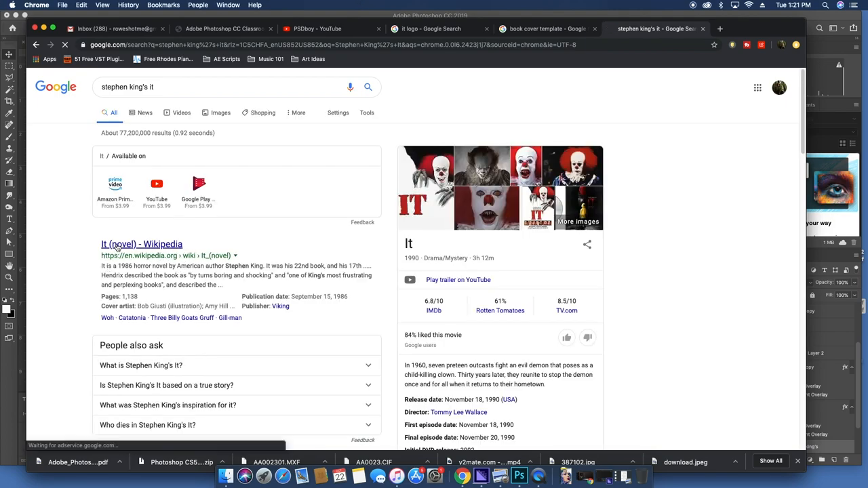
click(141, 244)
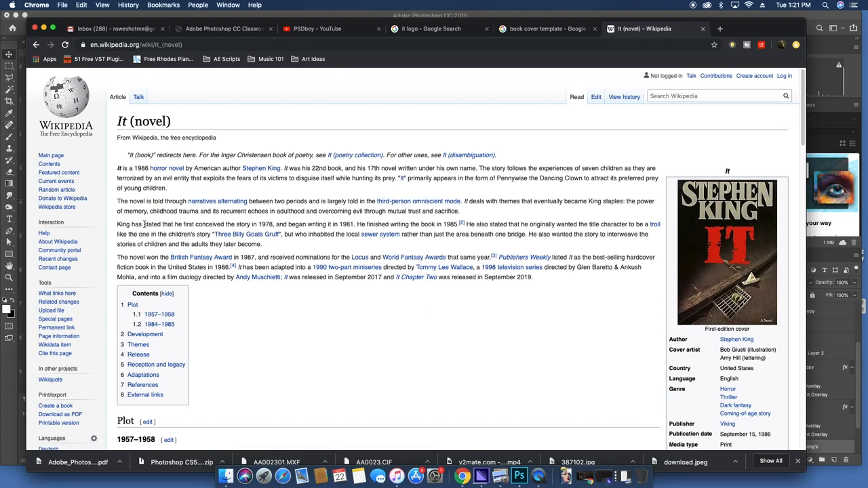
scroll(down, 3)
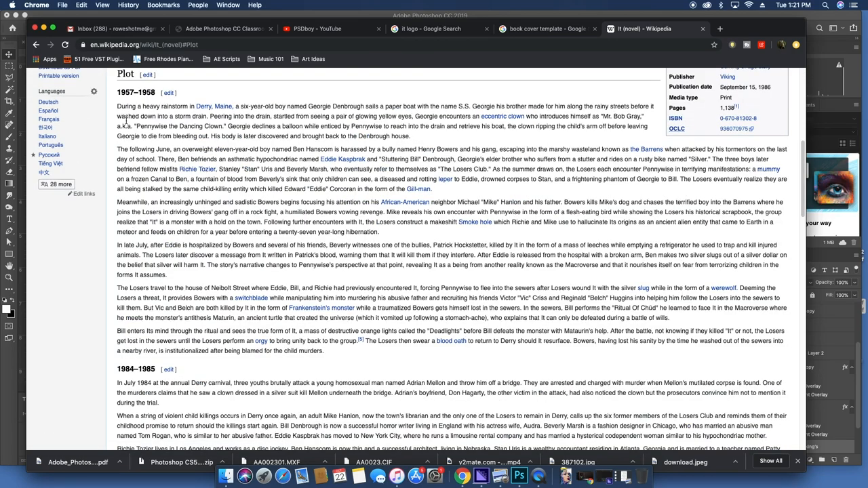
drag(116, 106, 404, 148)
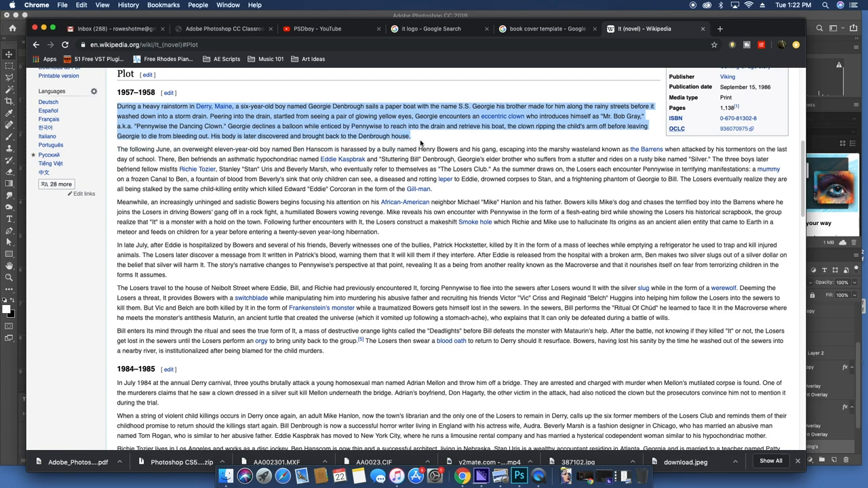
click(534, 475)
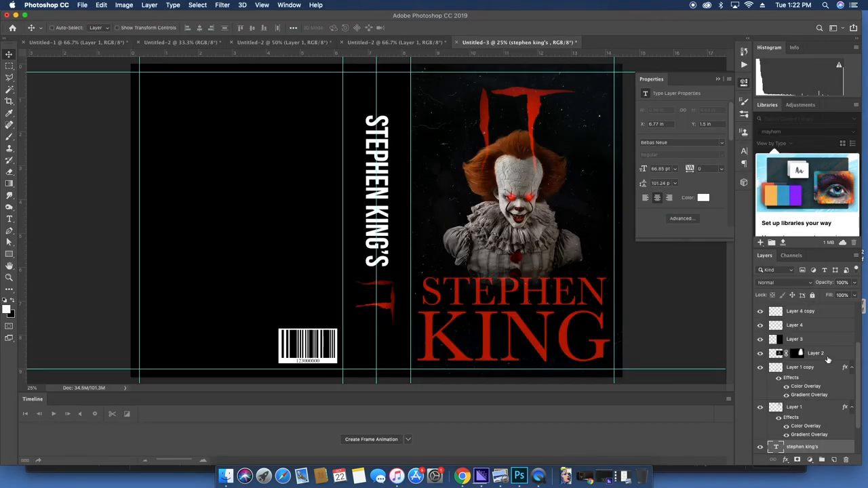
Paste the plot summary into a back-cover text box set to Times 12 pt
drag(166, 103, 266, 193)
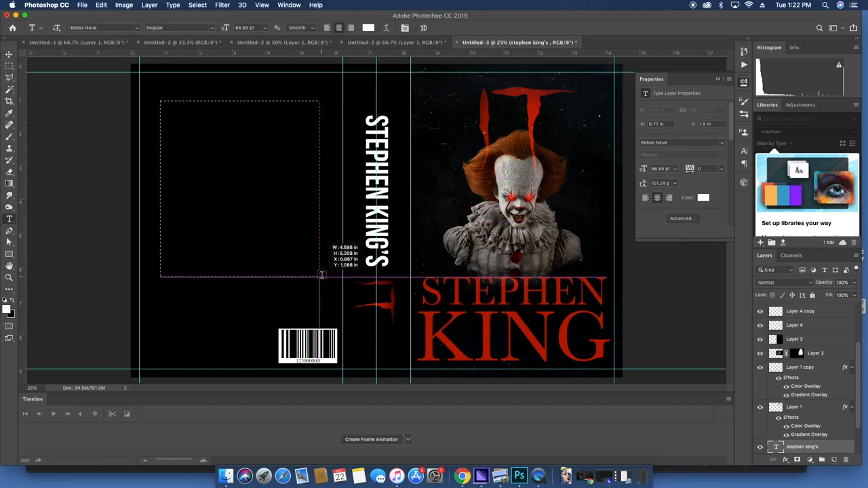
text(DURING A HEAVY RAINSTORM IN DERRY, MAINE, A SIX-YEAR-OLD)
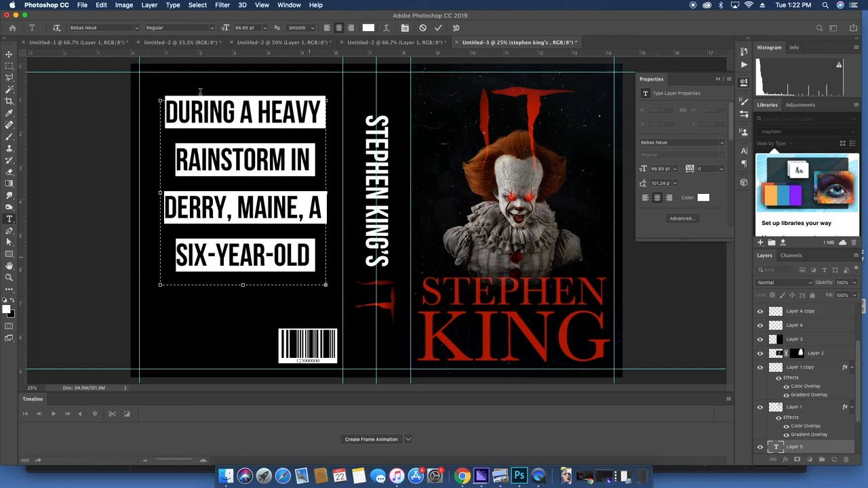
text(times)
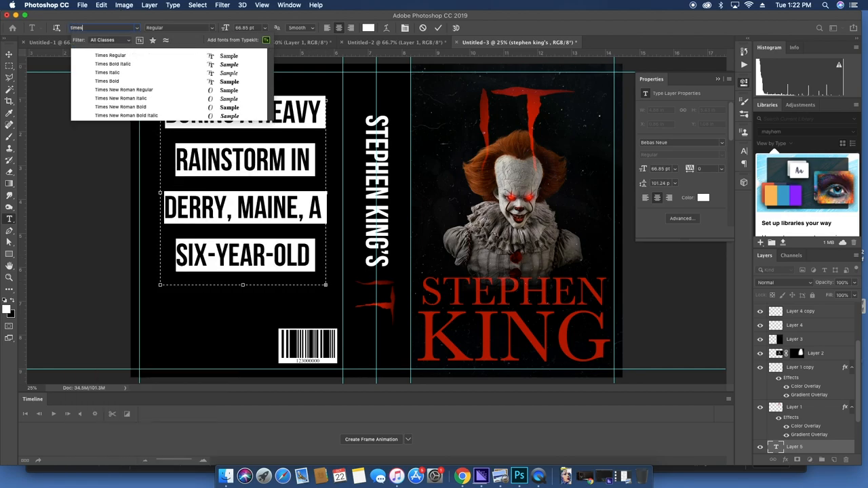
click(108, 56)
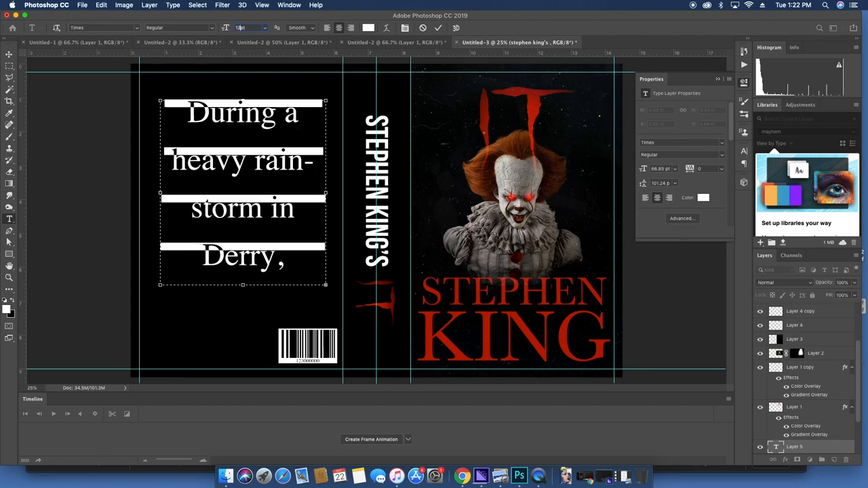
text(12pt)
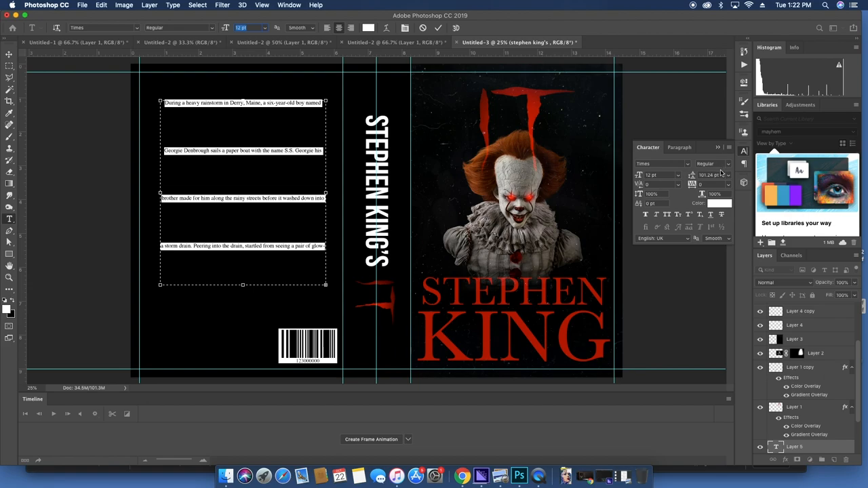
Adjust the summary's leading, widen its text box and justify the paragraph
click(727, 184)
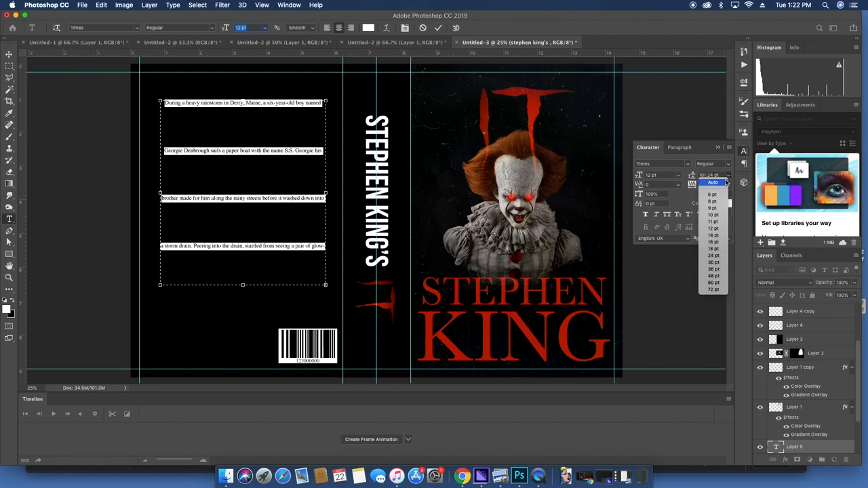
click(713, 182)
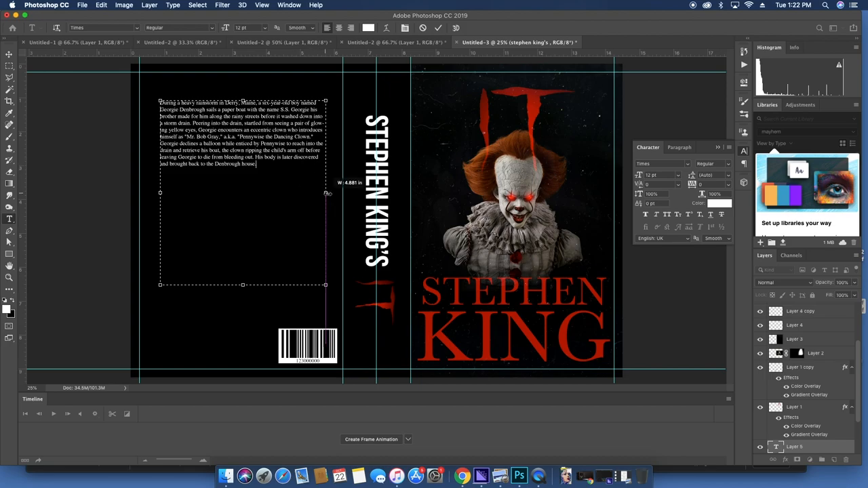
drag(324, 193, 329, 192)
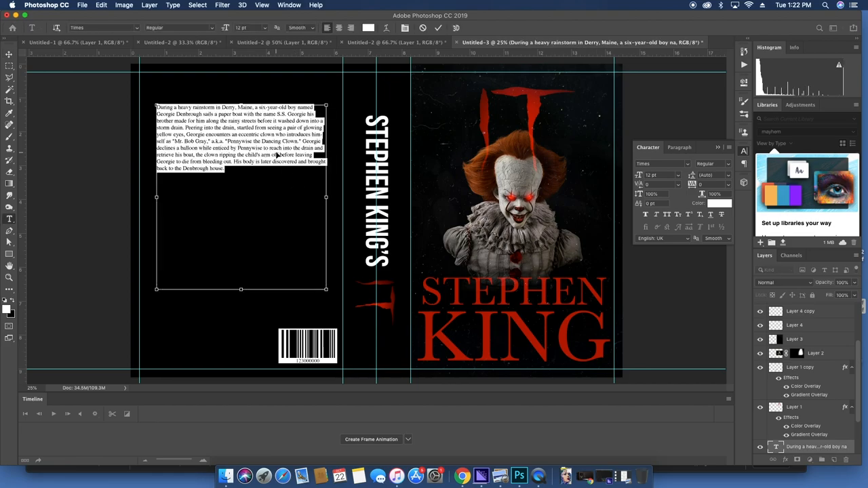
click(655, 175)
text(14)
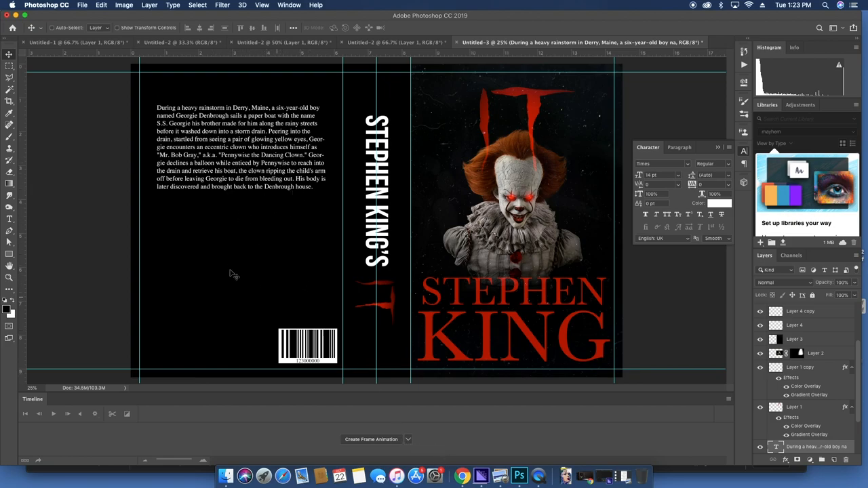
mouse_move(201, 265)
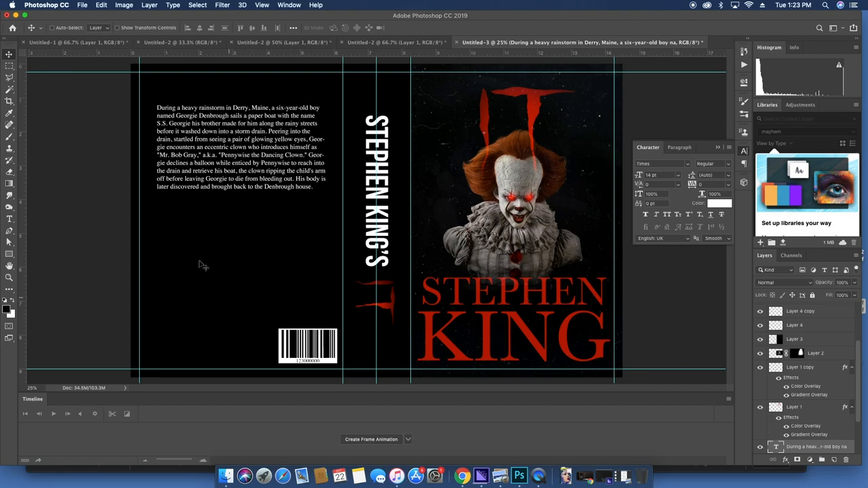
mouse_move(462, 474)
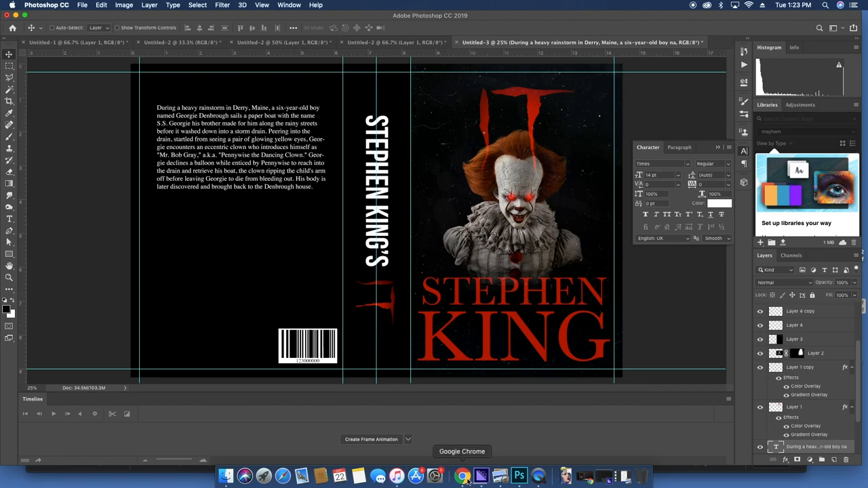
Search Google Images for pennywise and preview one of the results
click(455, 474)
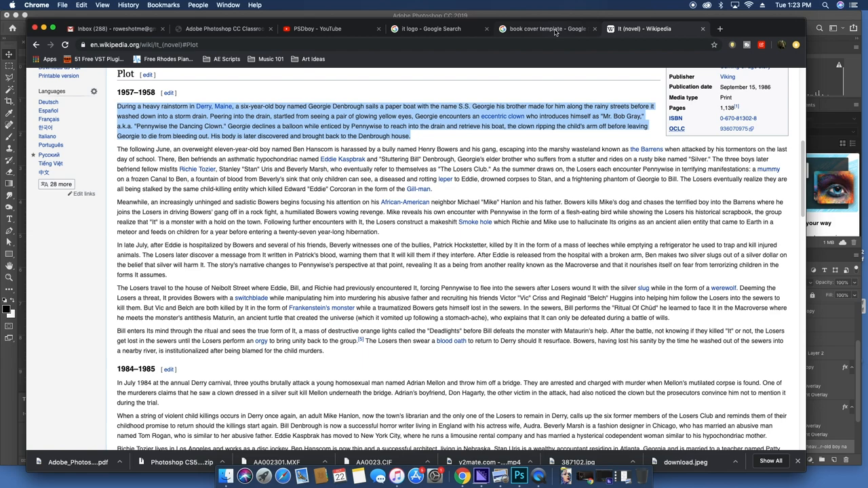
click(427, 28)
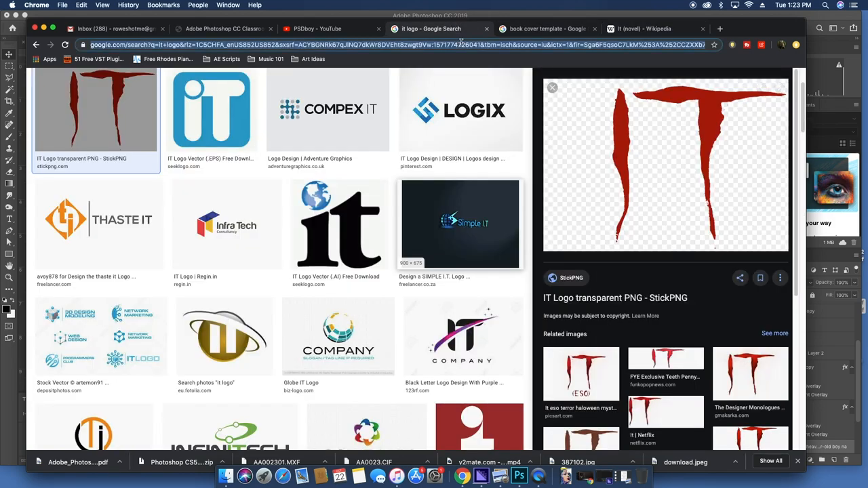
text(pennywise)
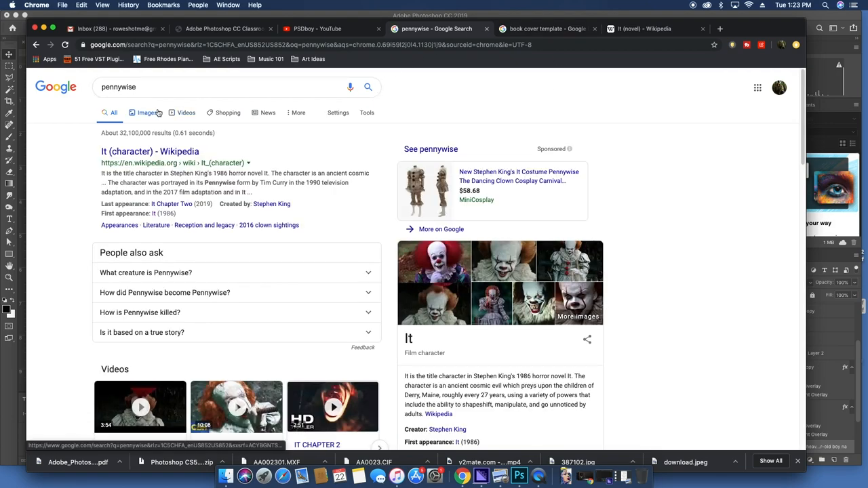
click(143, 112)
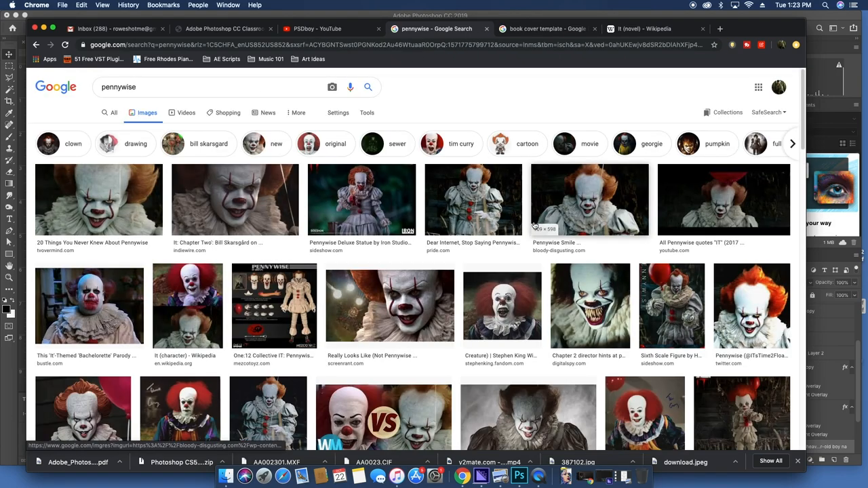
scroll(down, 3)
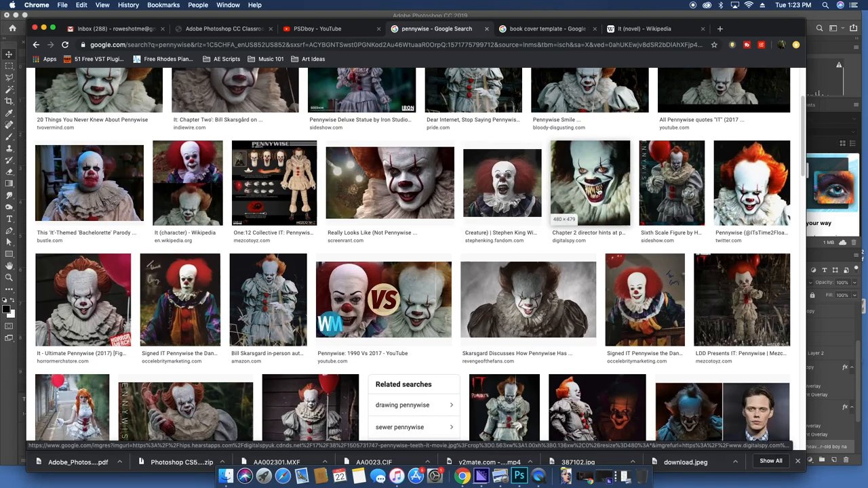
click(590, 183)
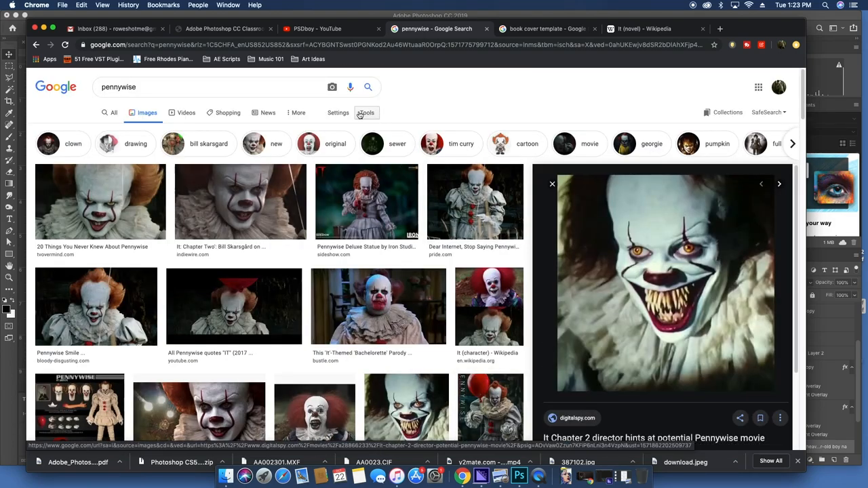
Limit the image results to Large size and browse through them
click(366, 113)
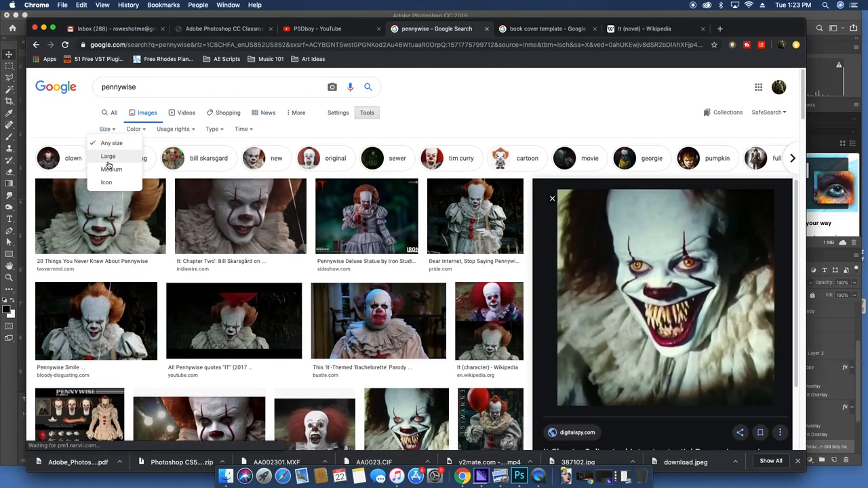
click(108, 157)
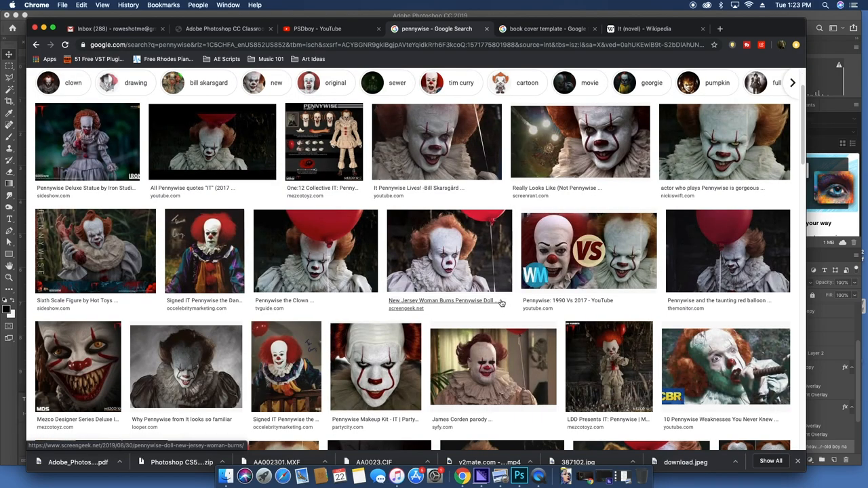
scroll(down, 3)
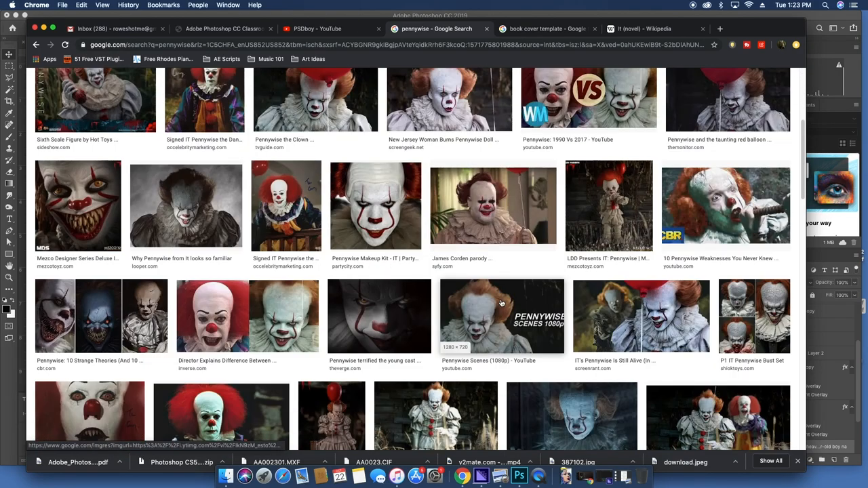
mouse_move(231, 223)
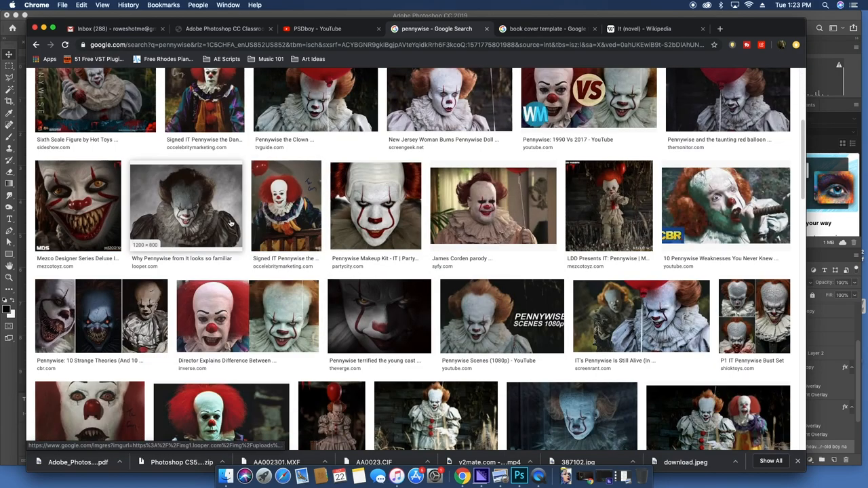
scroll(up, 3)
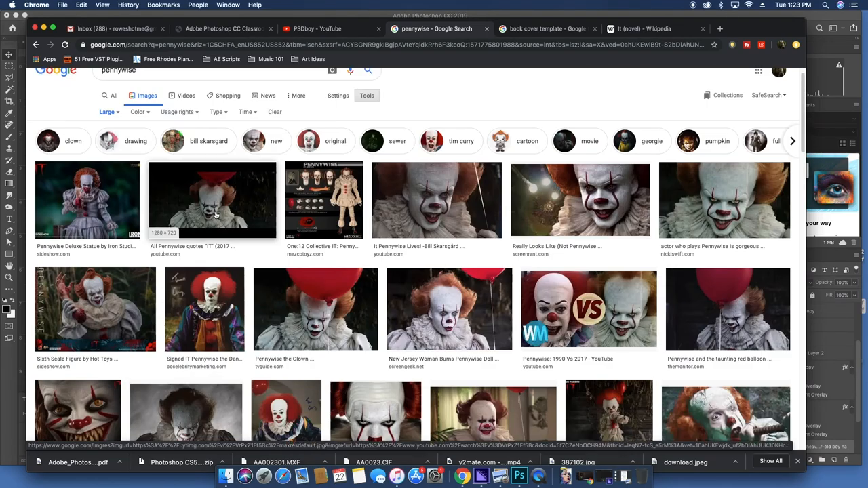
scroll(down, 3)
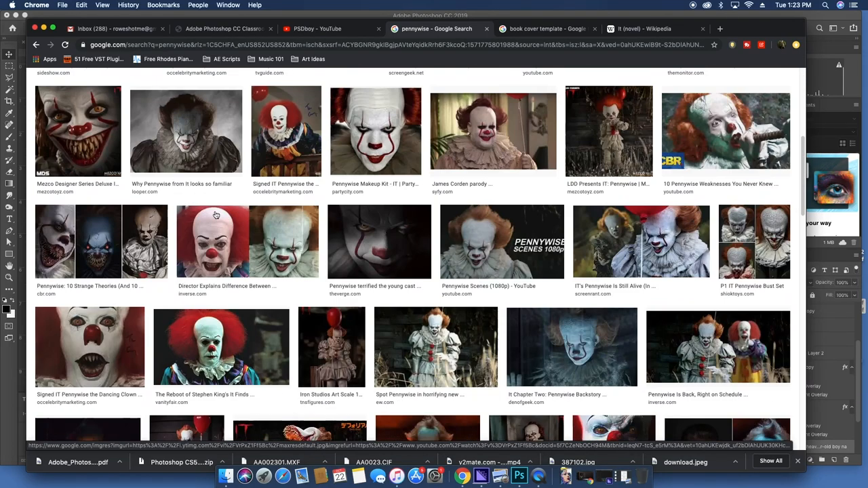
scroll(down, 3)
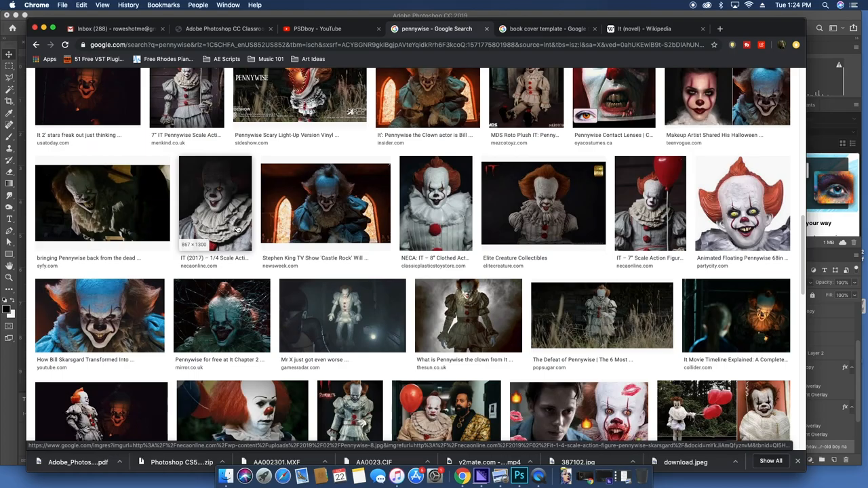
scroll(down, 3)
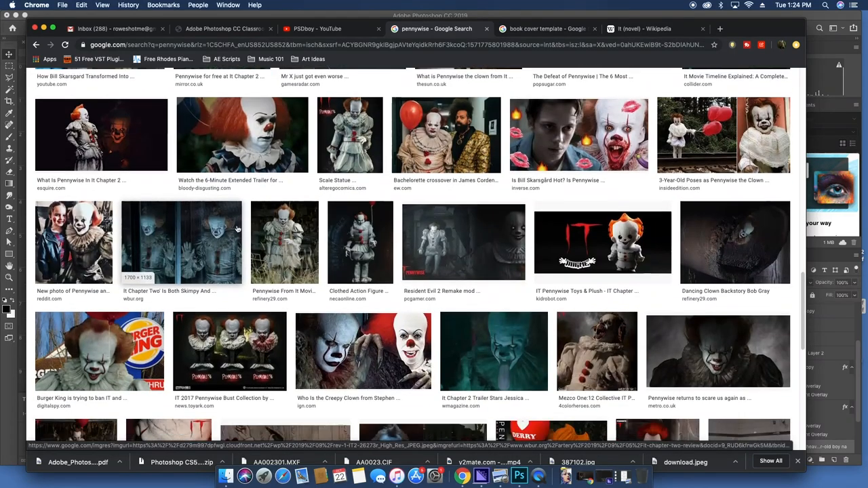
scroll(up, 3)
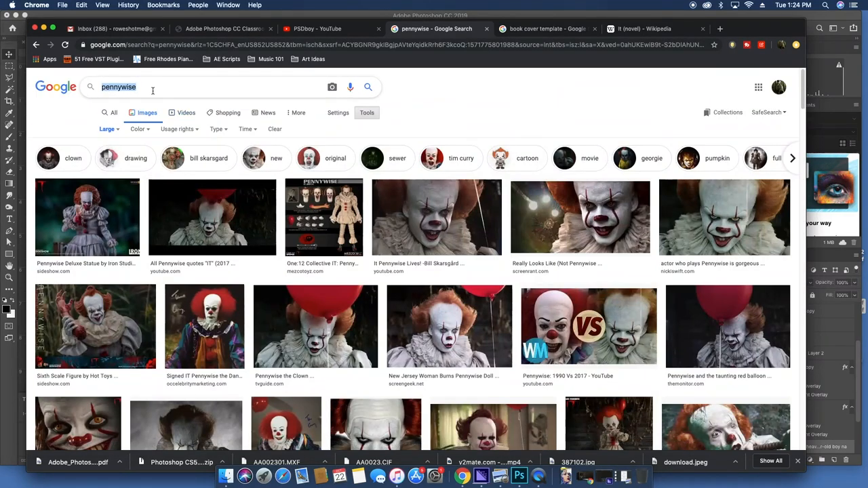
Search 'red balloon' images and copy the dark Pennywise balloon image to the clipboard
text(red balloon)
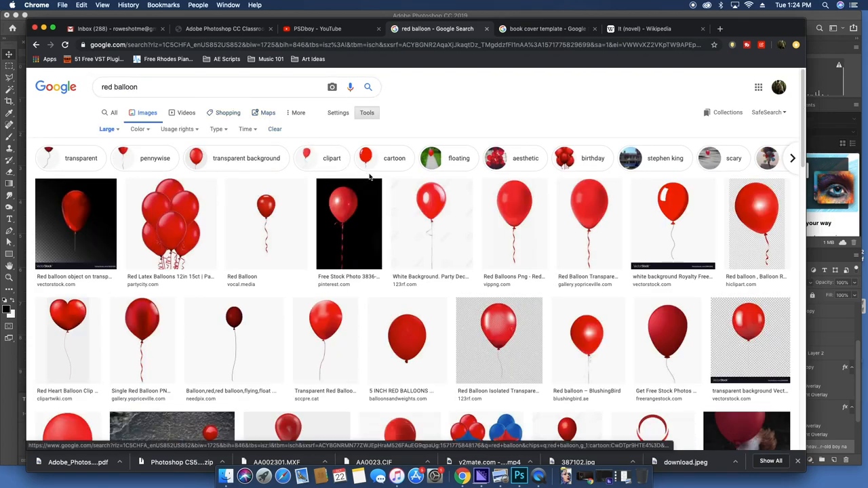
mouse_move(586, 228)
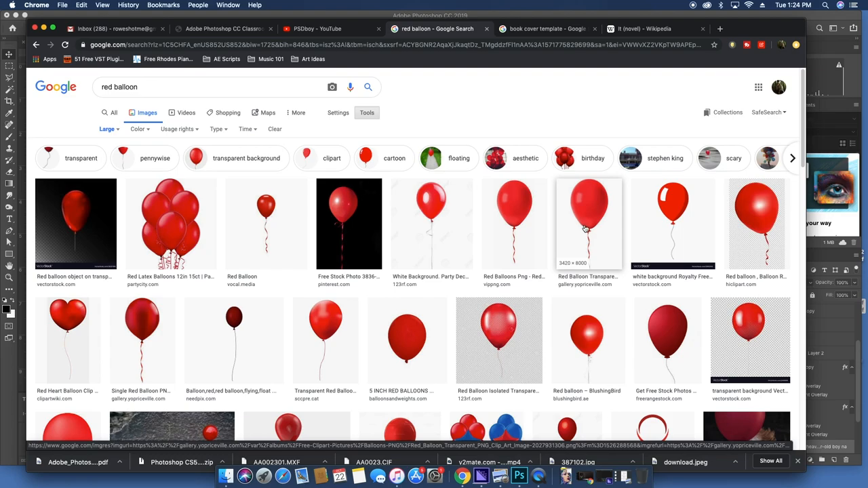
scroll(down, 3)
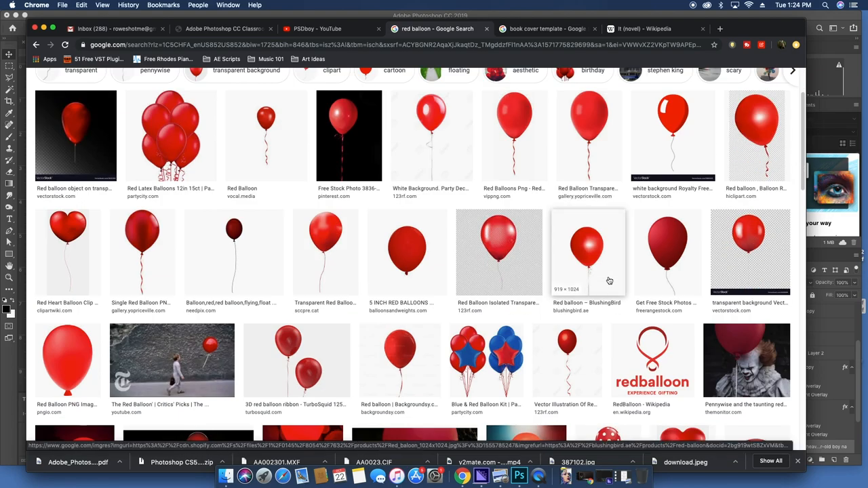
mouse_move(592, 140)
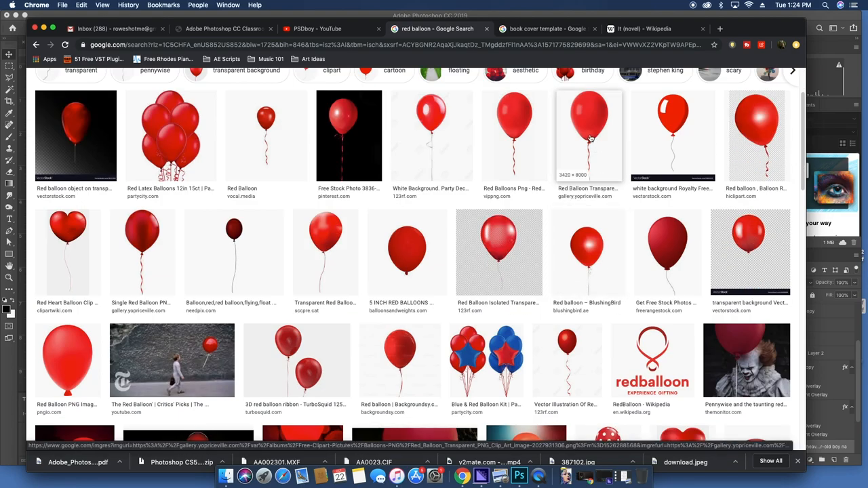
click(589, 136)
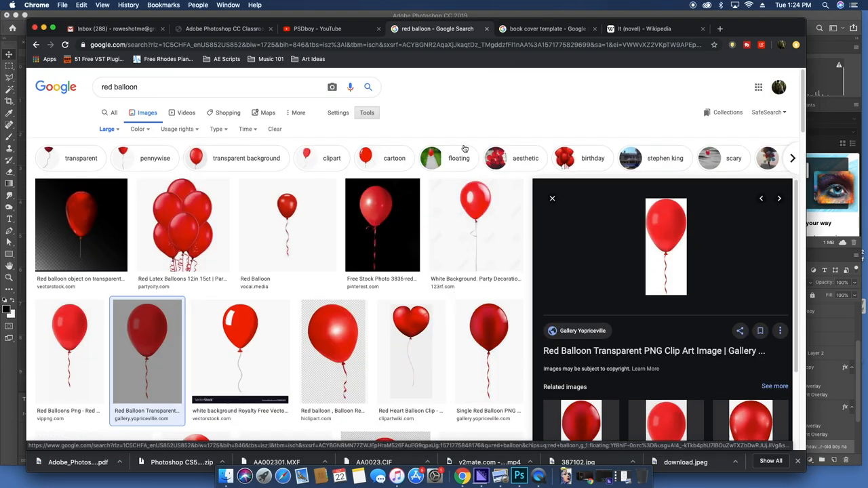
scroll(down, 3)
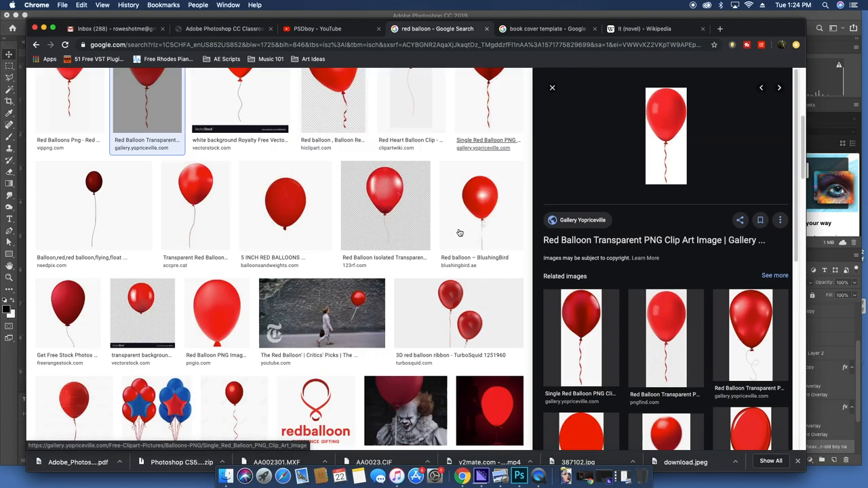
scroll(down, 3)
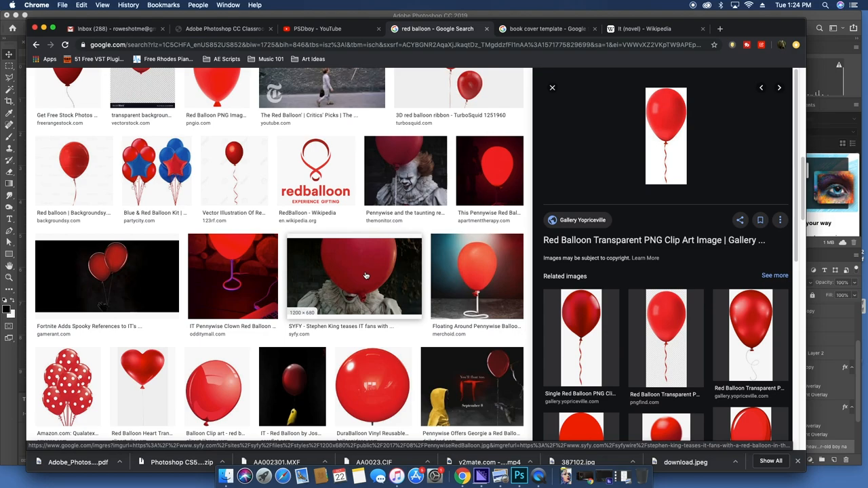
scroll(down, 3)
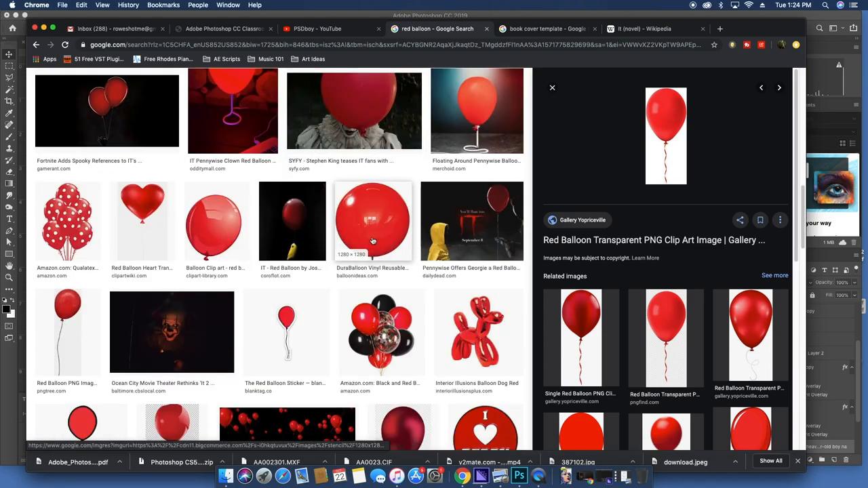
mouse_move(187, 323)
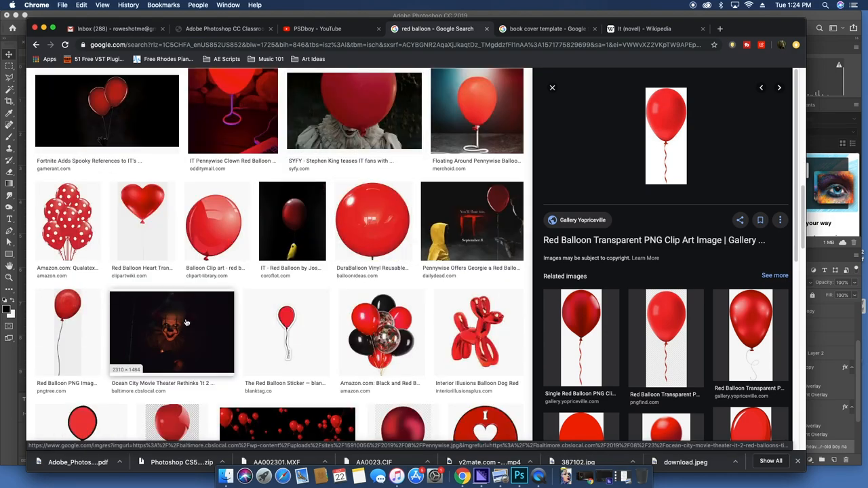
scroll(down, 3)
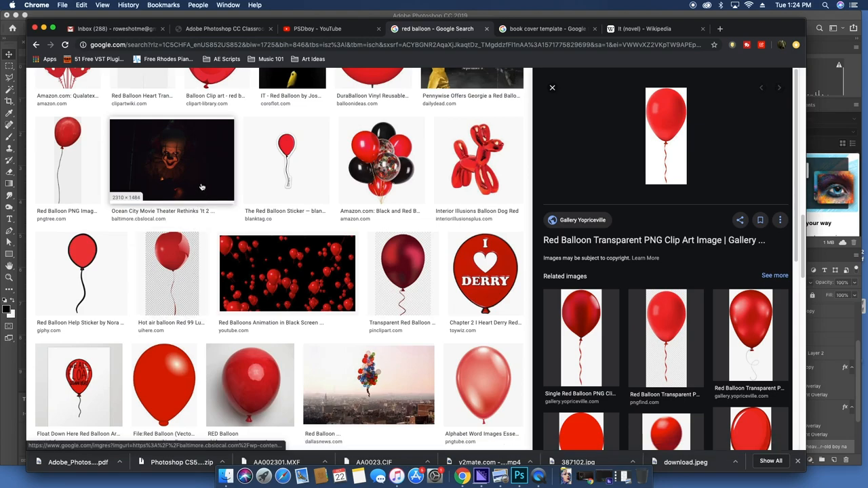
click(171, 160)
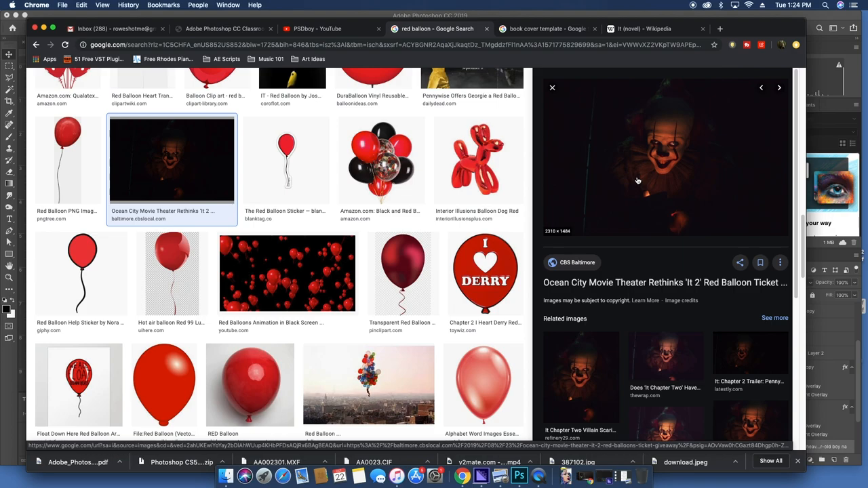
scroll(down, 3)
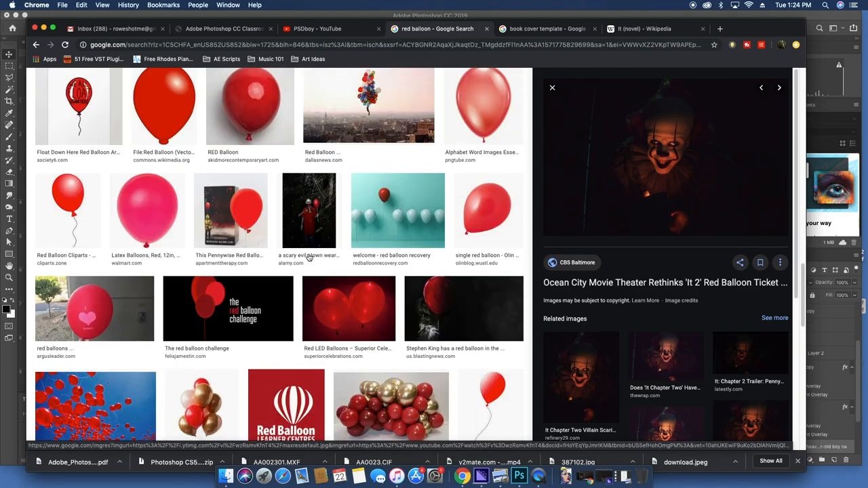
right_click(664, 170)
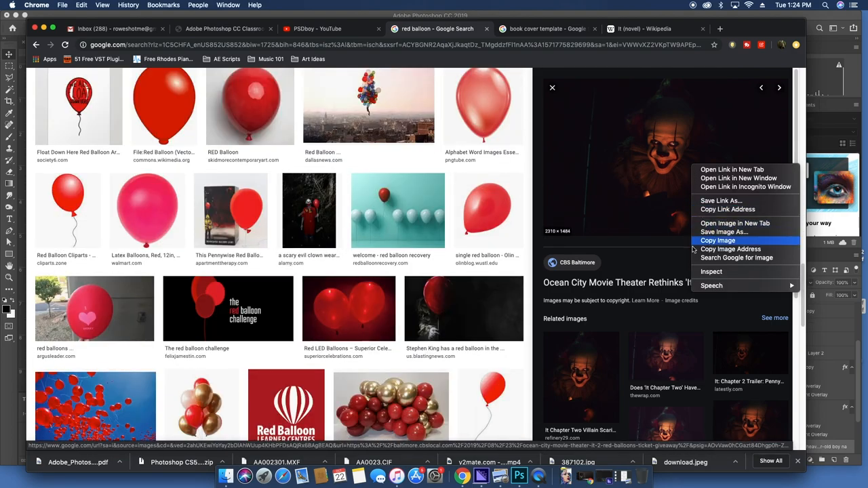
click(537, 475)
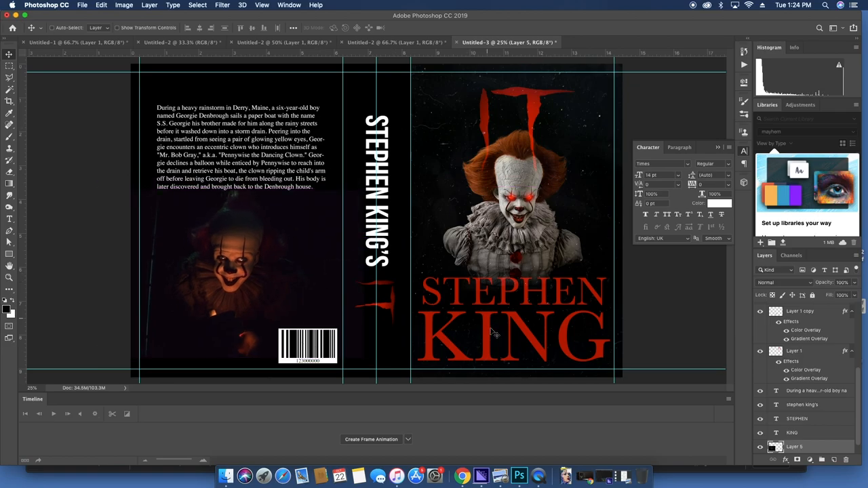
Copy the floating red balloon photo from Chrome and darken its midtones with Levels
click(457, 479)
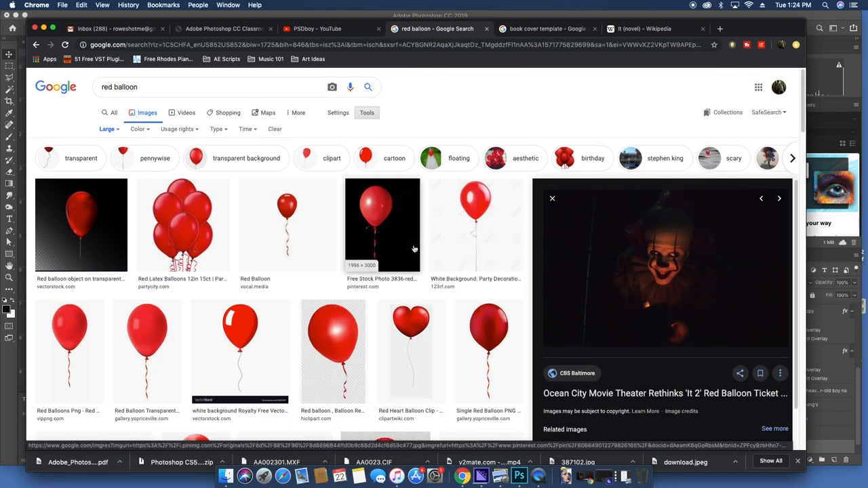
right_click(648, 156)
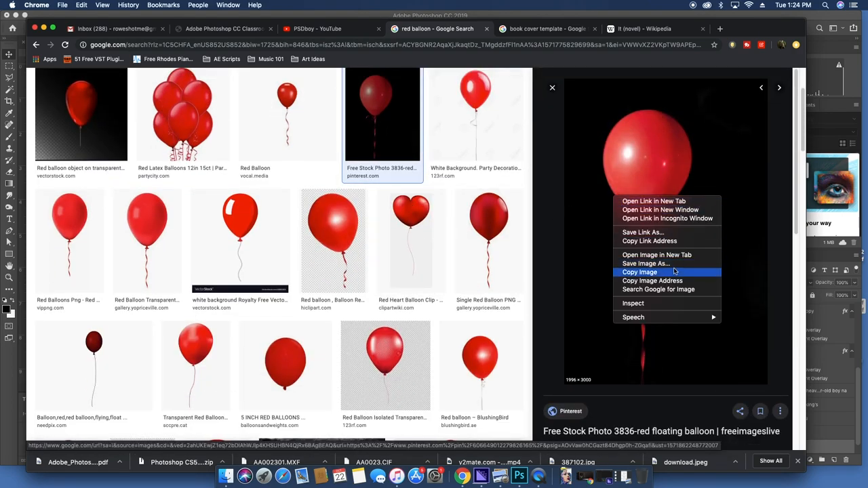
click(524, 474)
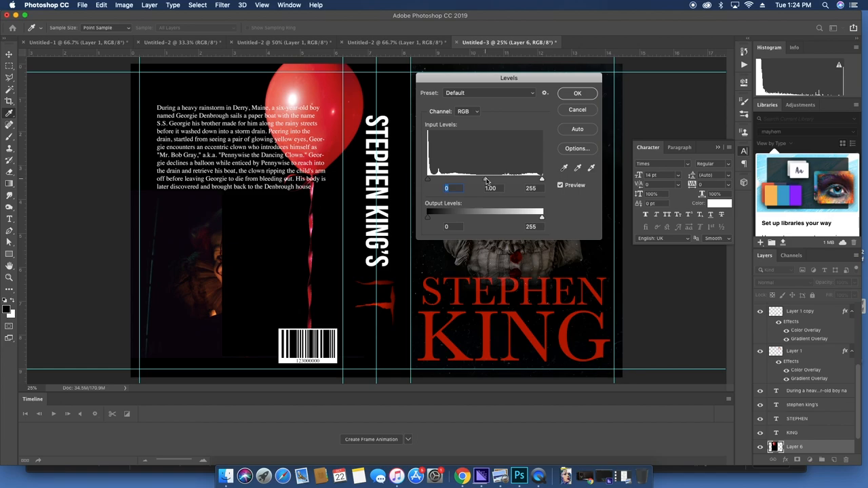
drag(491, 179, 499, 179)
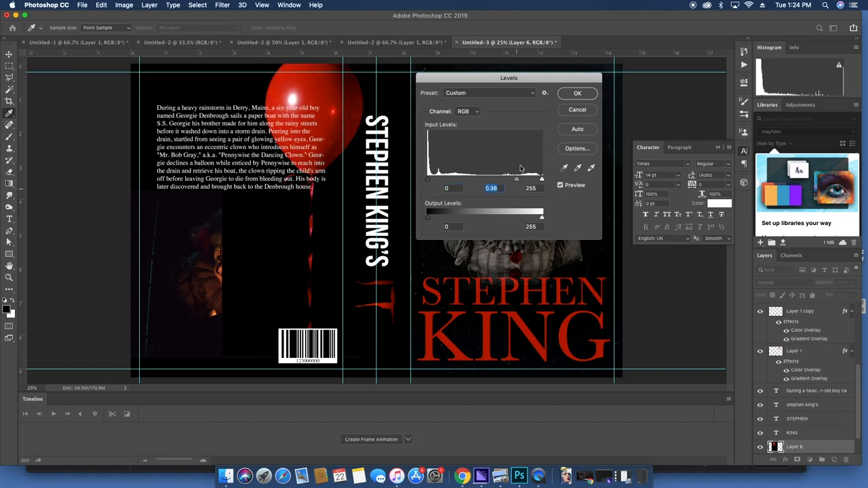
Set the back-cover photo layer's blend mode to Screen
click(577, 92)
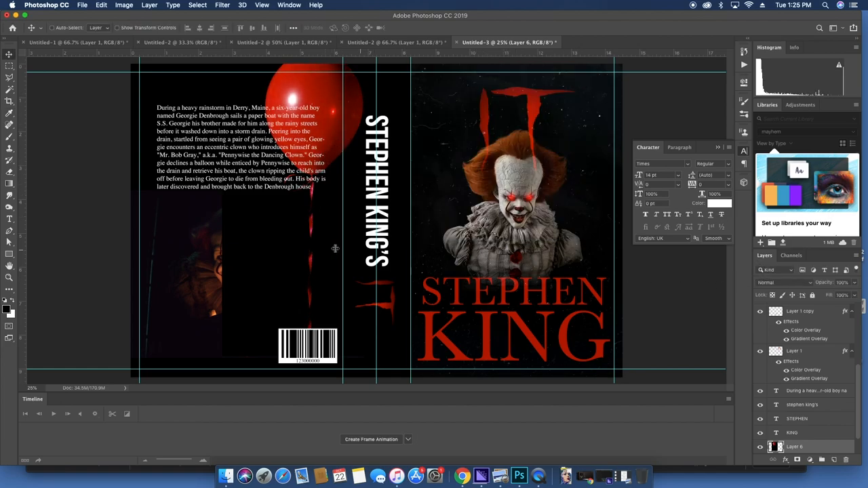
click(780, 282)
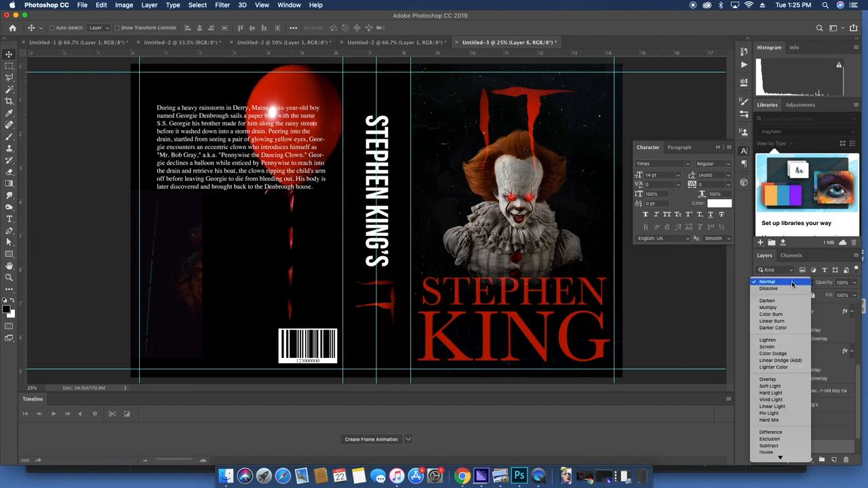
click(767, 347)
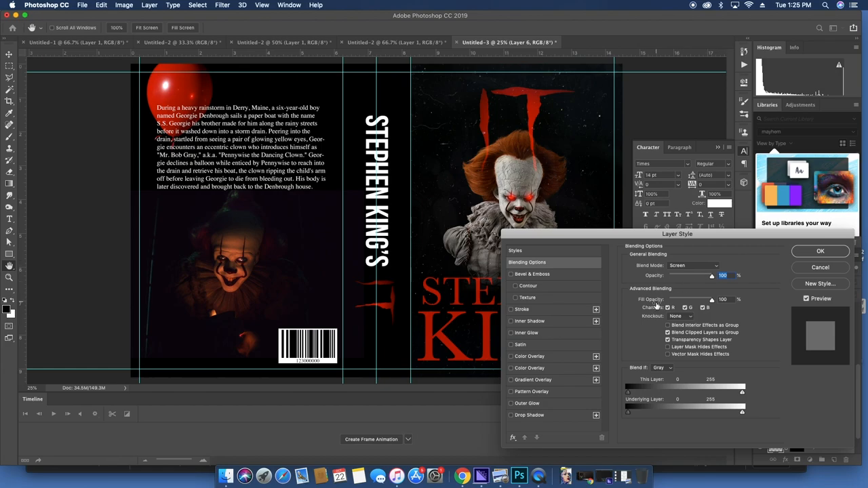
Apply a radial Multiply gradient overlay layer style to the back-cover photo
click(534, 380)
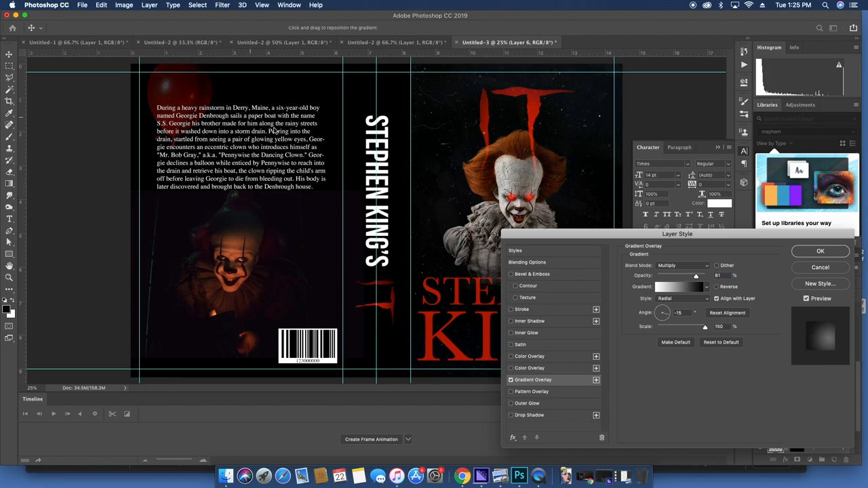
mouse_move(268, 118)
text(73)
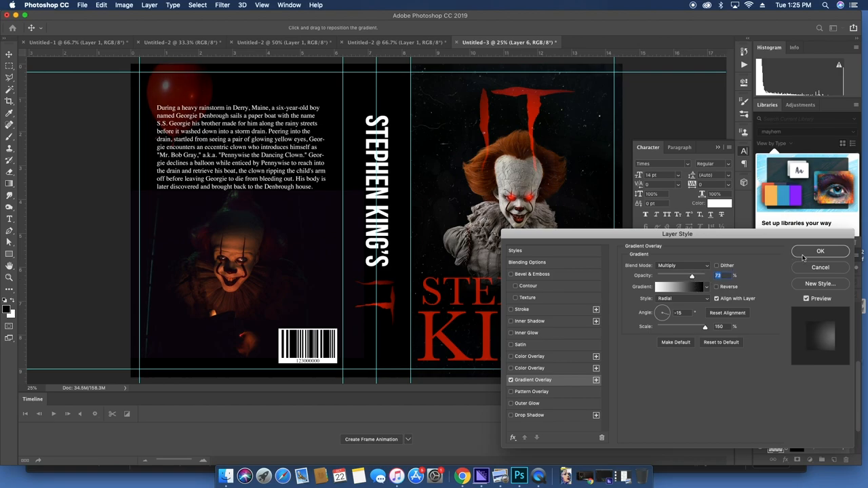
click(819, 250)
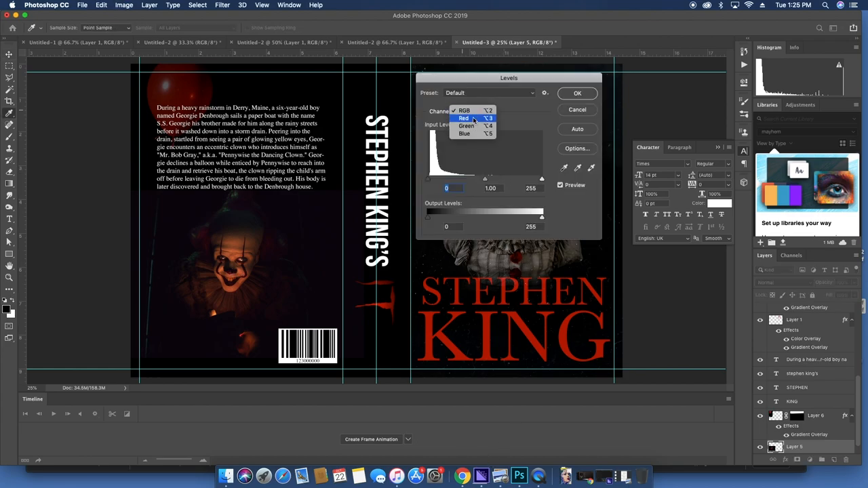
Shift the photo's Red channel input levels and confirm
click(463, 118)
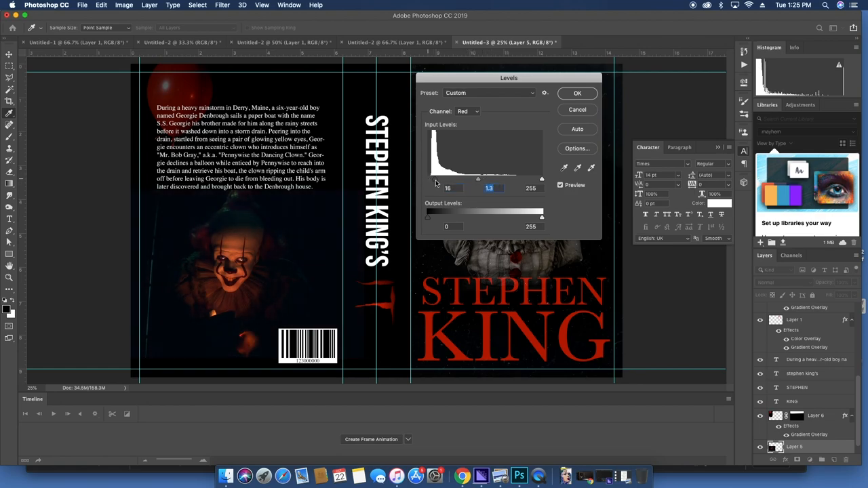
drag(440, 179, 449, 179)
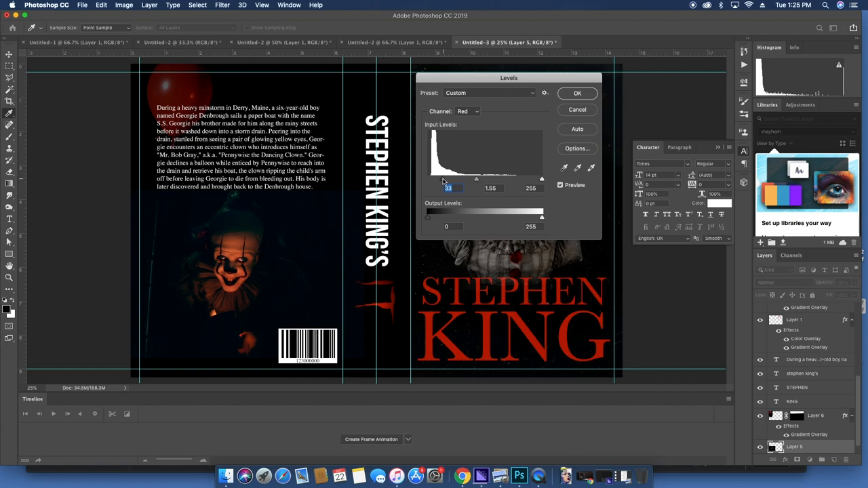
click(583, 92)
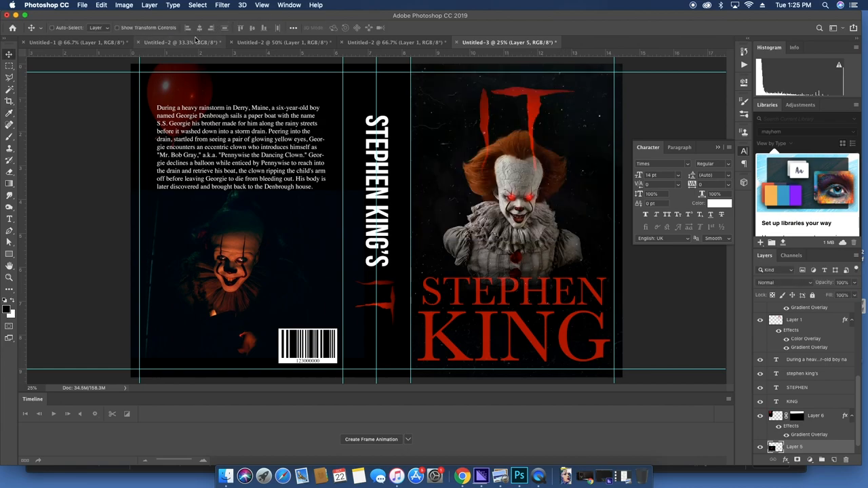
Bring the cracked-glass texture into the cover document and blend it in Screen
click(183, 42)
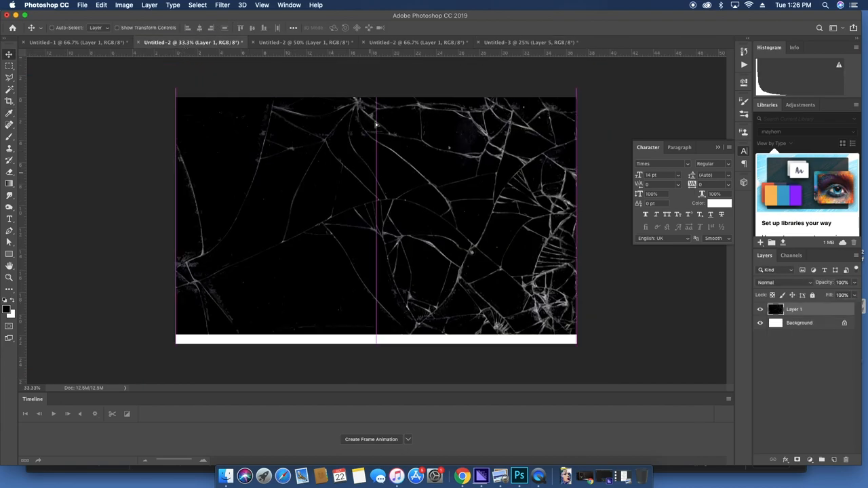
click(524, 41)
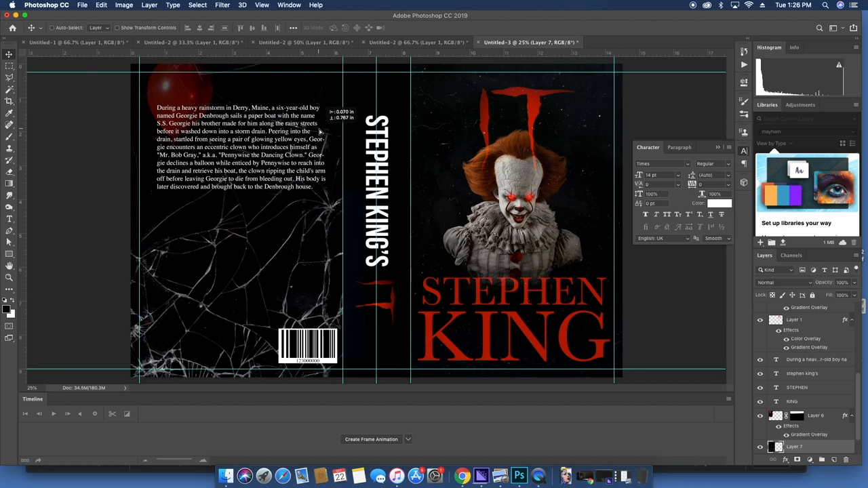
click(776, 280)
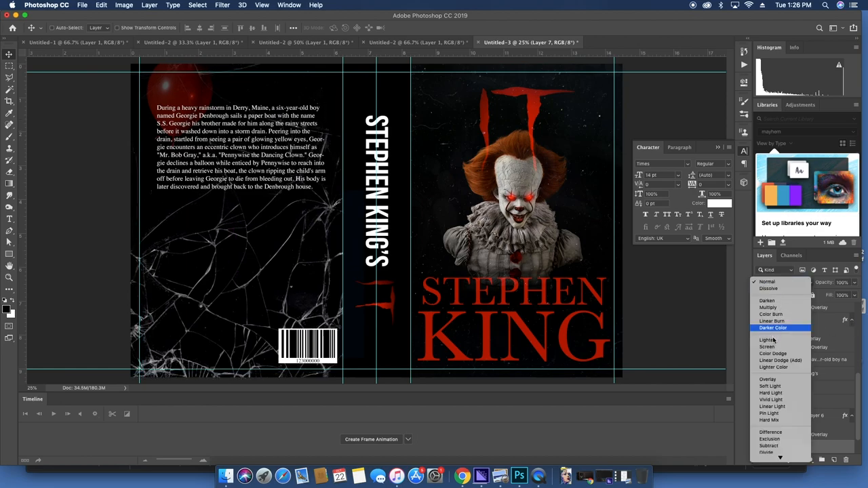
click(765, 347)
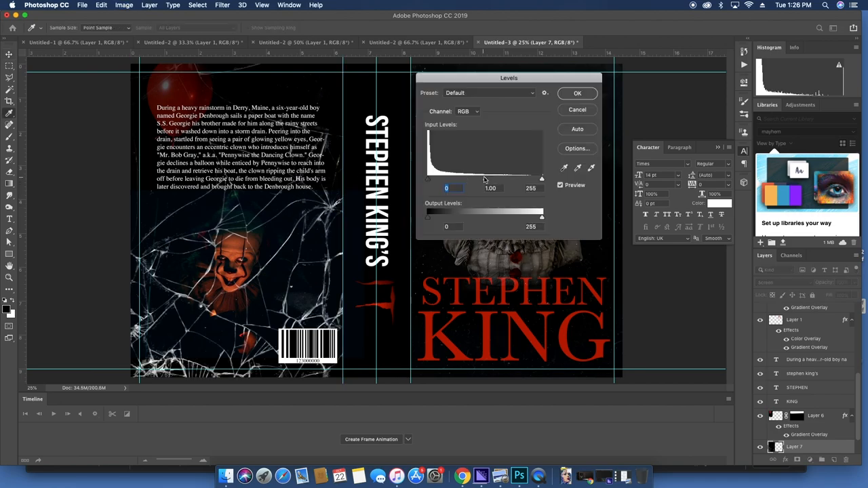
Darken the glass texture's shadows and midtones with Levels
drag(488, 177, 504, 177)
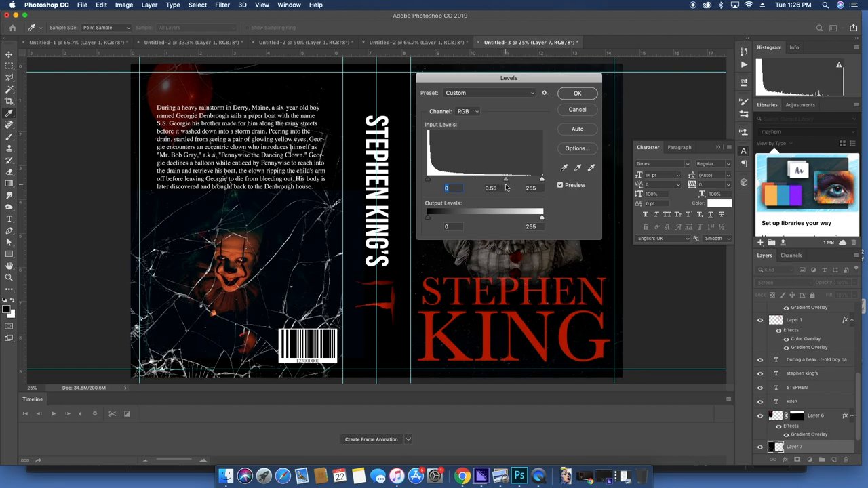
drag(504, 179, 528, 179)
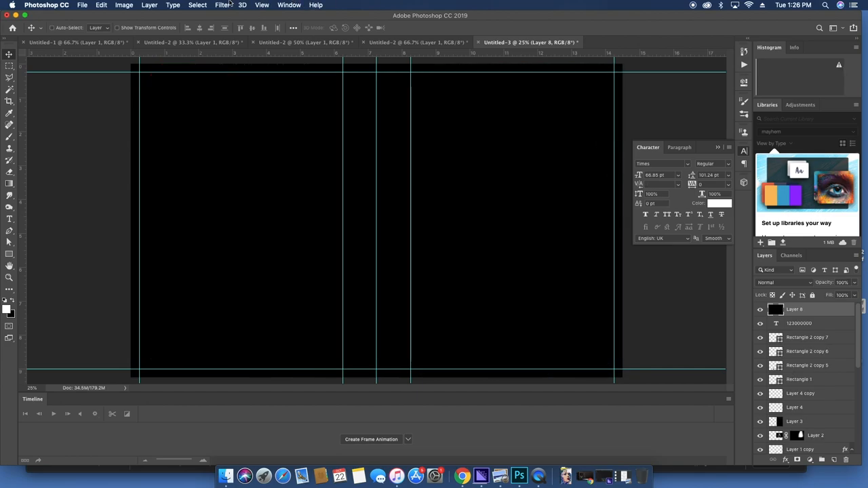
Add monochromatic noise to the black-filled layer and blend it in Screen mode as fine grain
click(225, 6)
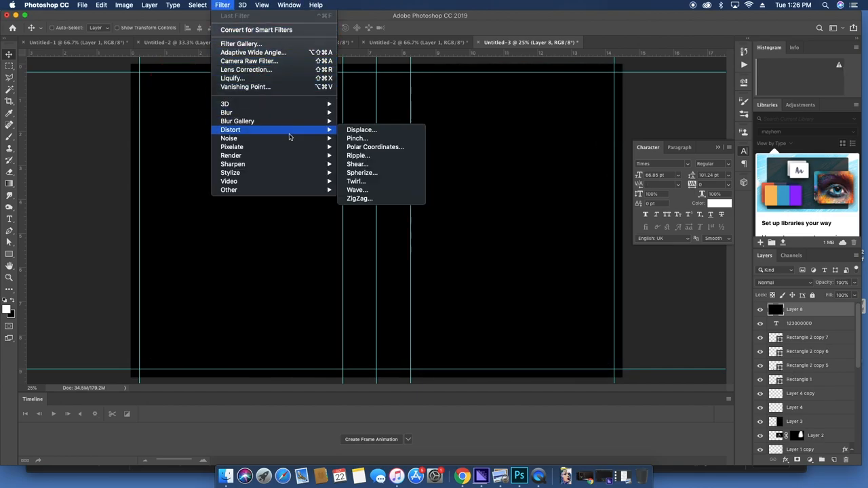
click(228, 138)
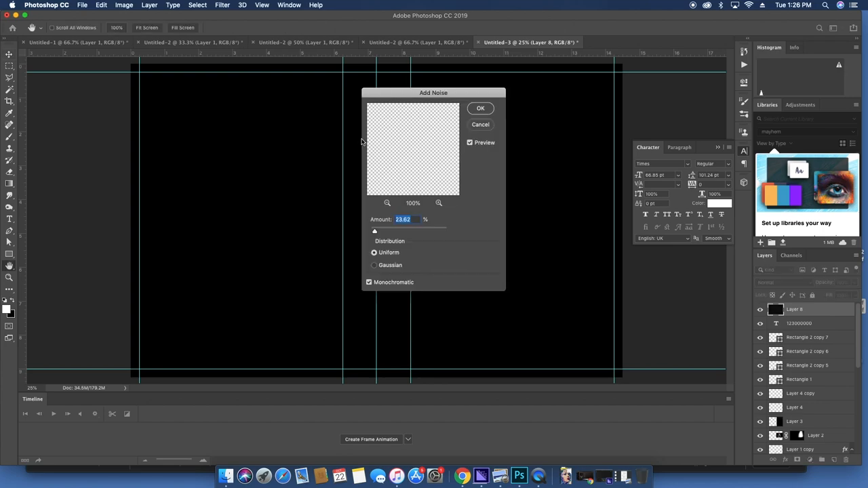
click(480, 109)
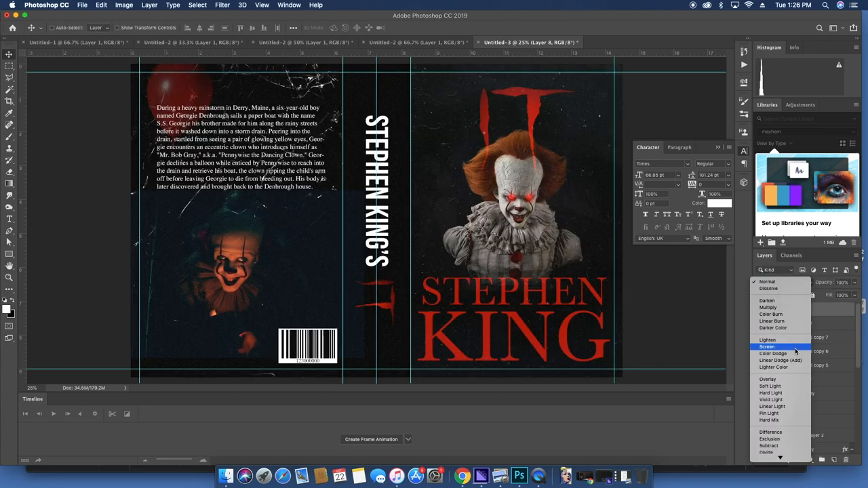
click(768, 347)
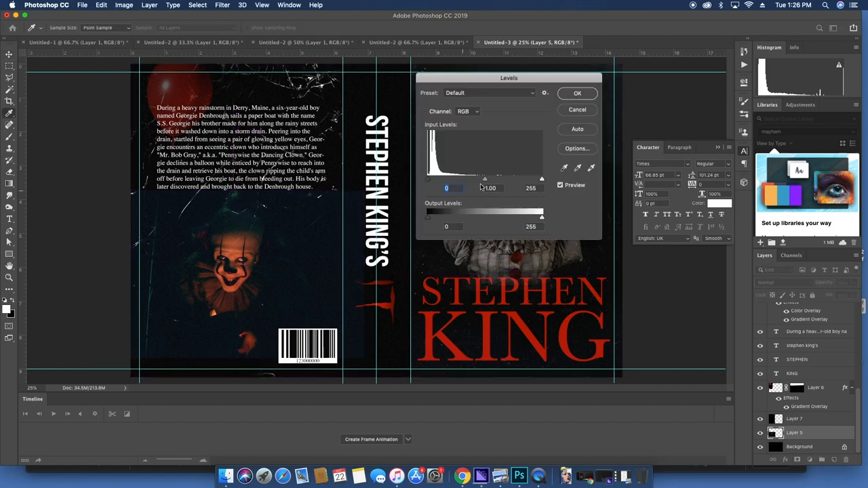
Darken the back-cover Pennywise photo's midtones with a Levels adjustment
drag(485, 179, 495, 179)
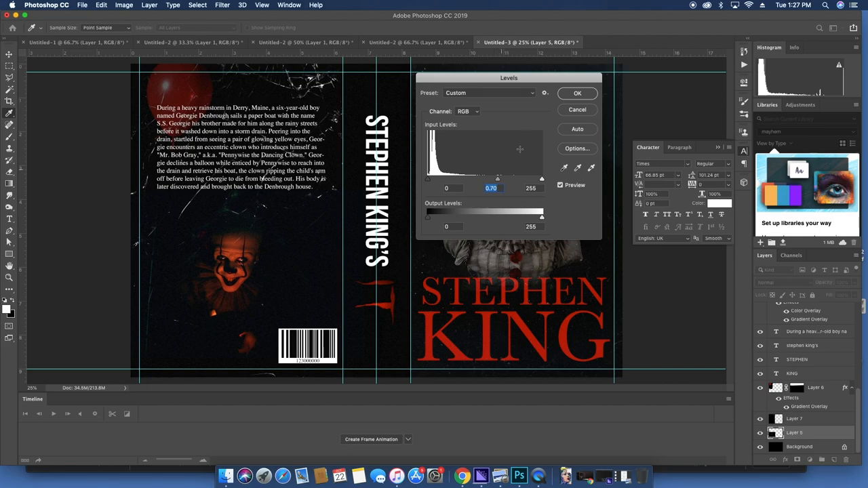
click(575, 93)
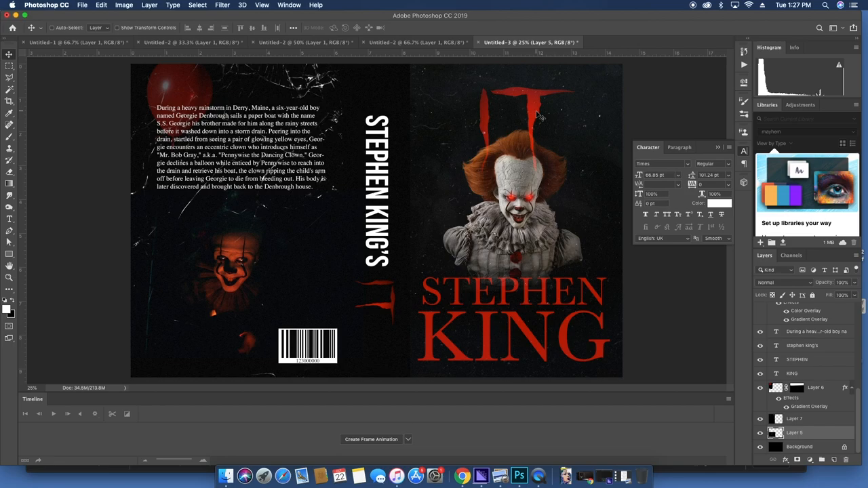
mouse_move(529, 263)
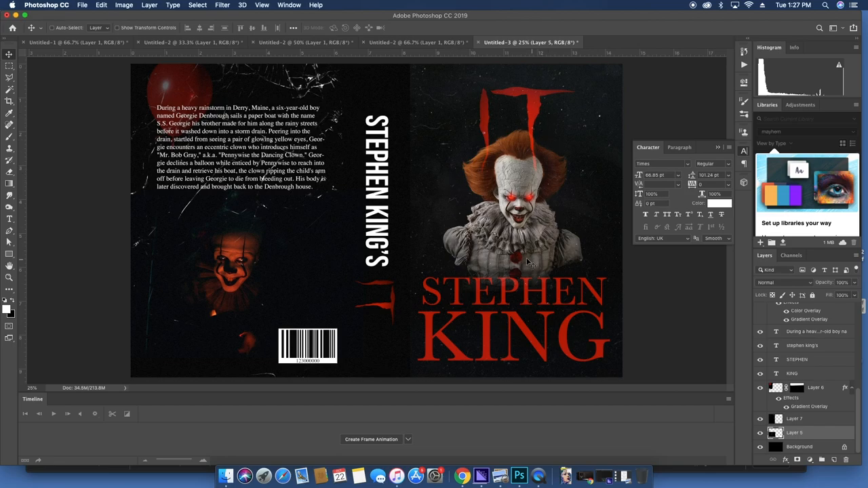
mouse_move(468, 176)
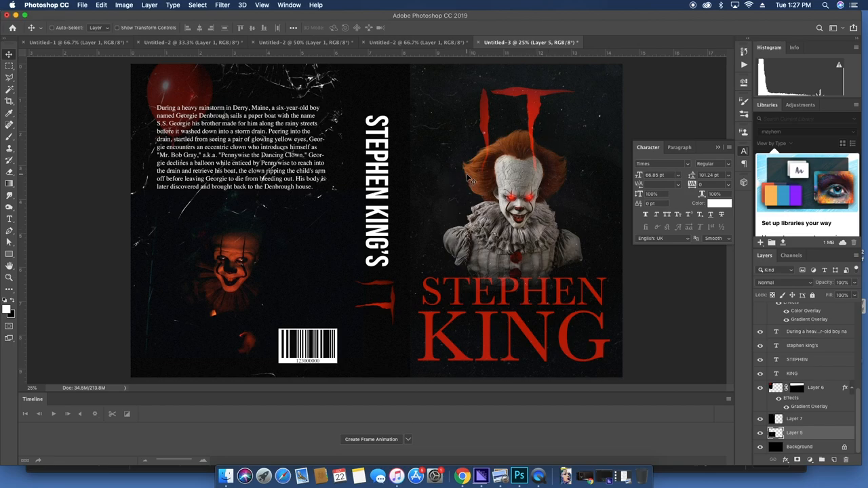
mouse_move(556, 100)
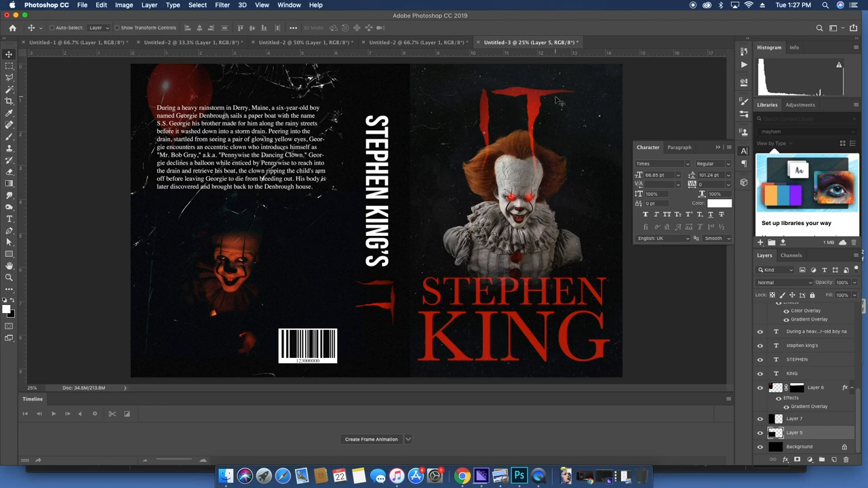
mouse_move(542, 108)
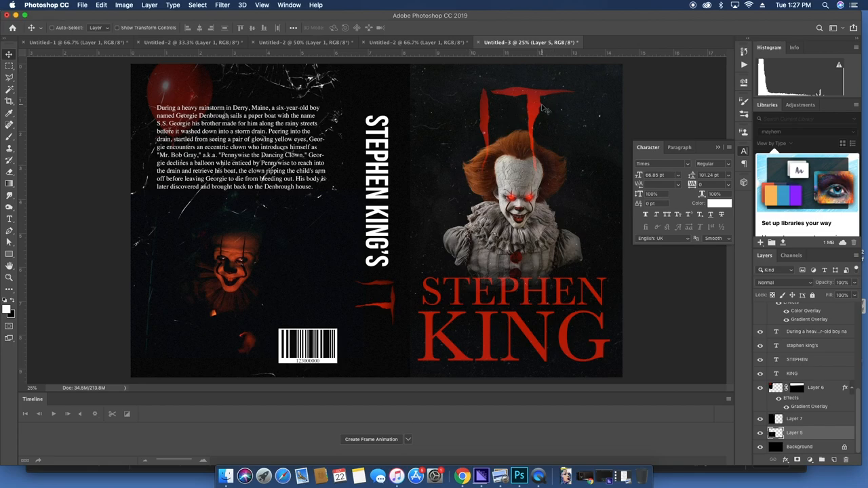